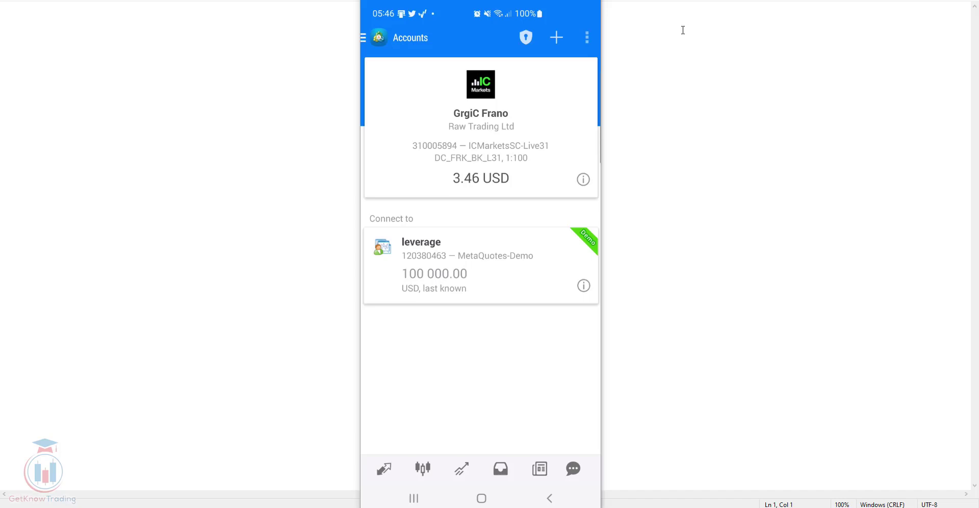
mouse_move(683, 23)
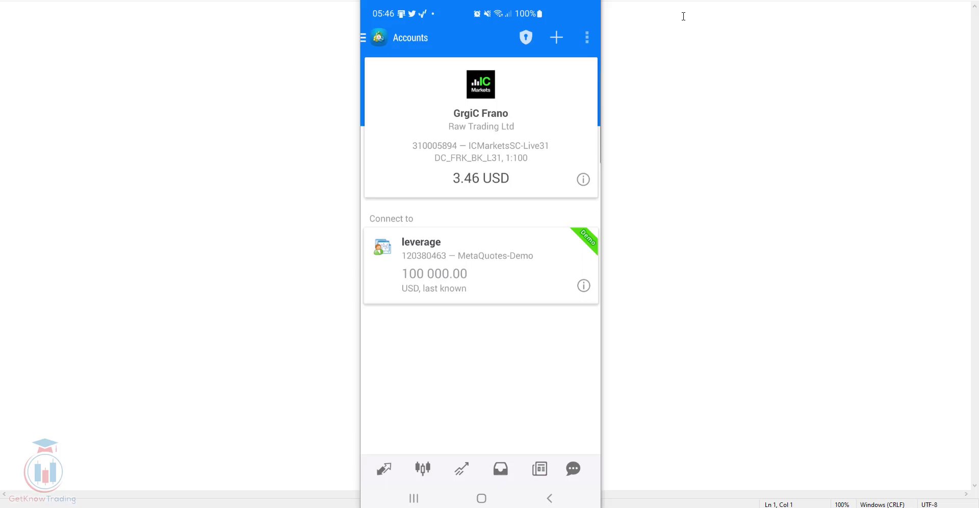
mouse_move(465, 53)
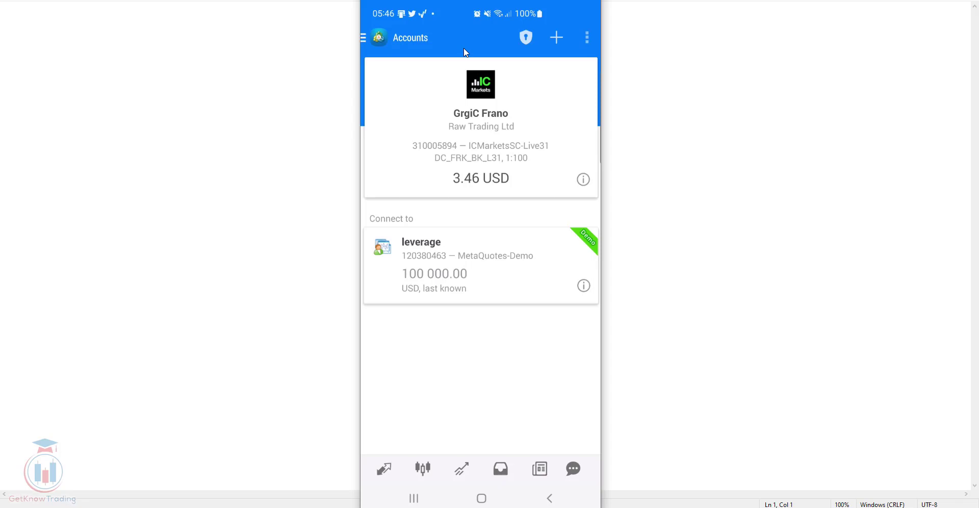
mouse_move(430, 53)
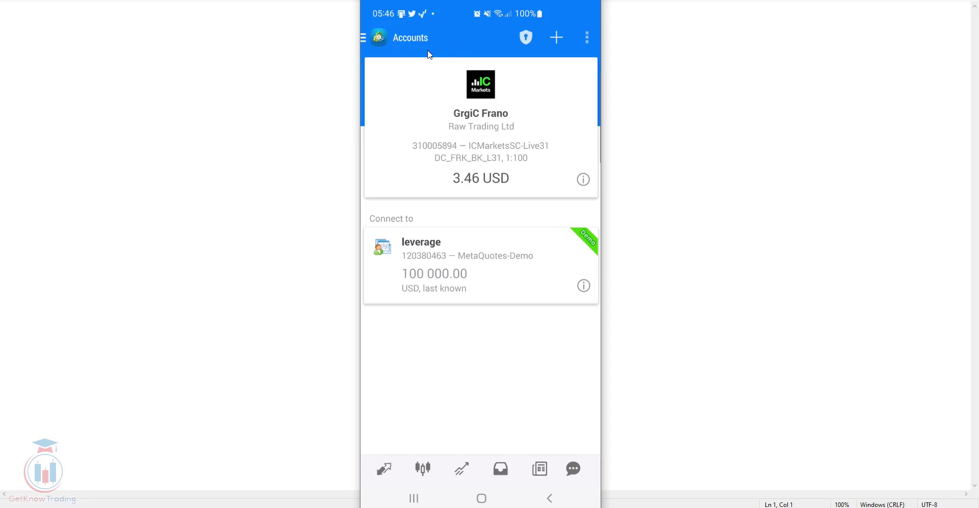
mouse_move(367, 40)
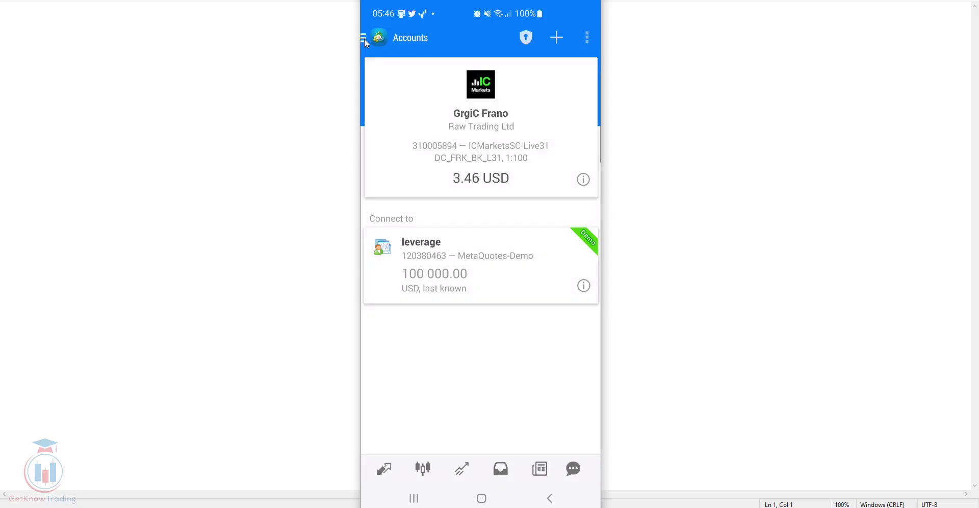
Return to the accounts overview, then show the trade history for all symbols (empty)
click(378, 38)
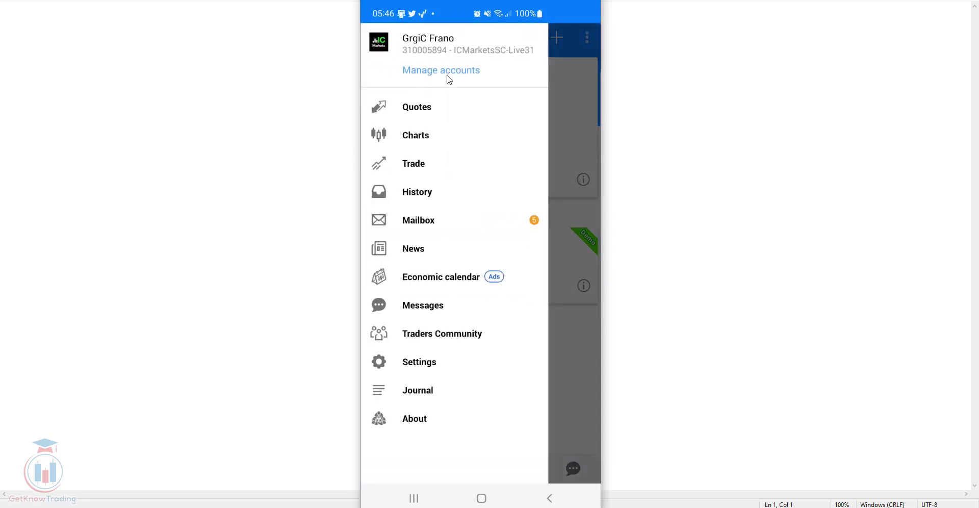
click(441, 70)
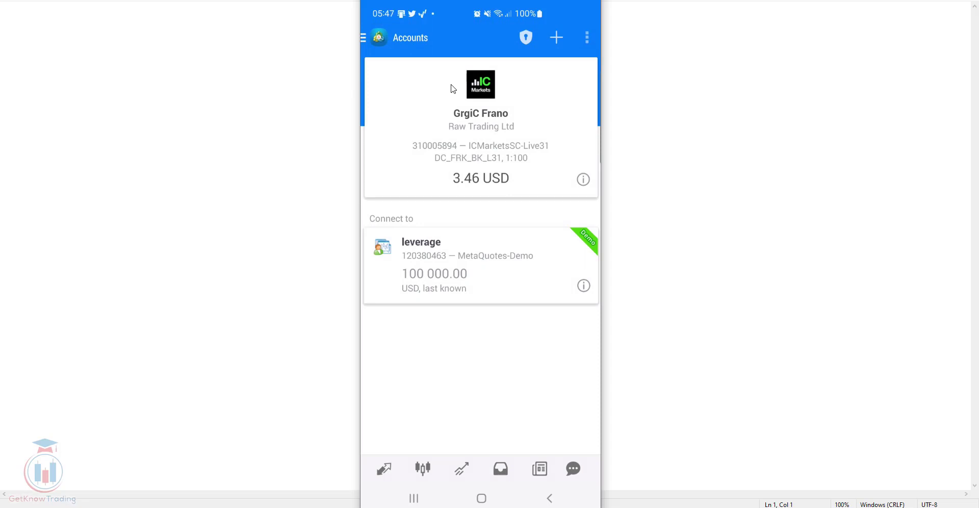
mouse_move(447, 94)
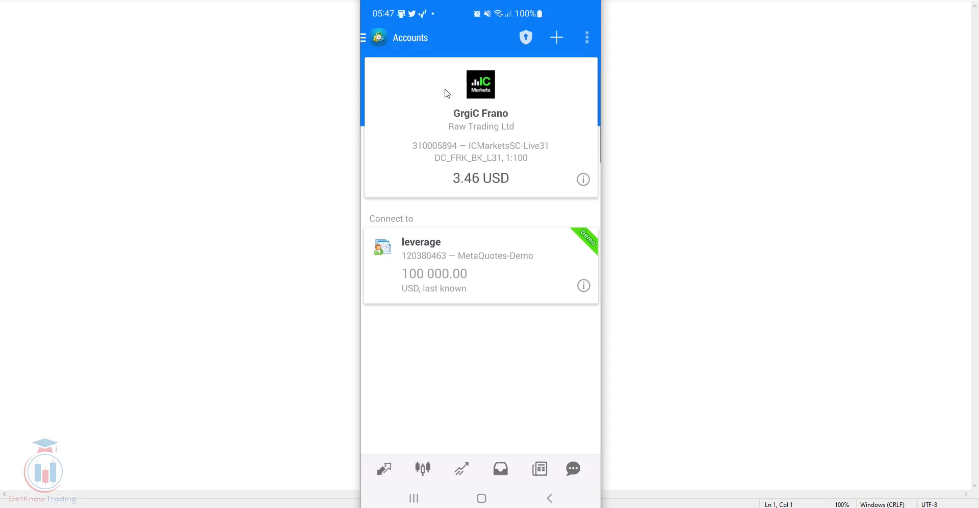
mouse_move(438, 104)
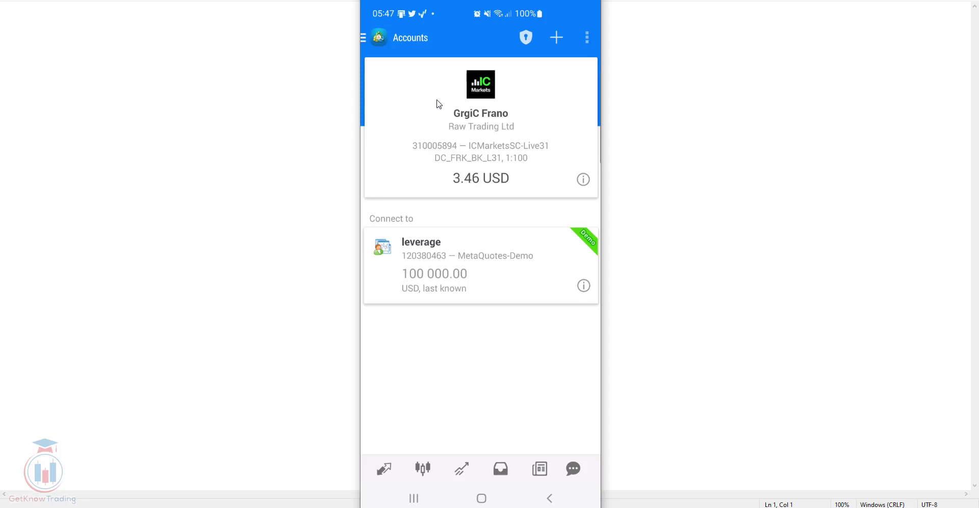
mouse_move(523, 195)
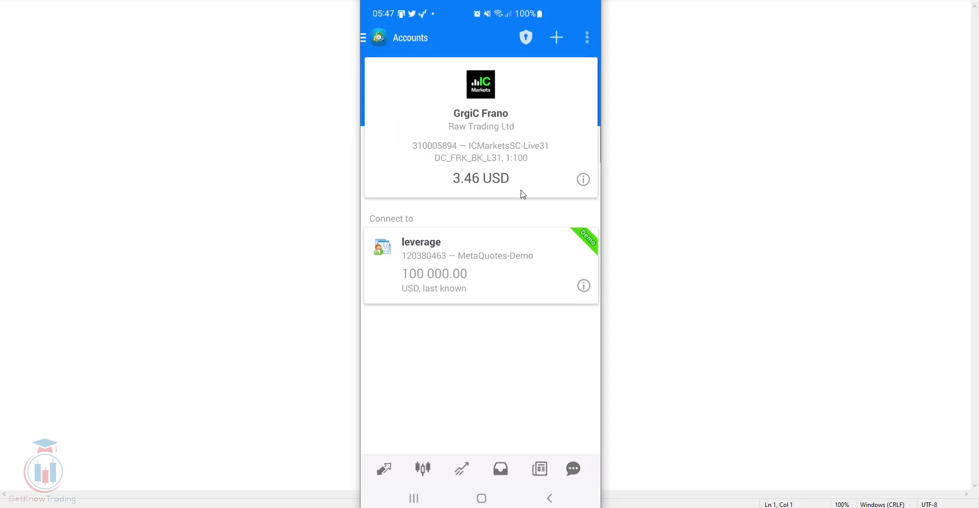
mouse_move(523, 193)
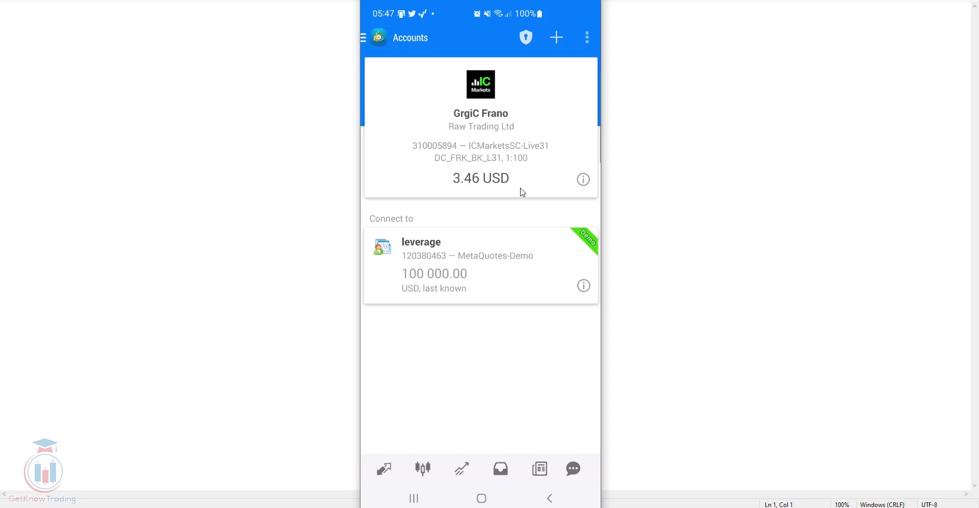
mouse_move(525, 186)
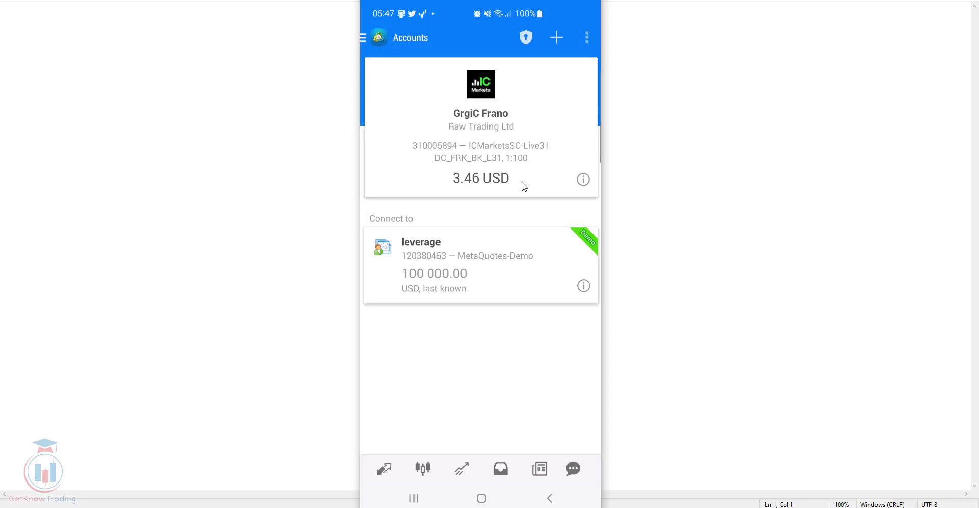
mouse_move(537, 179)
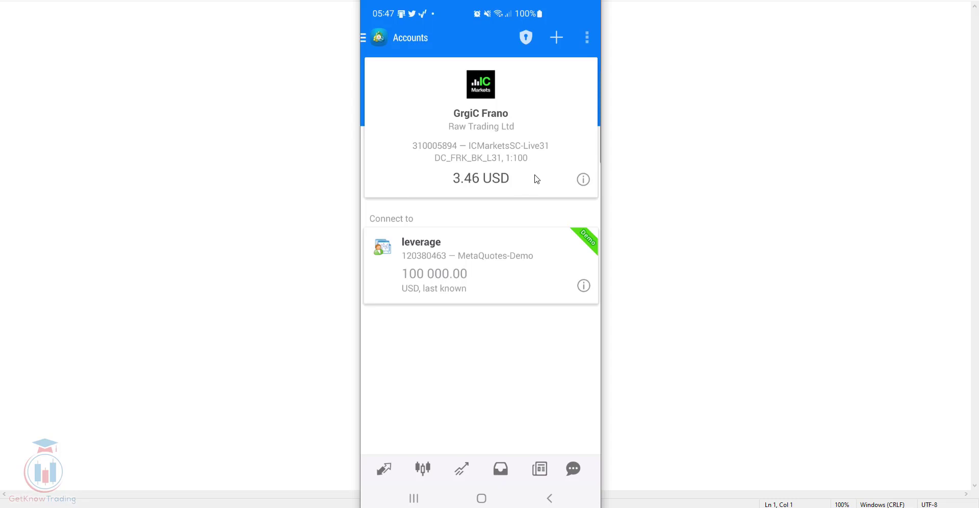
mouse_move(479, 285)
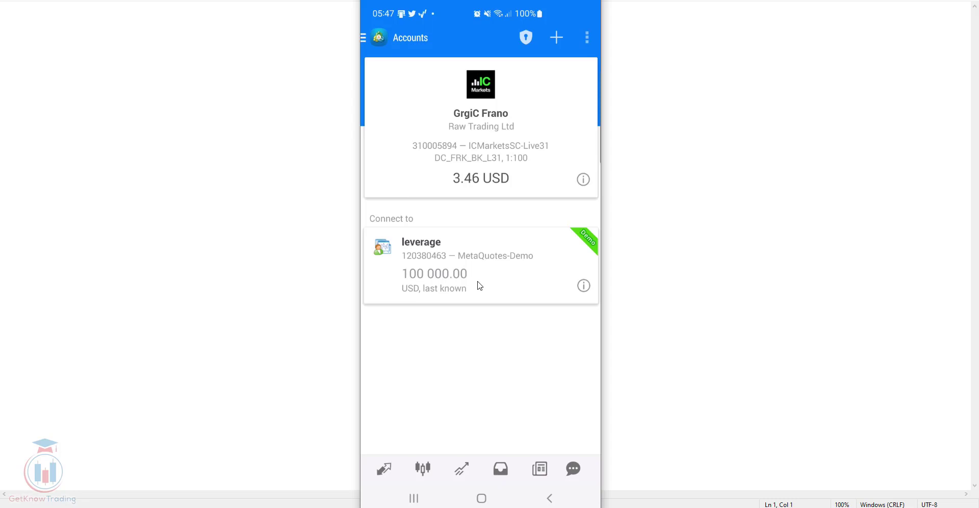
mouse_move(486, 285)
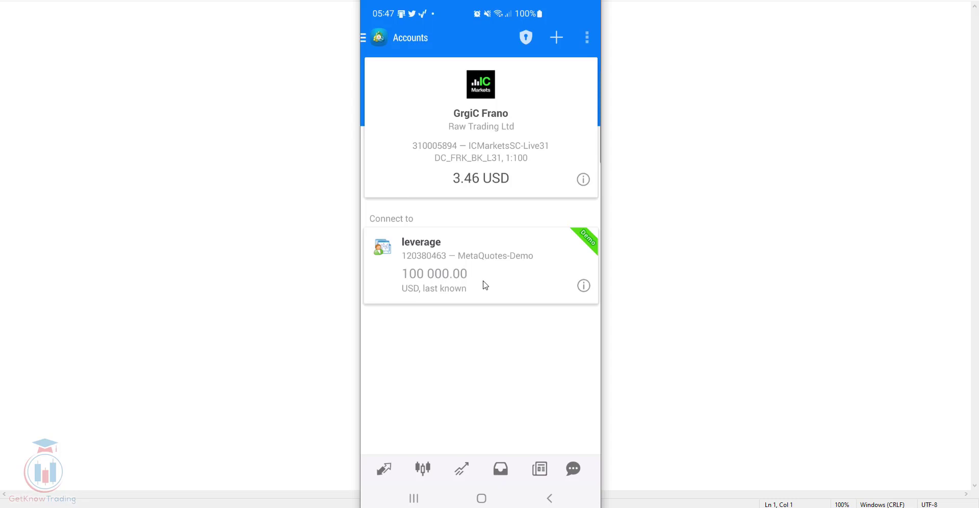
mouse_move(506, 282)
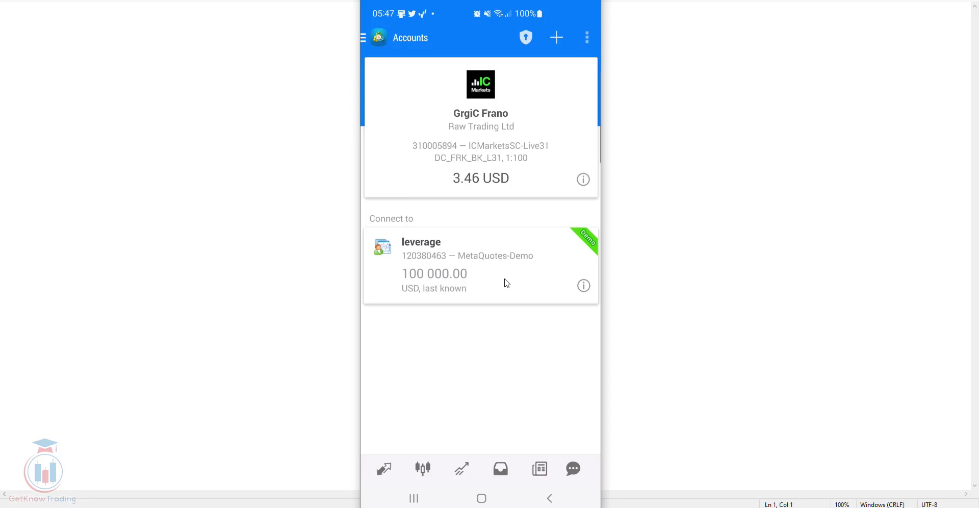
mouse_move(503, 361)
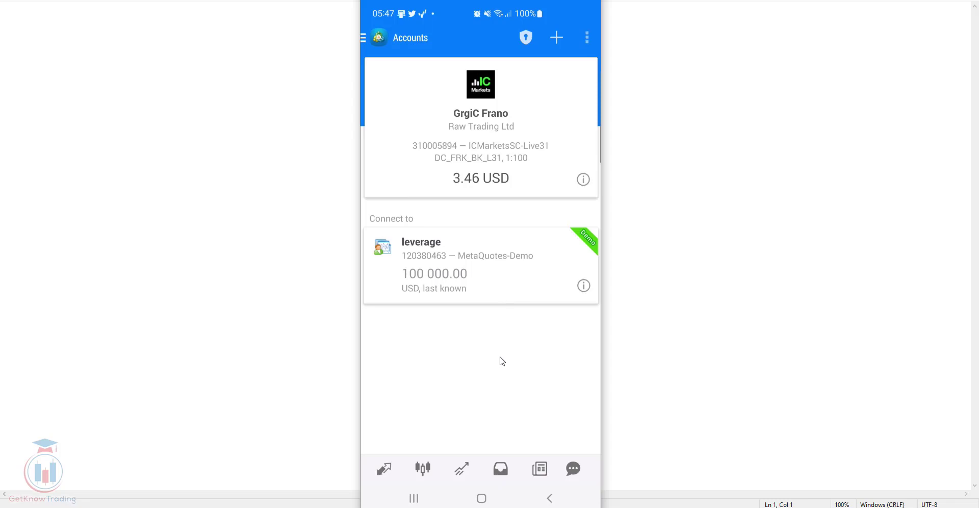
mouse_move(500, 405)
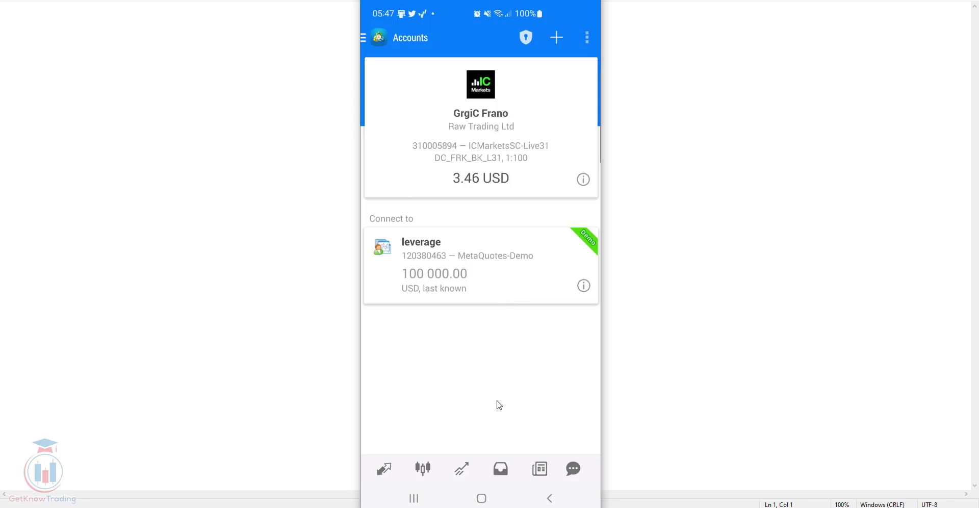
click(500, 469)
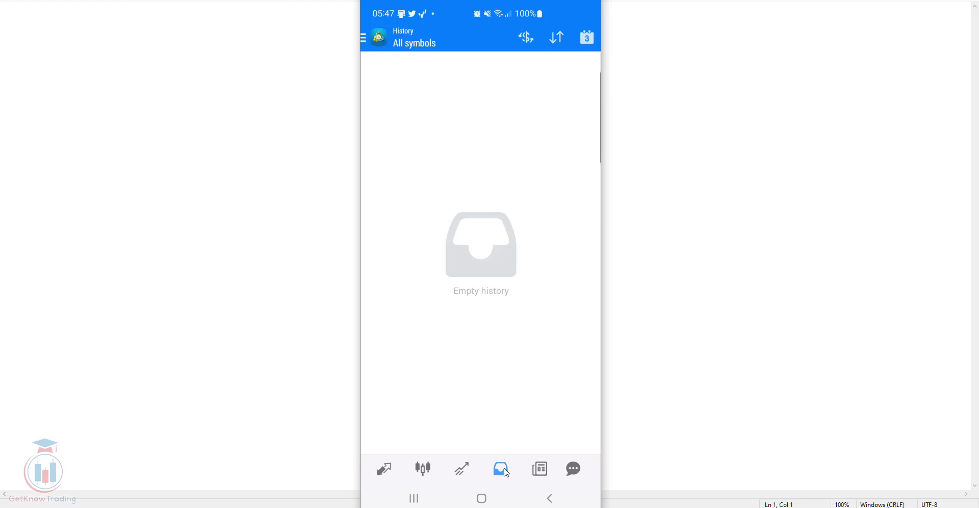
mouse_move(458, 193)
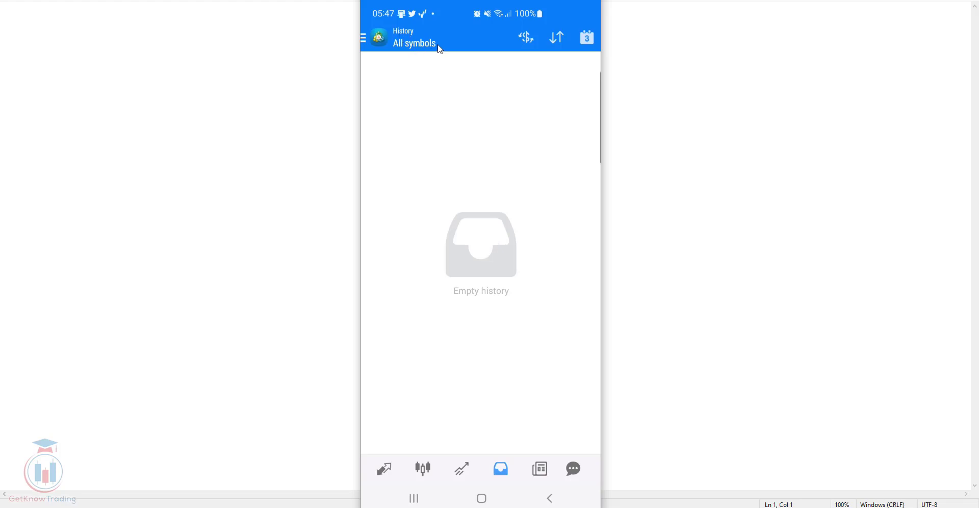
mouse_move(508, 164)
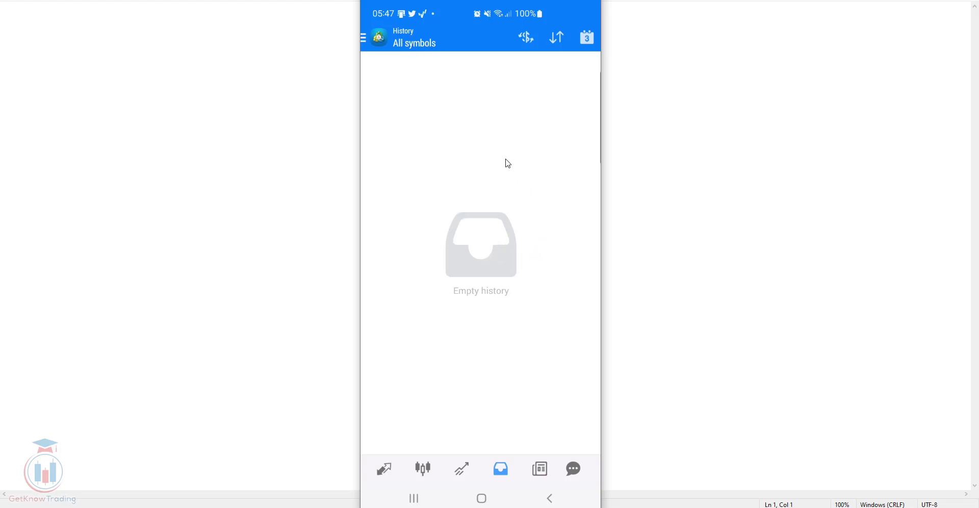
mouse_move(502, 159)
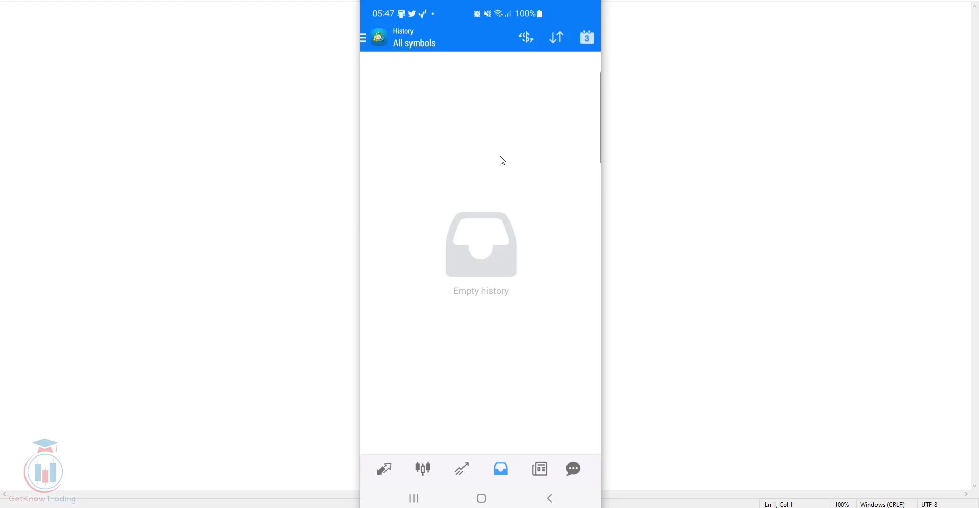
mouse_move(494, 159)
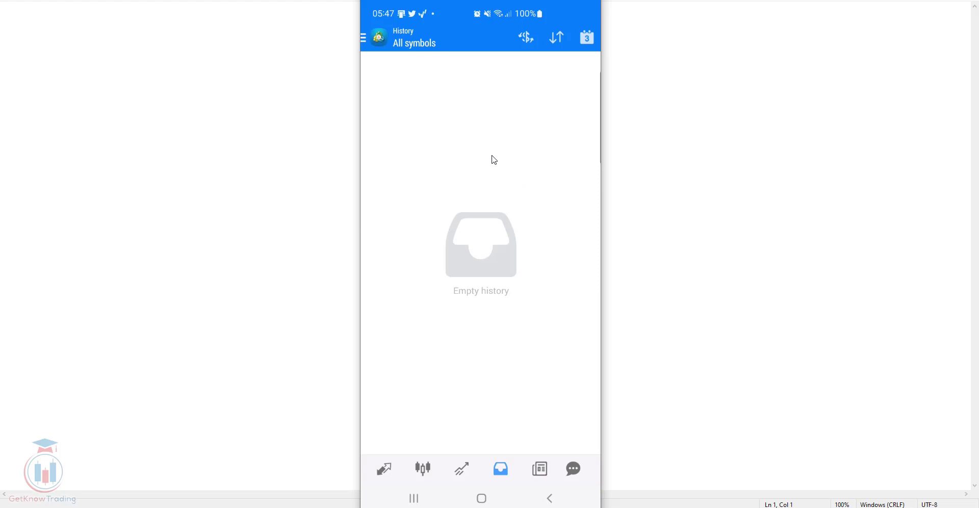
mouse_move(484, 138)
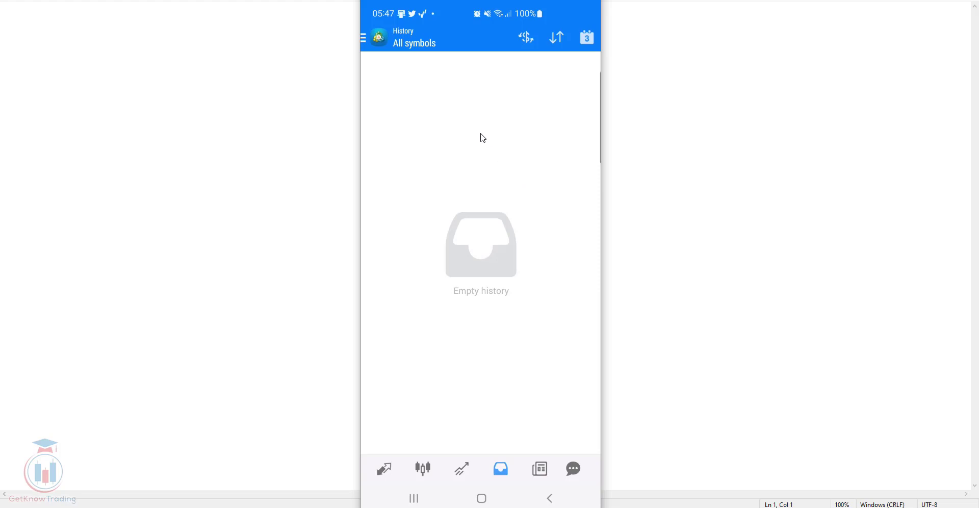
mouse_move(490, 132)
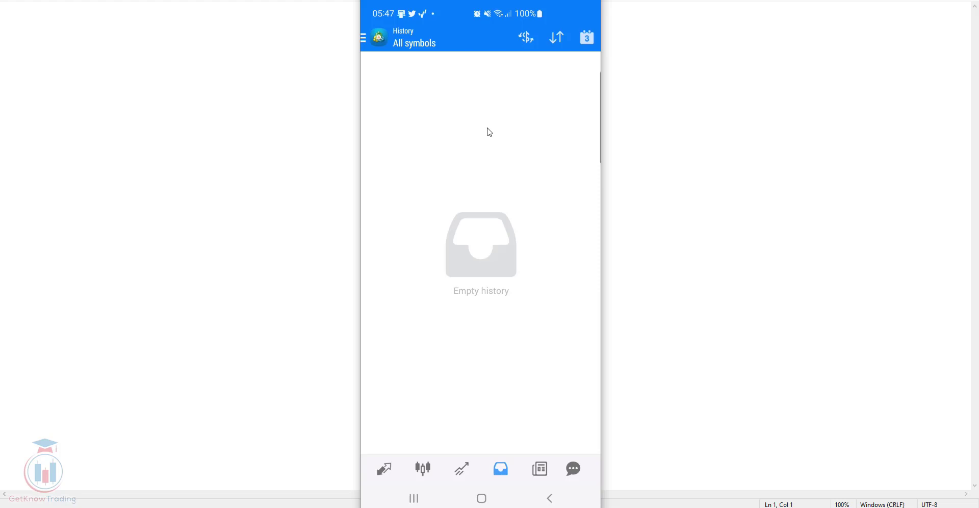
mouse_move(500, 130)
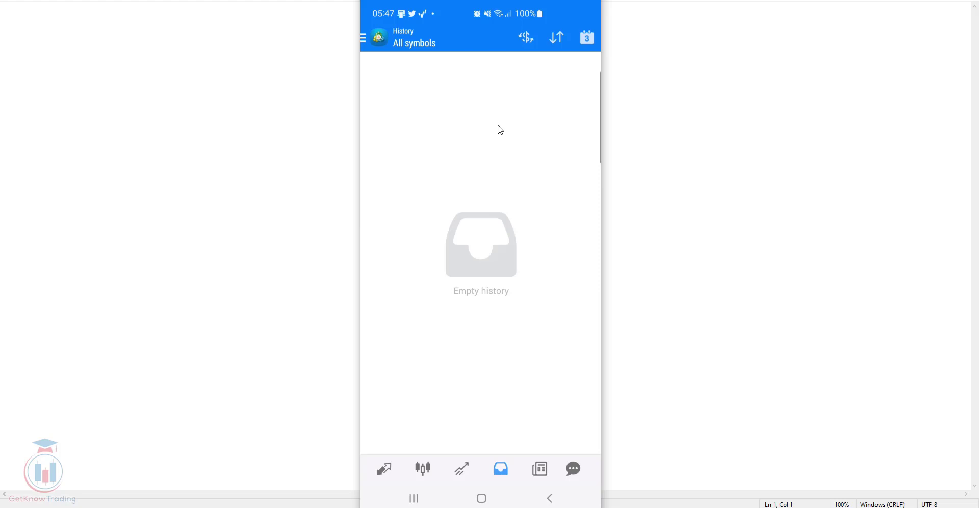
mouse_move(498, 126)
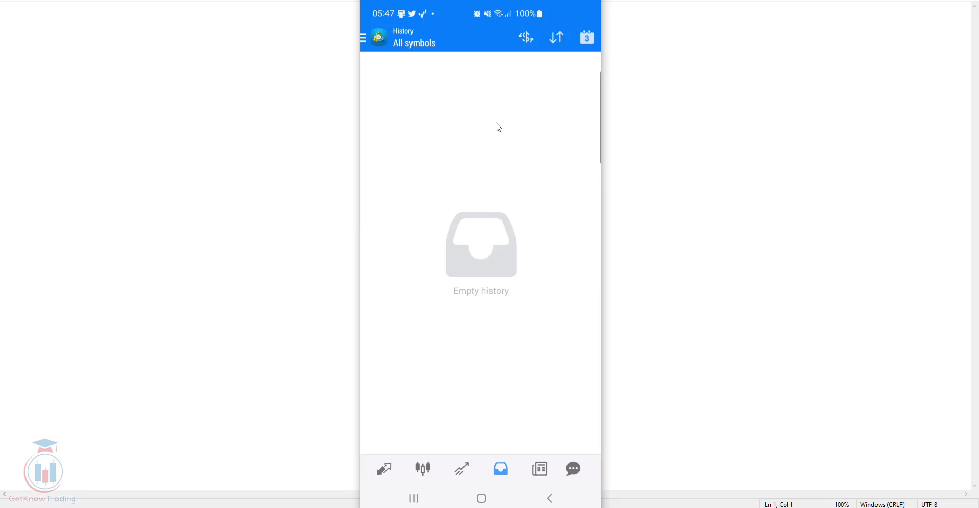
mouse_move(494, 121)
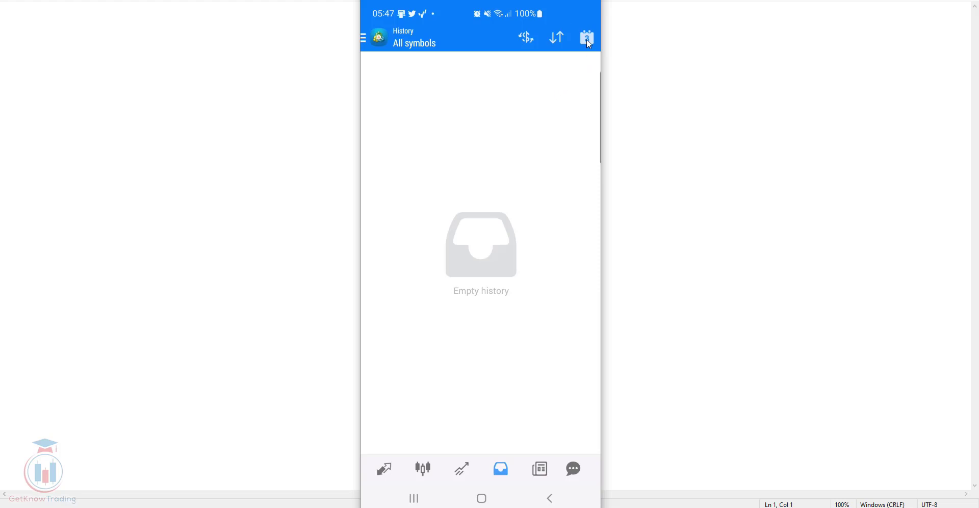
Choose Custom period from the history period menu, opening the FROM/TO picker for Oct 01 2021 – Nov 18 2022
click(586, 39)
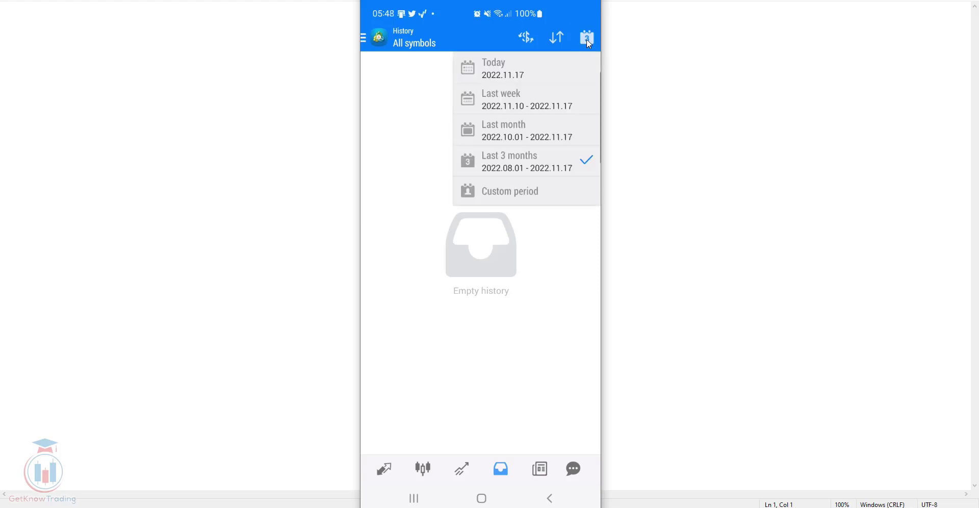
mouse_move(545, 127)
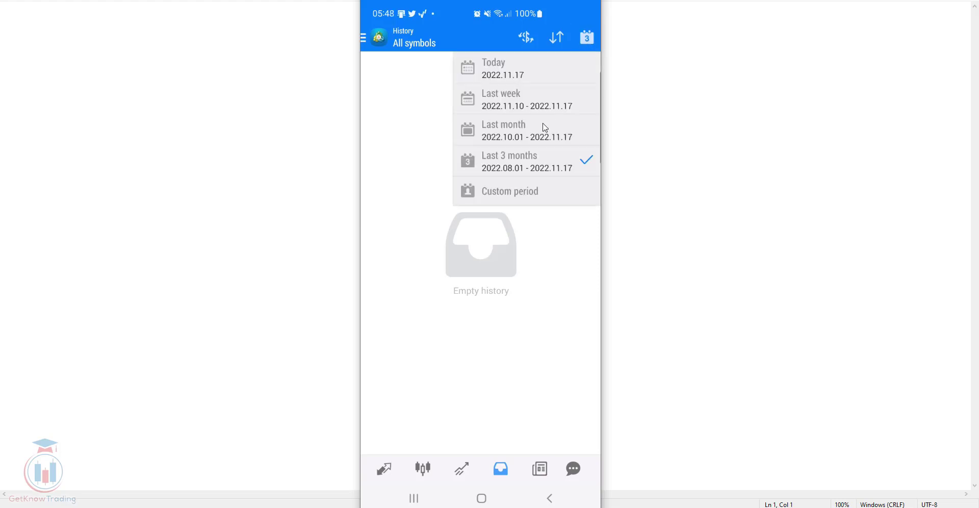
mouse_move(550, 122)
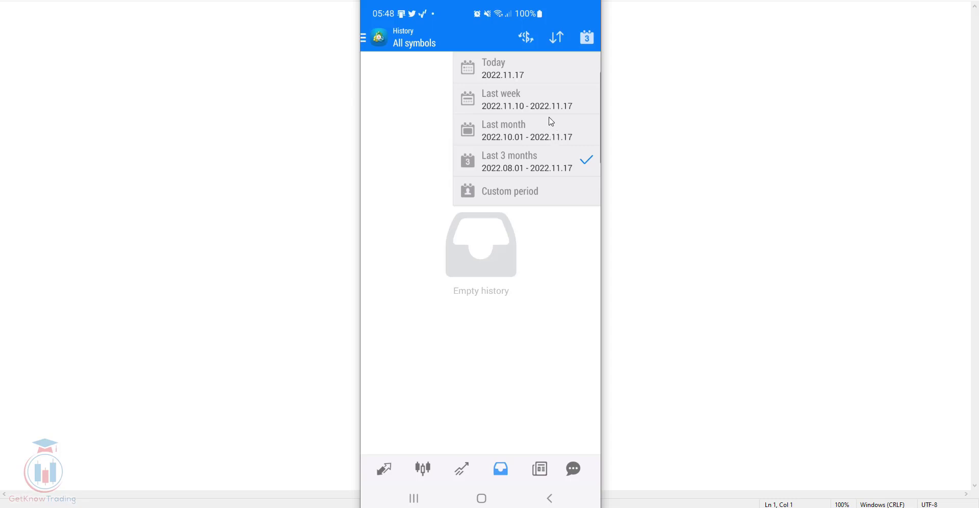
mouse_move(495, 175)
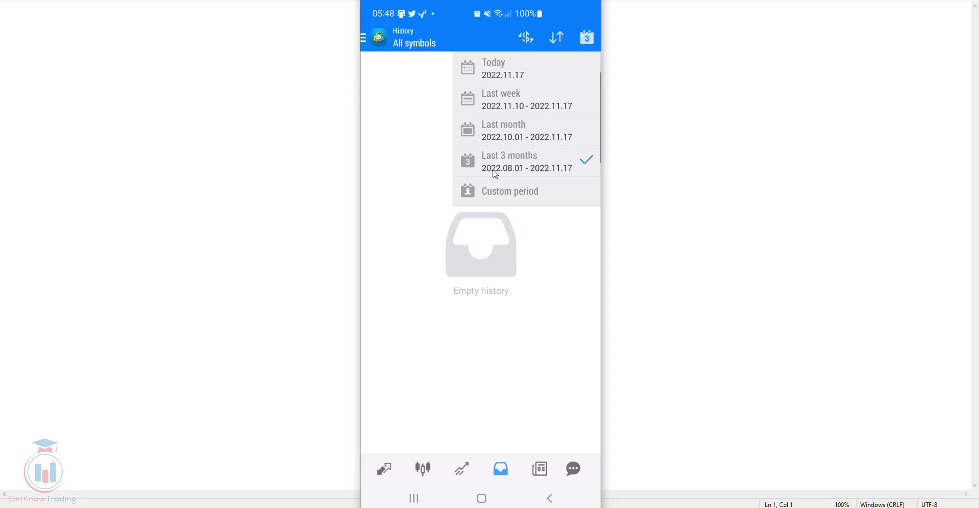
mouse_move(582, 174)
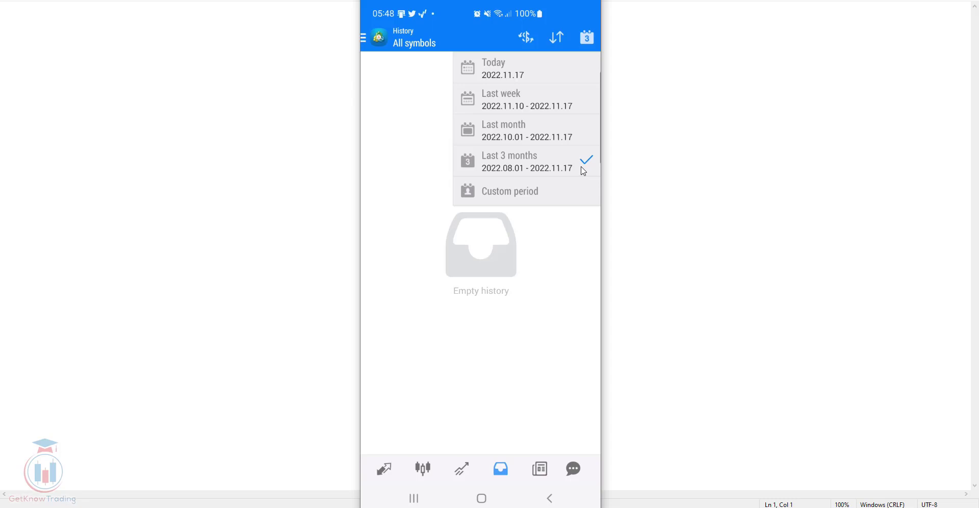
mouse_move(579, 169)
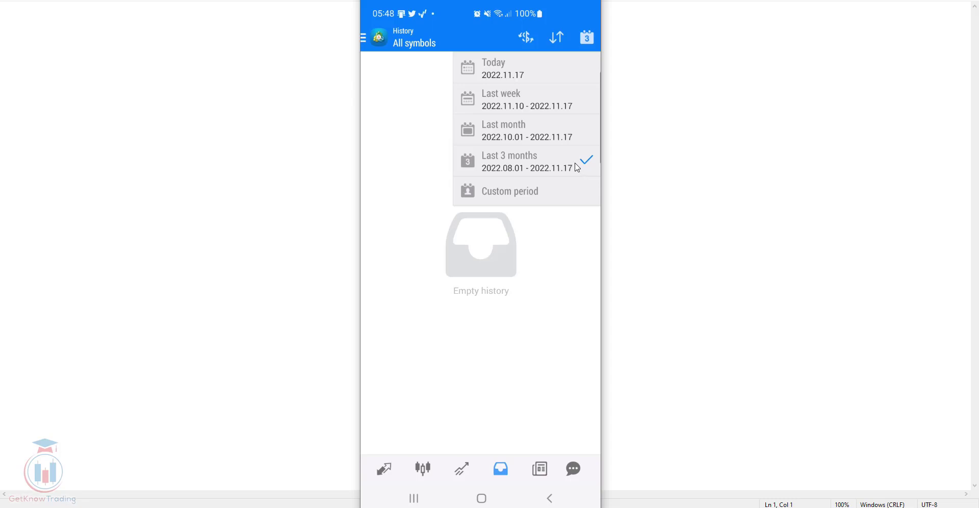
mouse_move(495, 70)
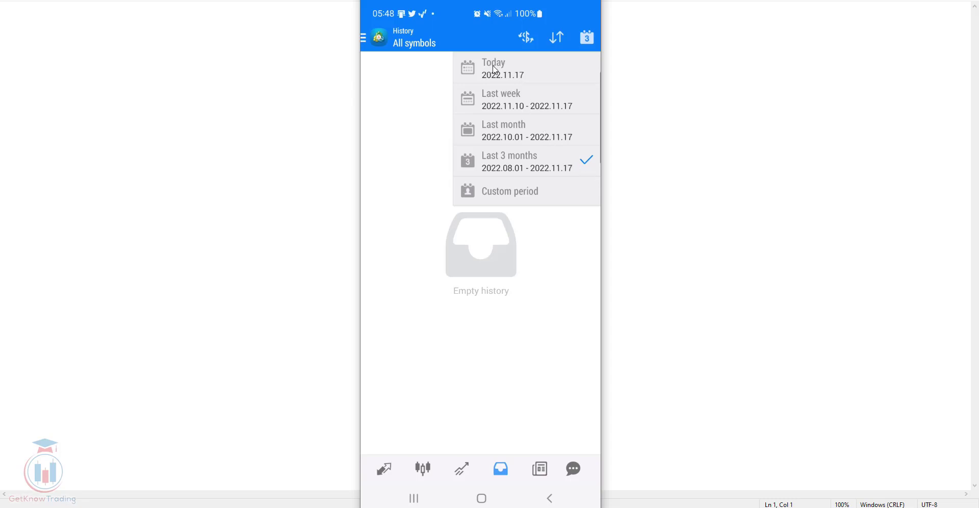
mouse_move(504, 124)
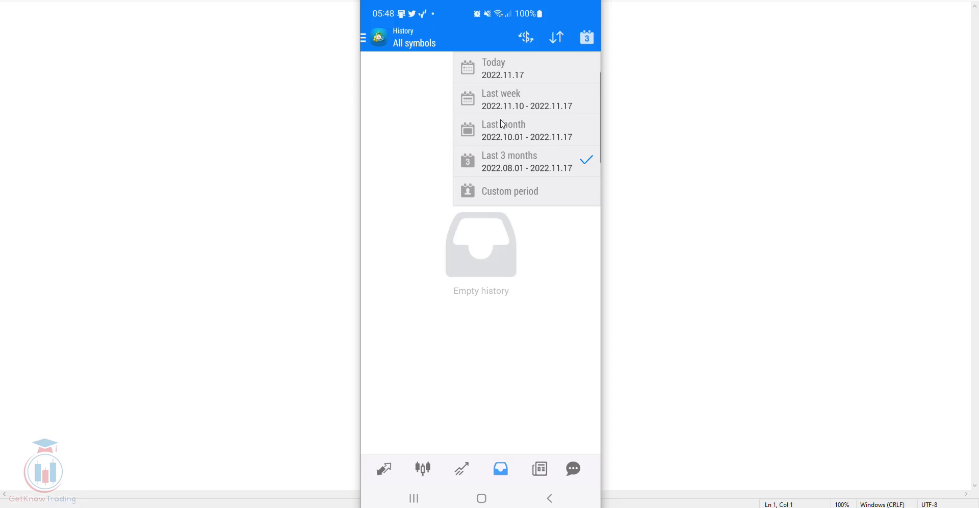
click(585, 38)
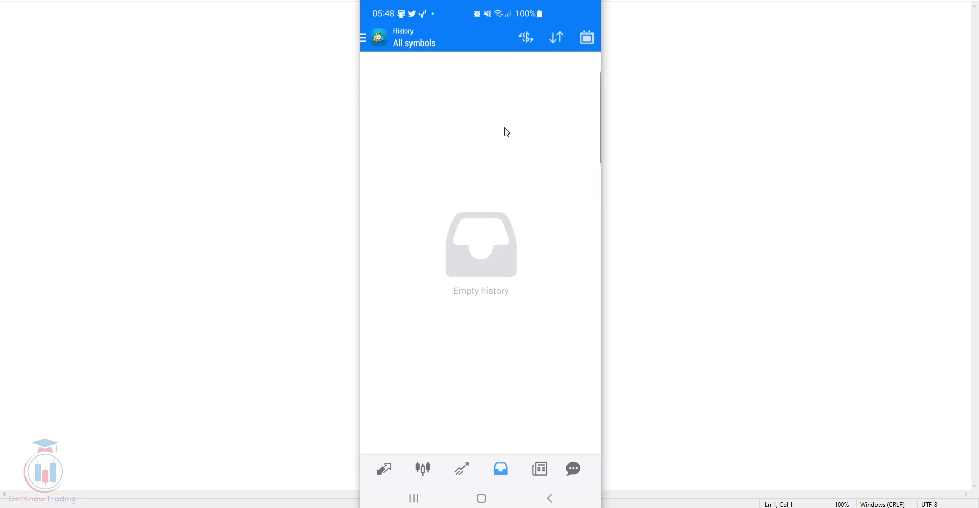
mouse_move(557, 95)
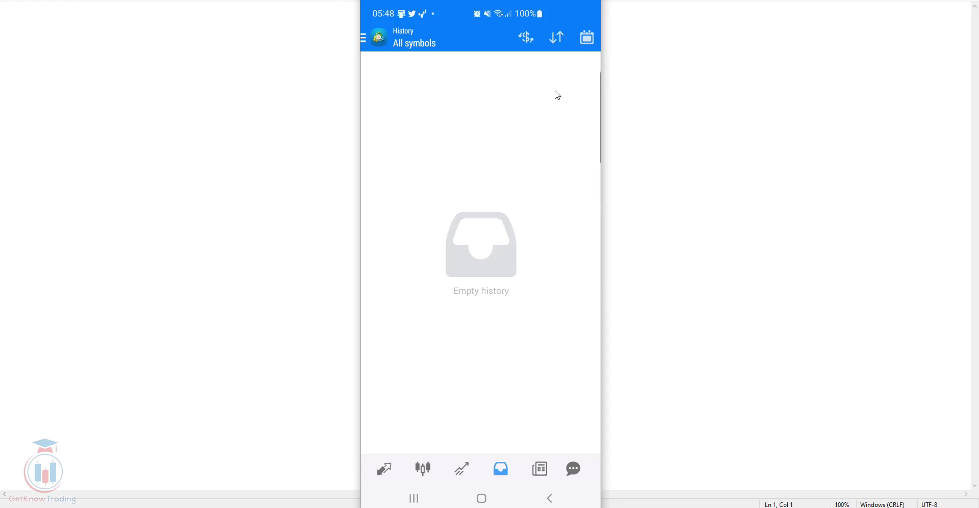
click(587, 38)
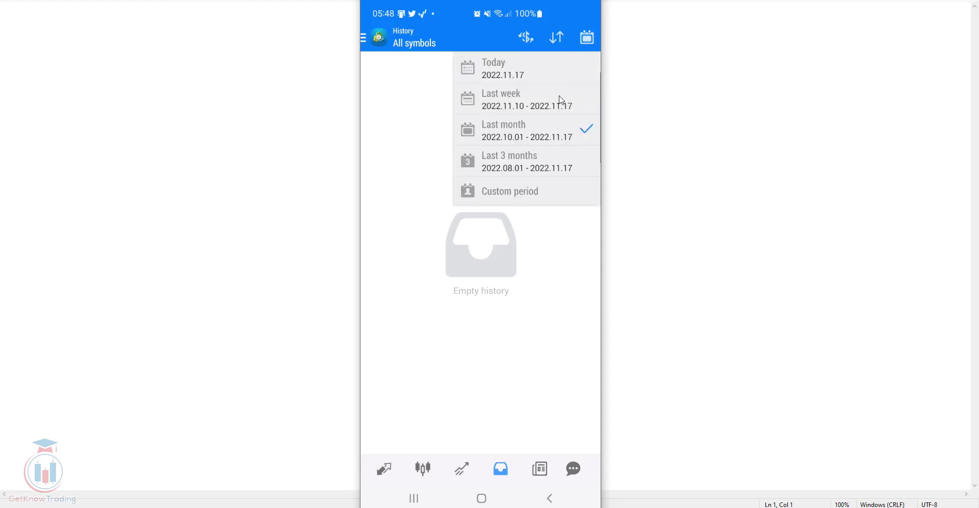
mouse_move(502, 166)
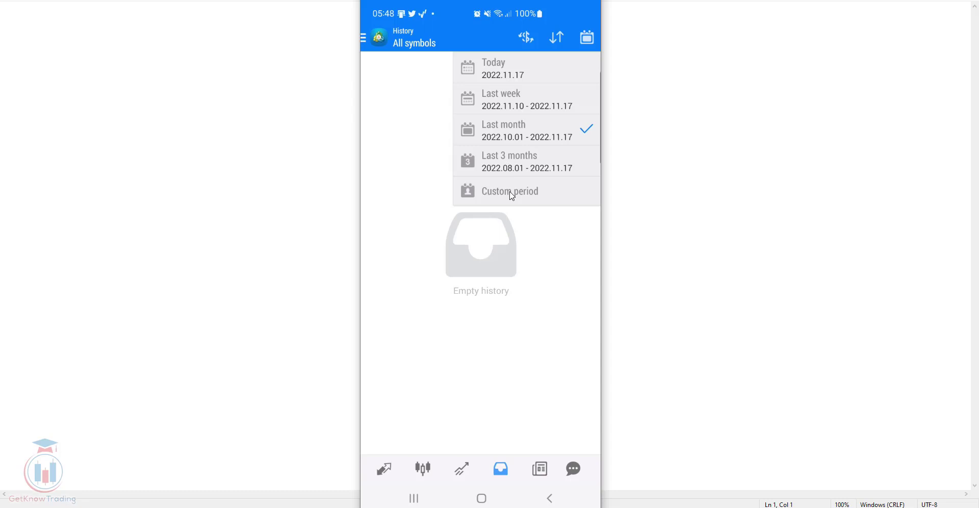
click(510, 191)
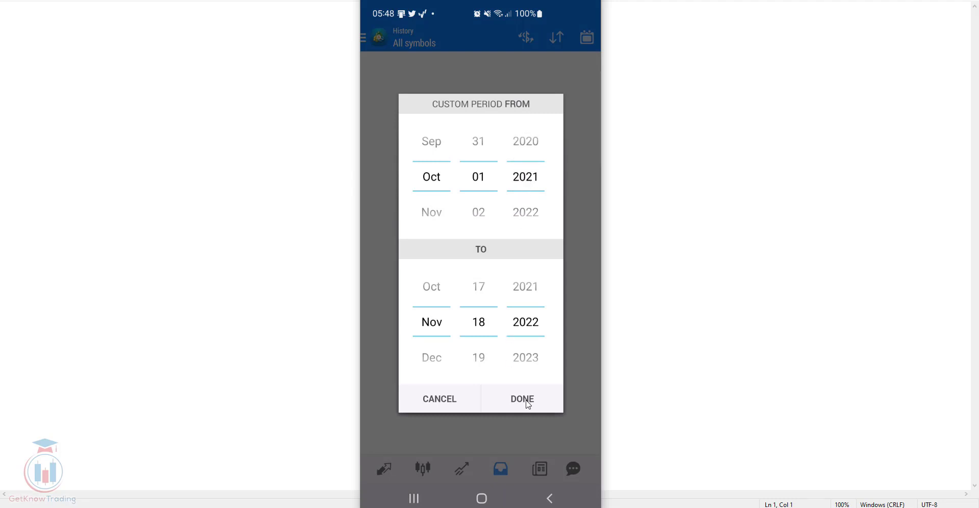
Apply the 2021.10.01–2022.11.18 custom period and confirm it is the checked period
click(521, 399)
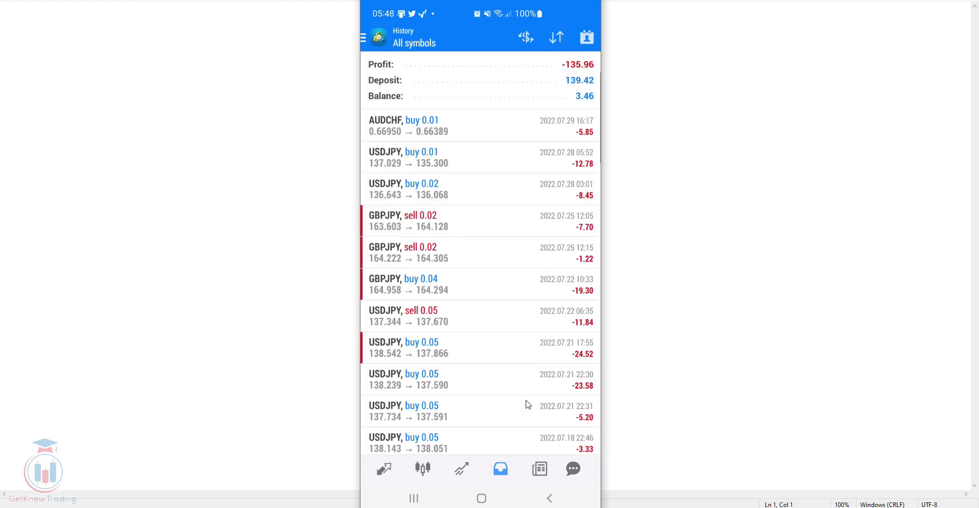
mouse_move(490, 206)
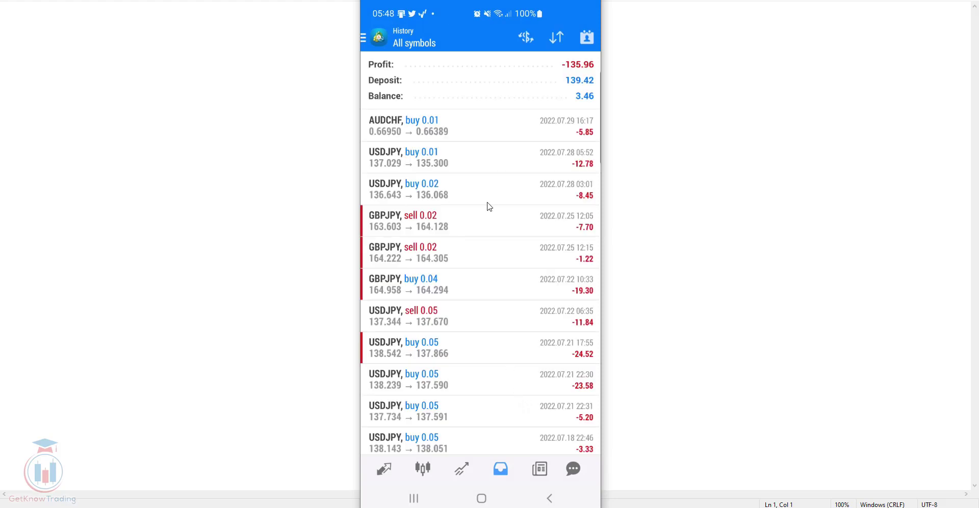
mouse_move(488, 184)
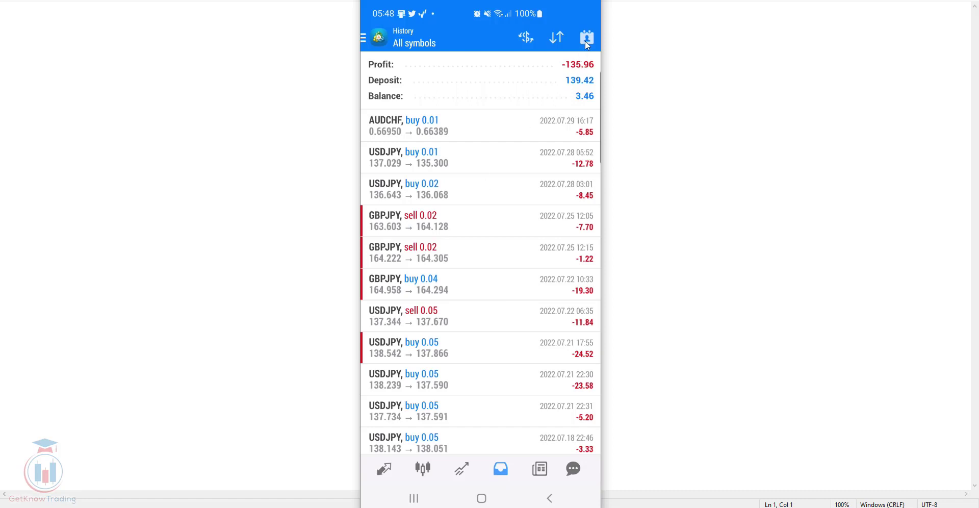
click(586, 39)
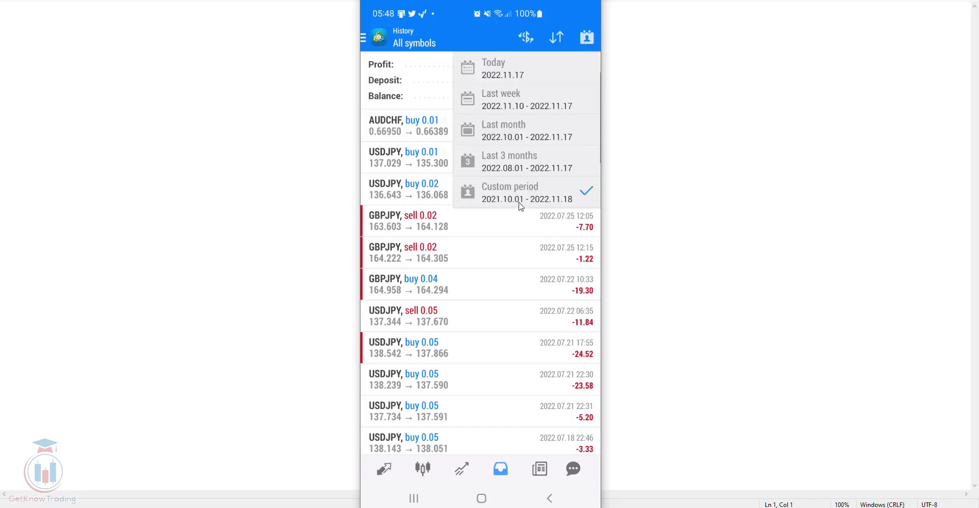
mouse_move(512, 201)
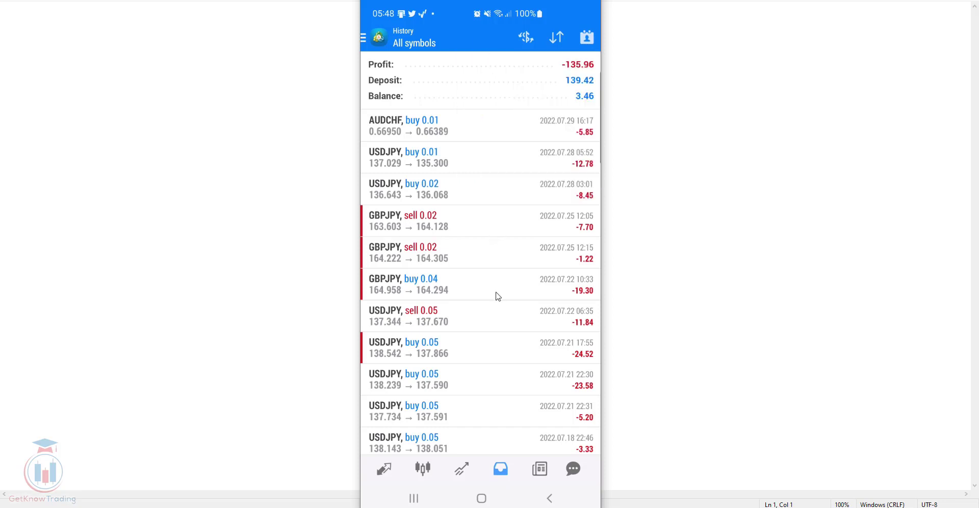
mouse_move(395, 71)
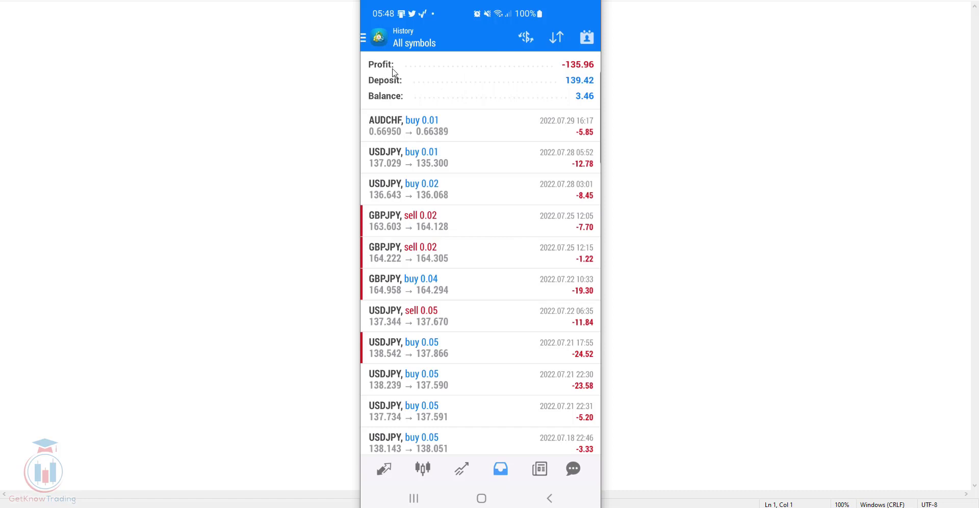
mouse_move(575, 76)
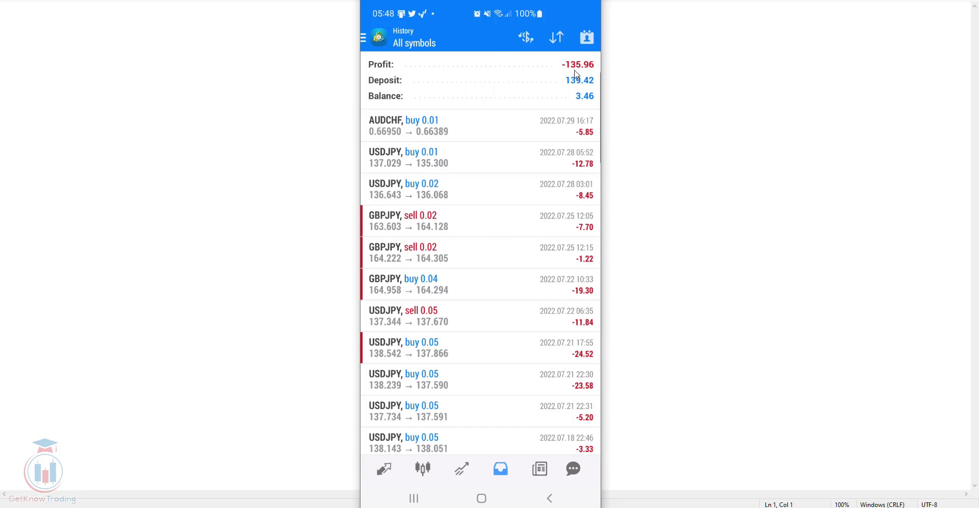
mouse_move(584, 89)
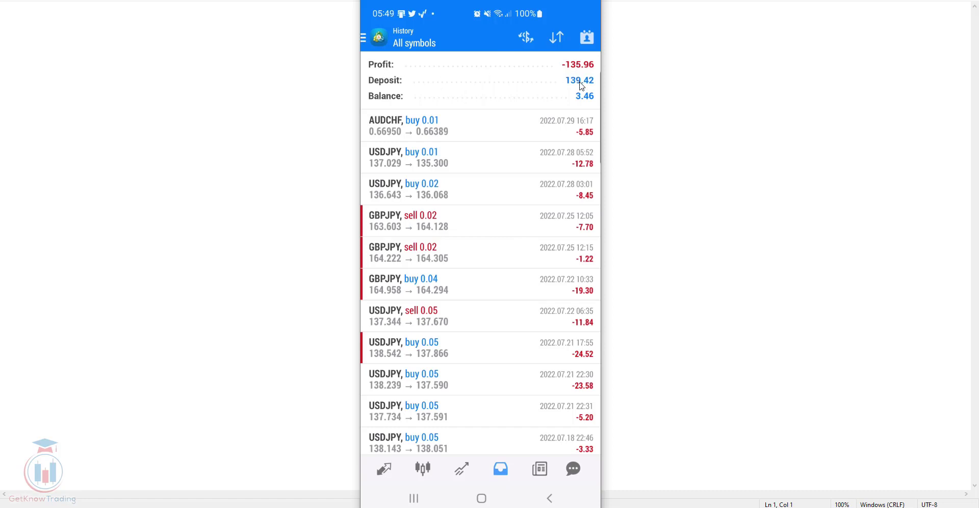
mouse_move(576, 101)
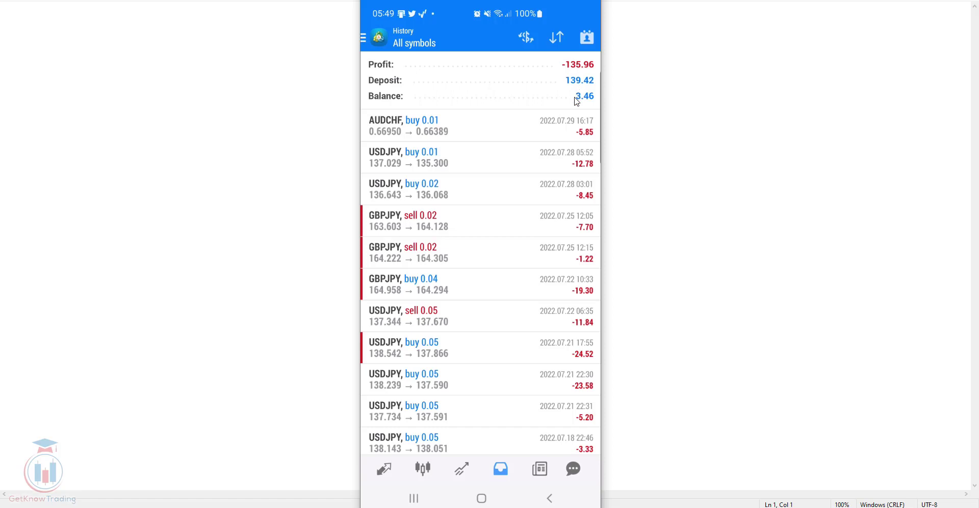
mouse_move(577, 105)
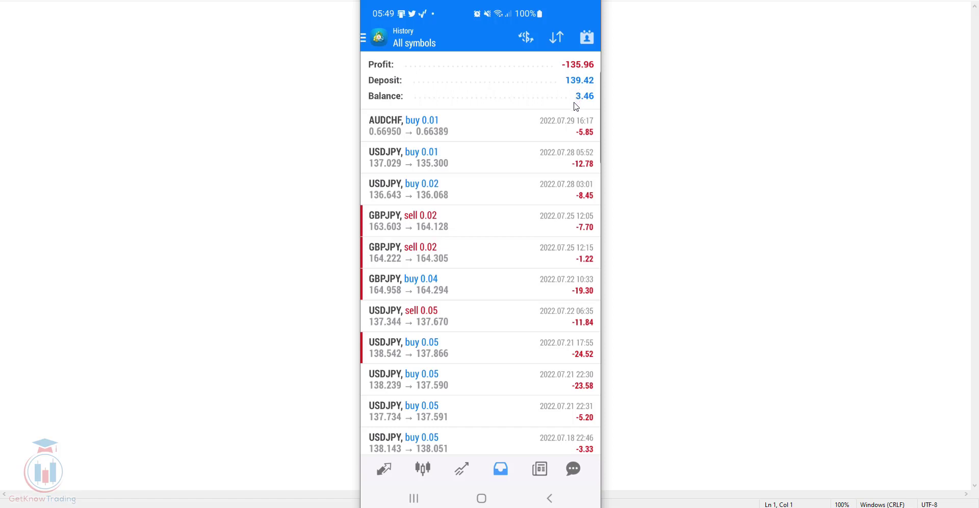
Narrow the custom period to start January 2022, giving profit and balance of -53.05
click(585, 38)
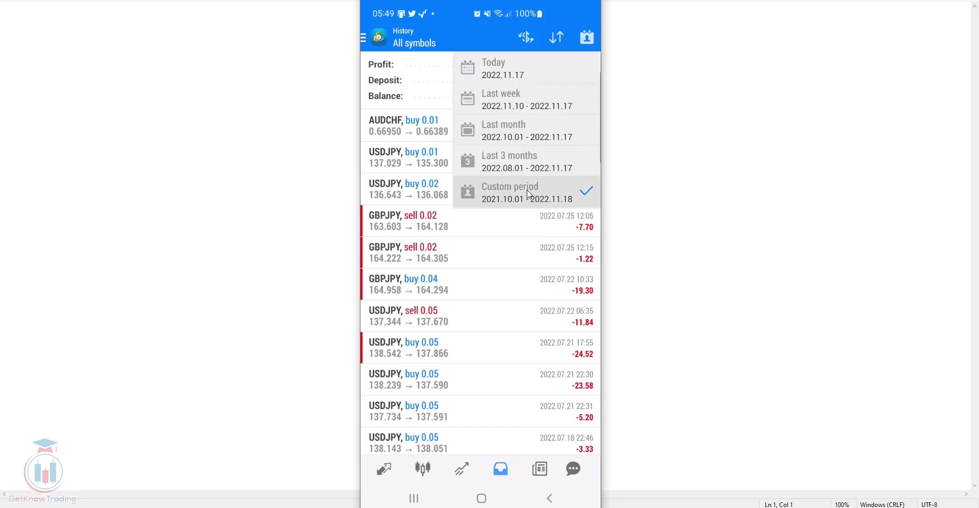
click(510, 193)
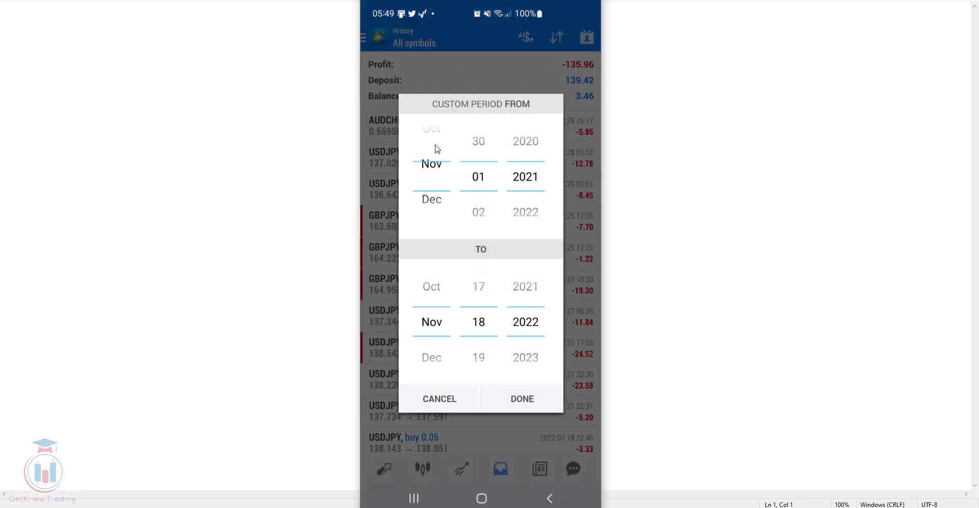
scroll(down, 3)
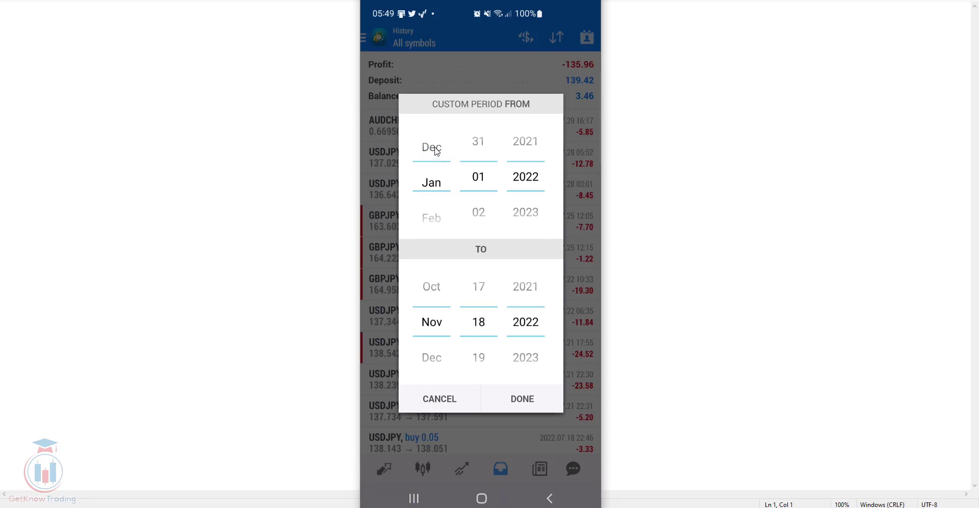
click(521, 399)
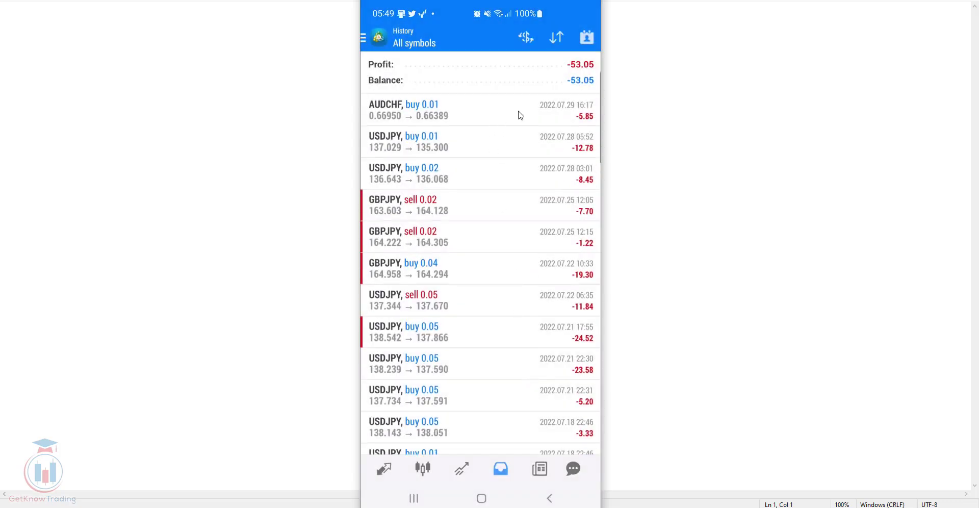
mouse_move(504, 113)
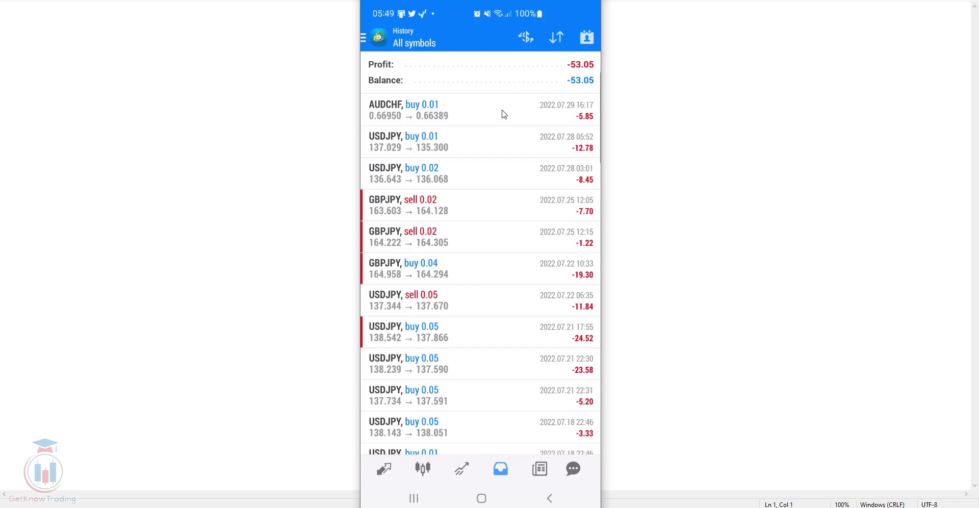
mouse_move(581, 75)
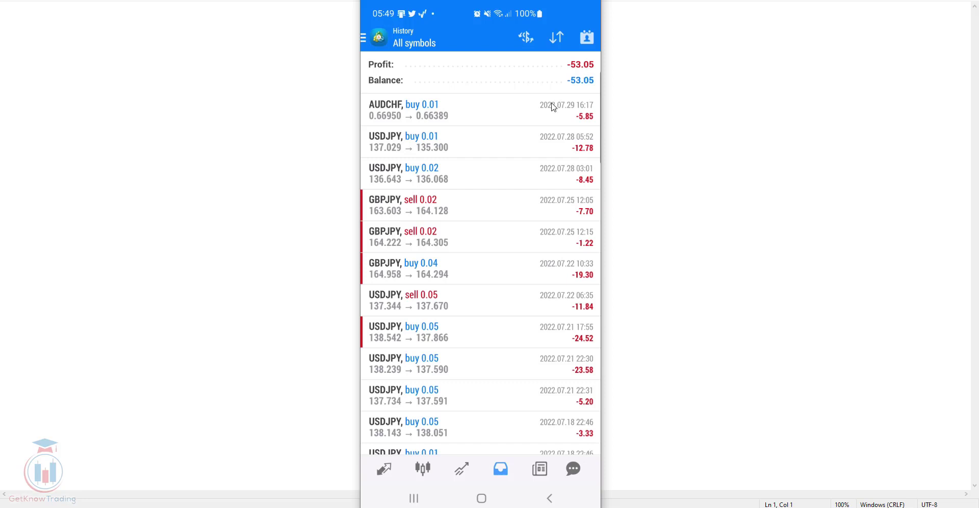
mouse_move(495, 159)
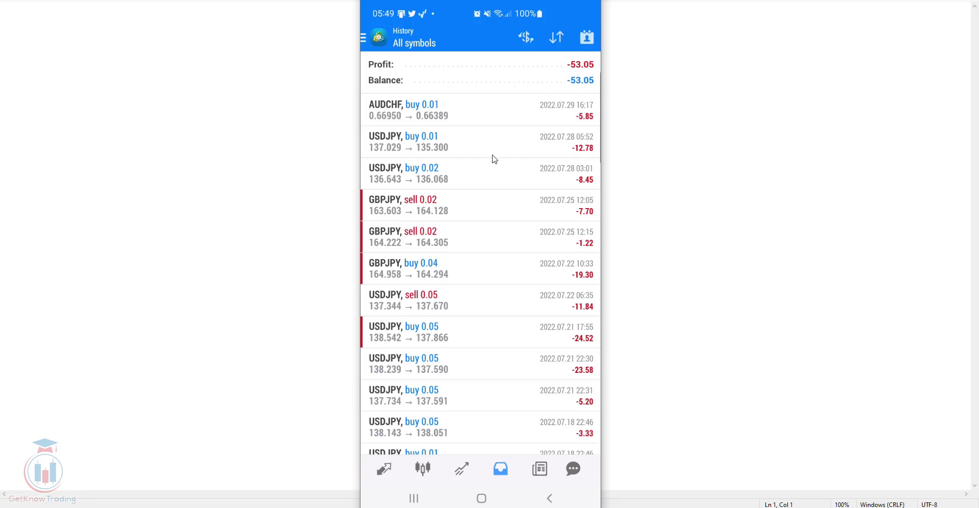
mouse_move(489, 147)
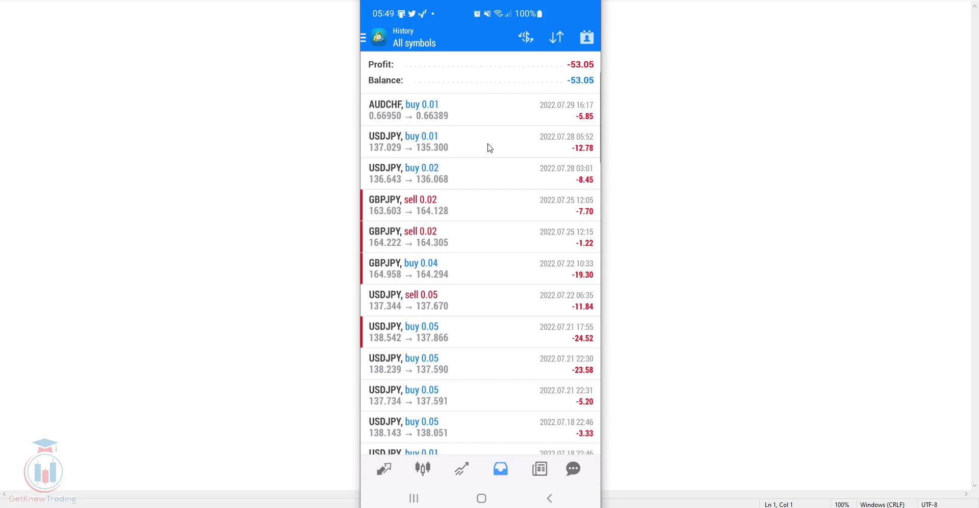
mouse_move(477, 80)
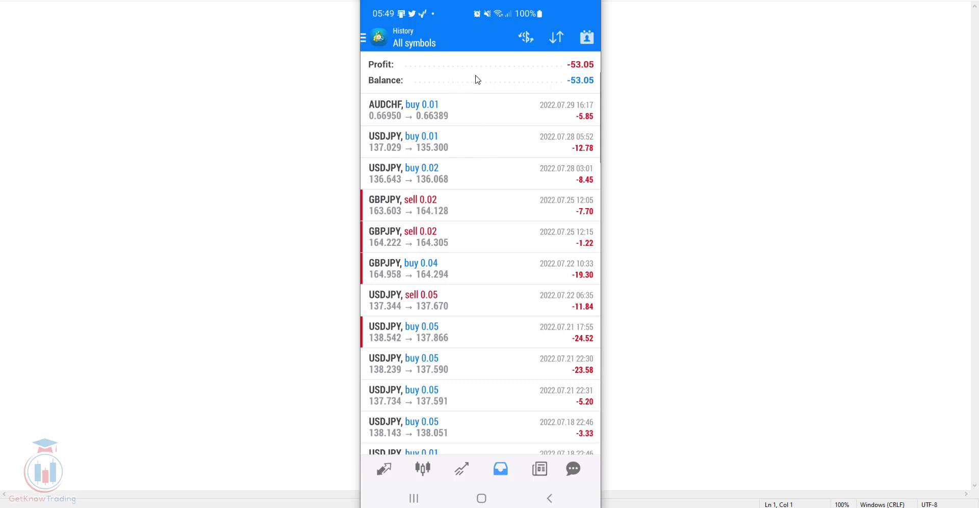
mouse_move(511, 202)
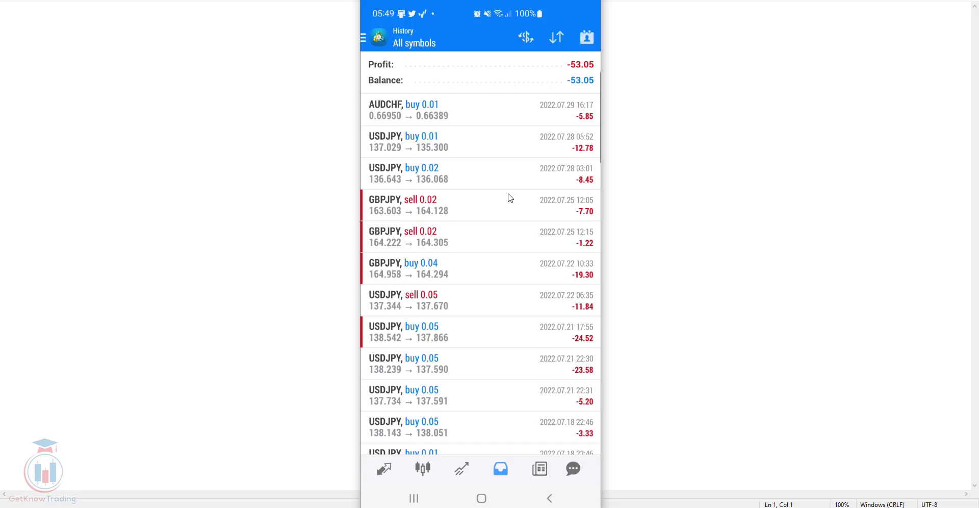
mouse_move(529, 38)
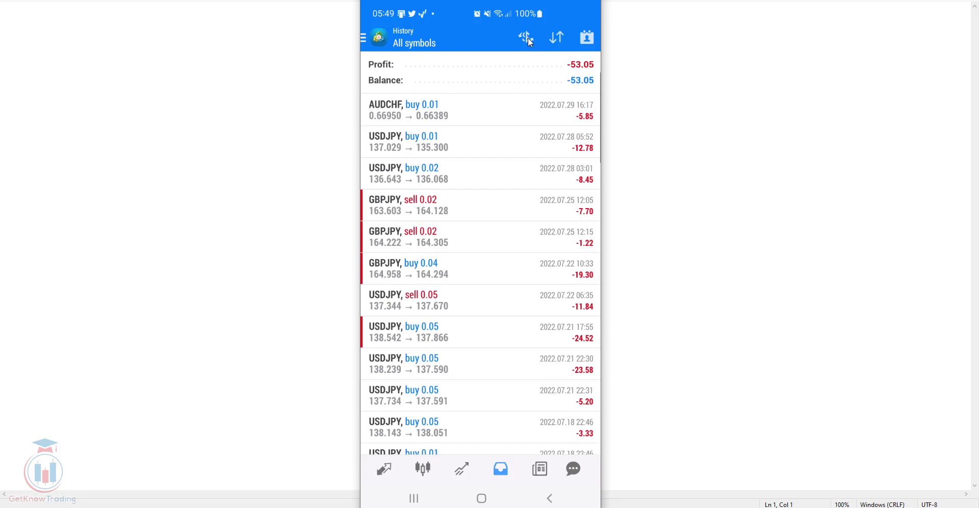
Filter the history to USDJPY positions only (profit 87.78) and scroll through them
click(523, 38)
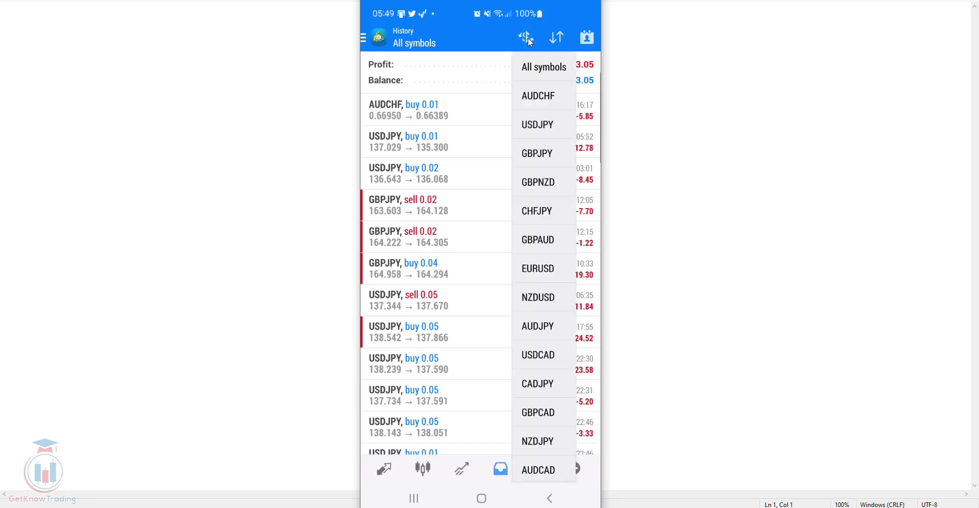
mouse_move(544, 131)
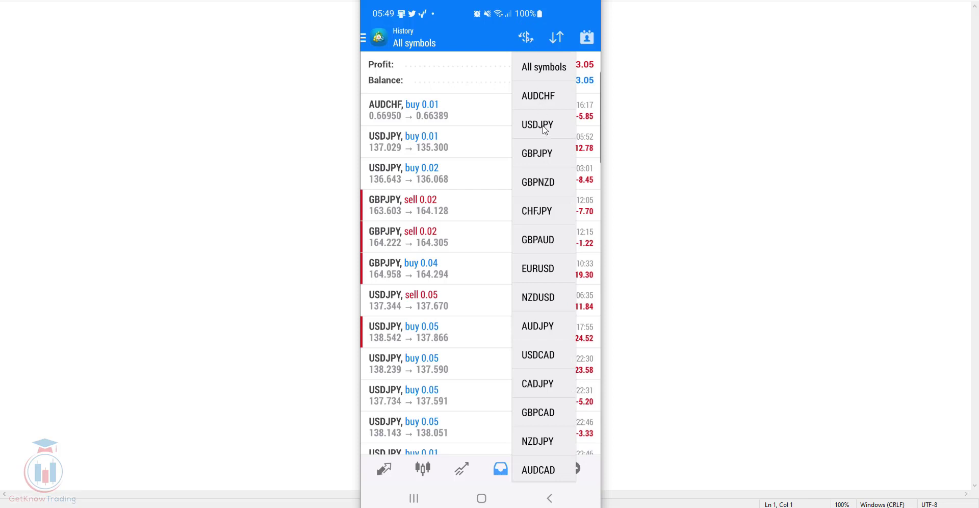
click(537, 124)
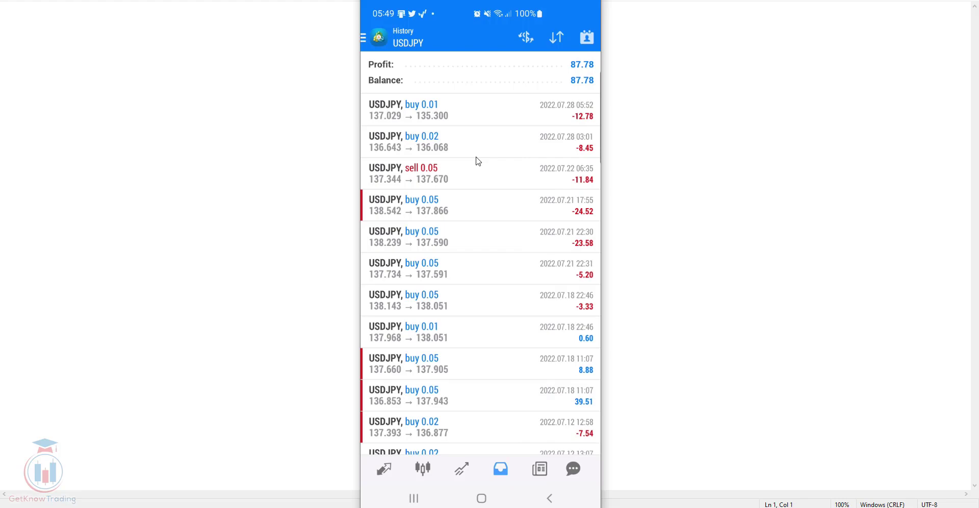
scroll(down, 3)
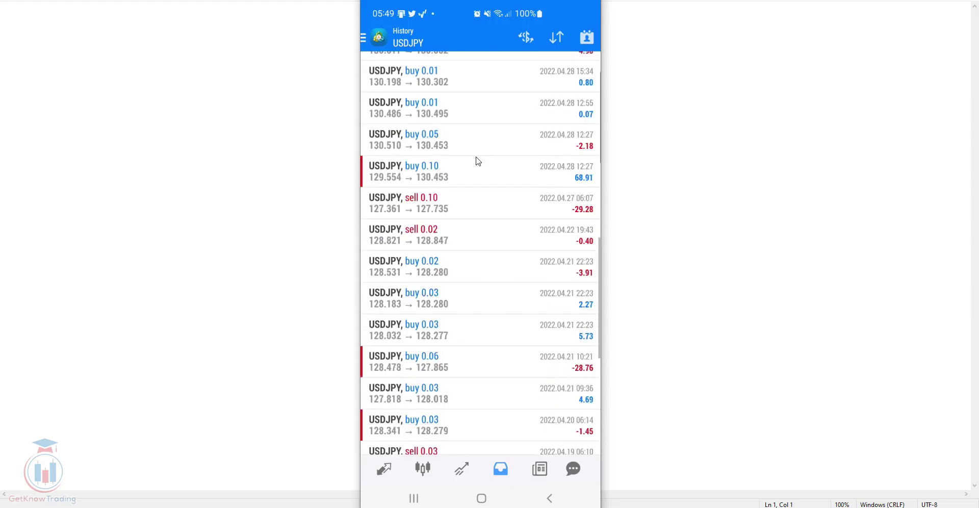
scroll(down, 3)
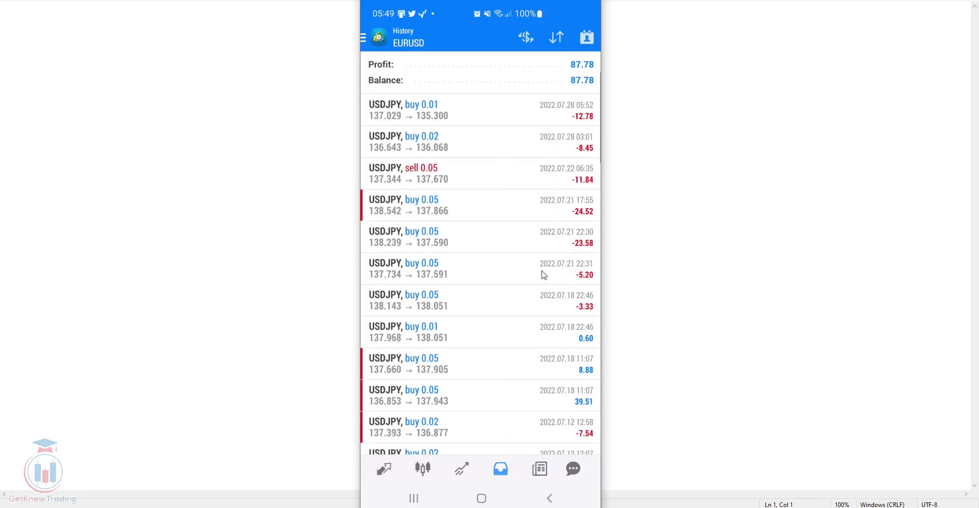
Switch the symbol filter through AUDCHF, GBPNZD, NZDJPY and USDCAD in turn
click(526, 37)
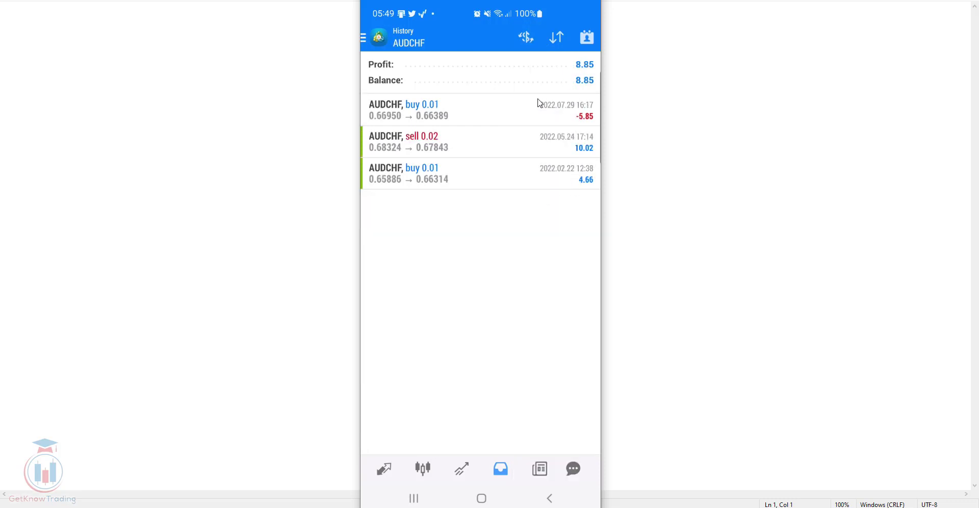
click(525, 38)
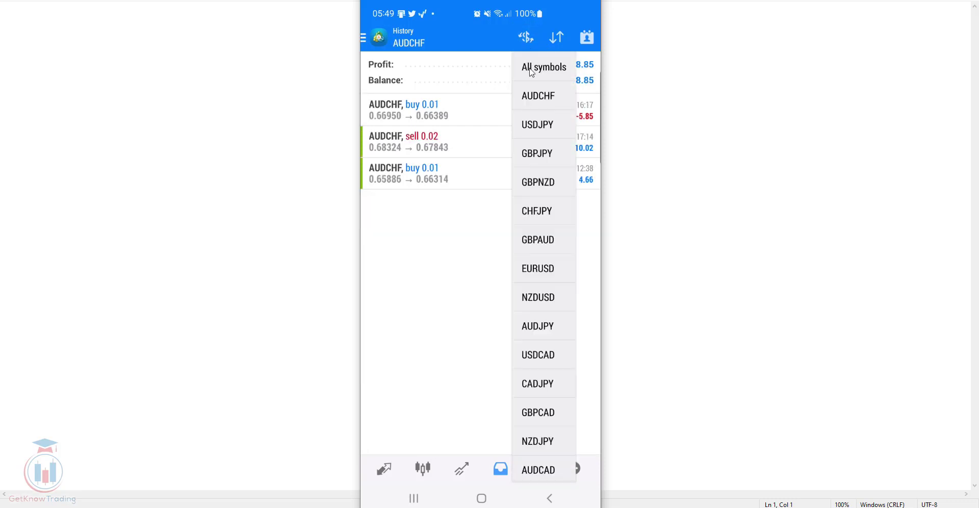
click(538, 183)
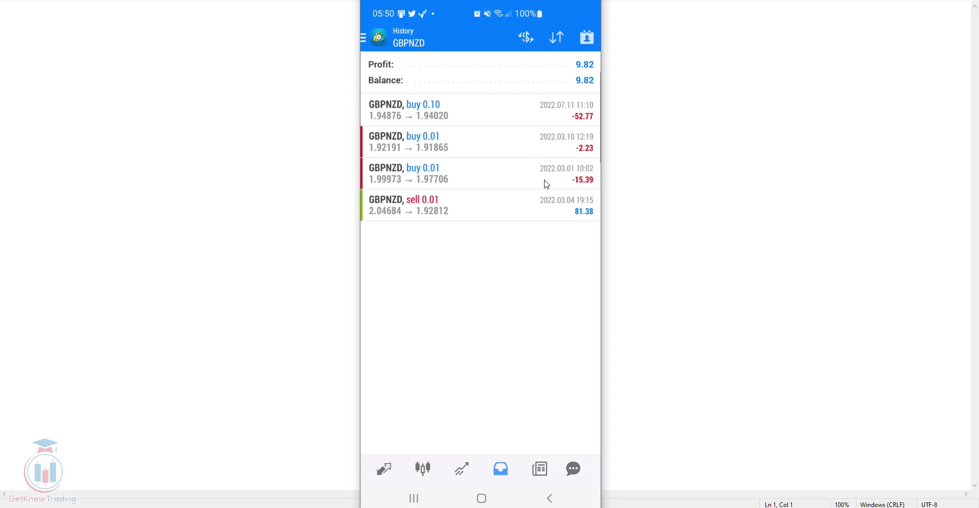
click(527, 37)
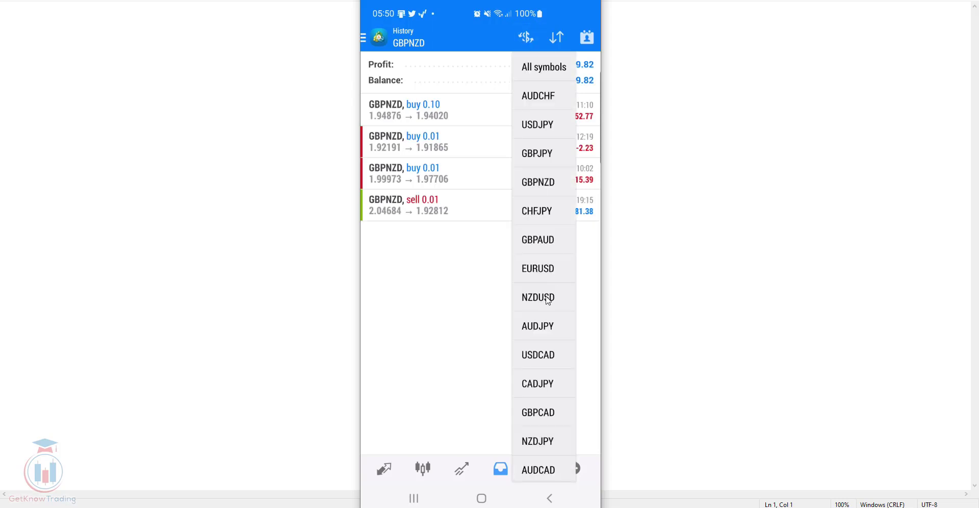
click(538, 440)
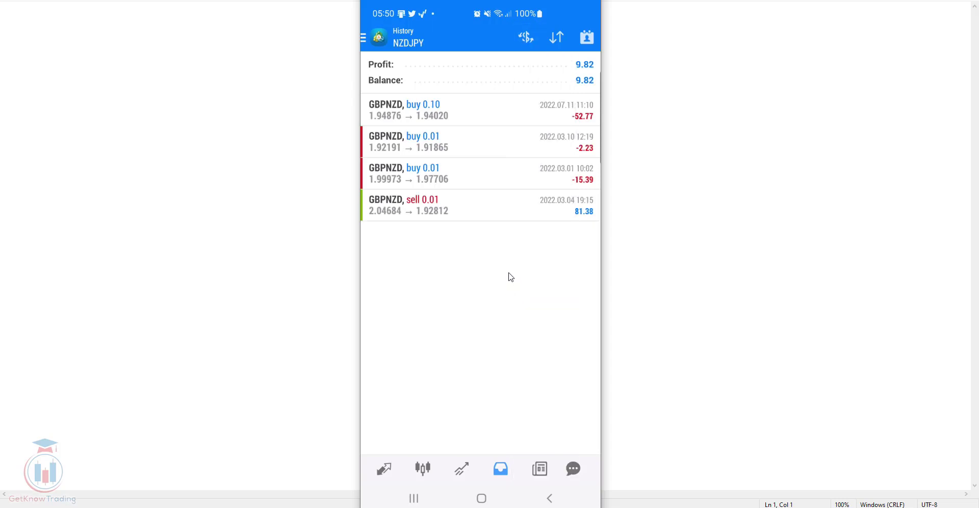
click(527, 37)
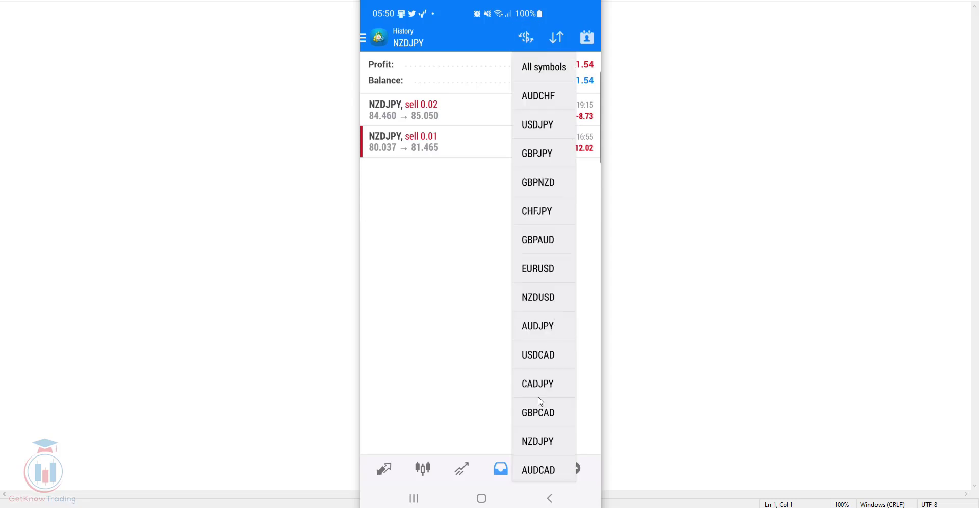
click(538, 471)
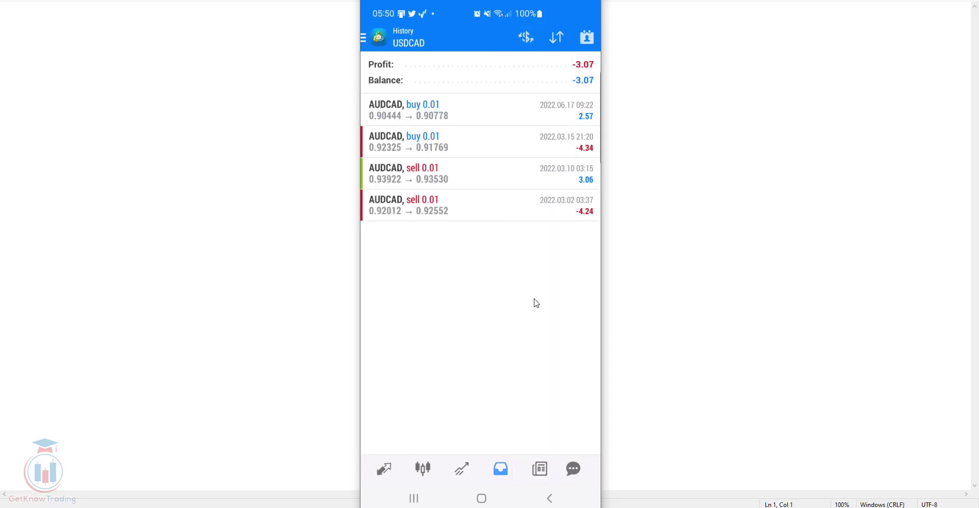
Filter by AUDJPY, GBPAUD and finally GBPJPY, showing profit 141.35
click(530, 38)
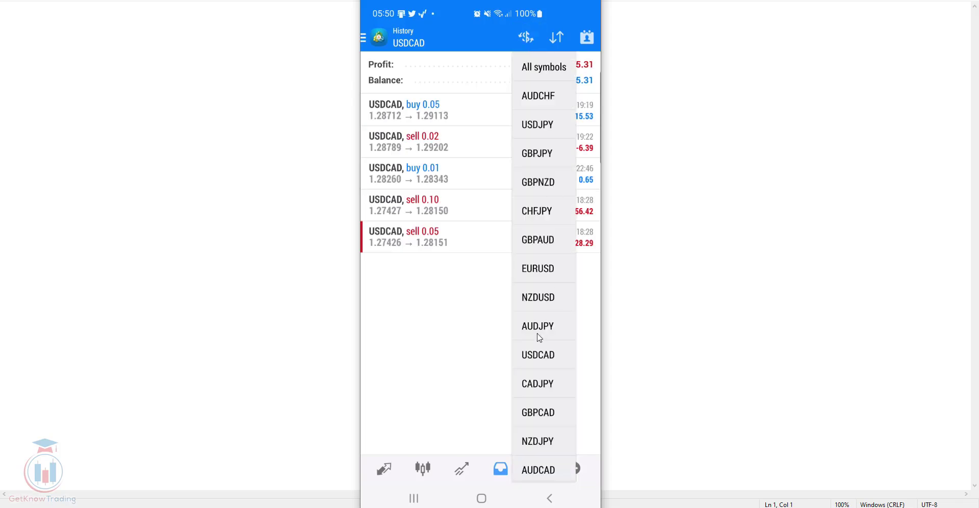
click(538, 326)
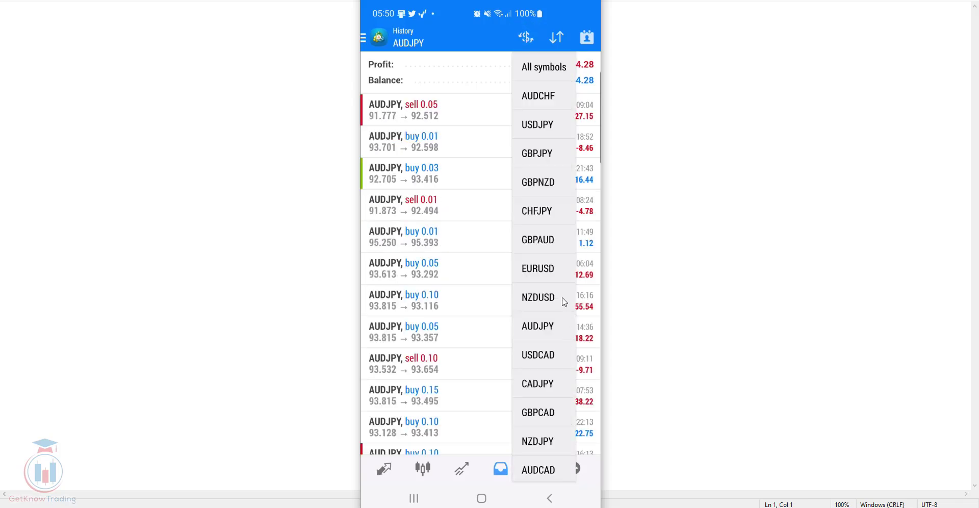
click(538, 240)
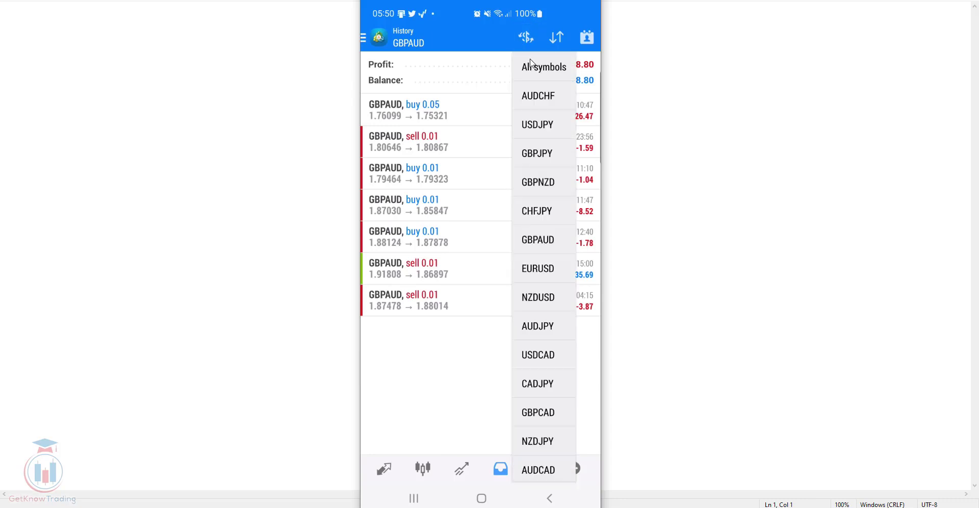
click(537, 181)
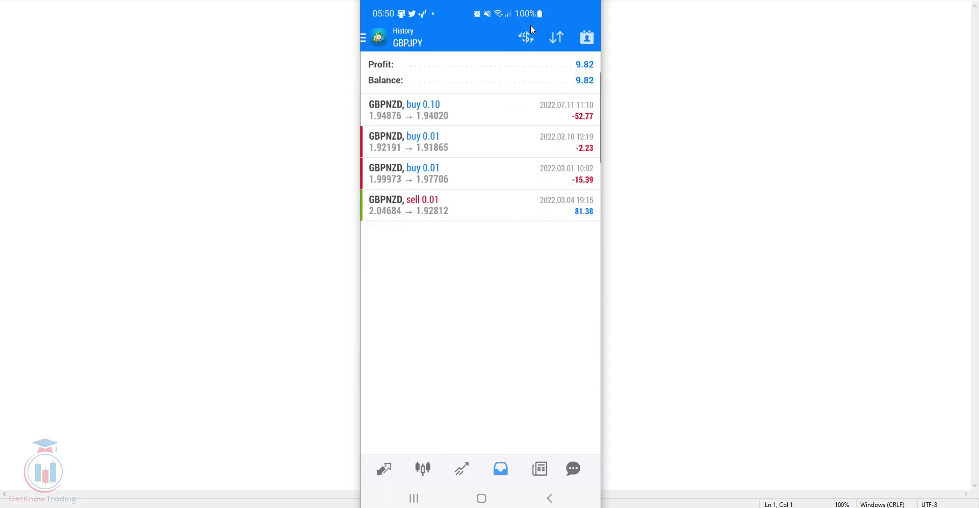
click(527, 38)
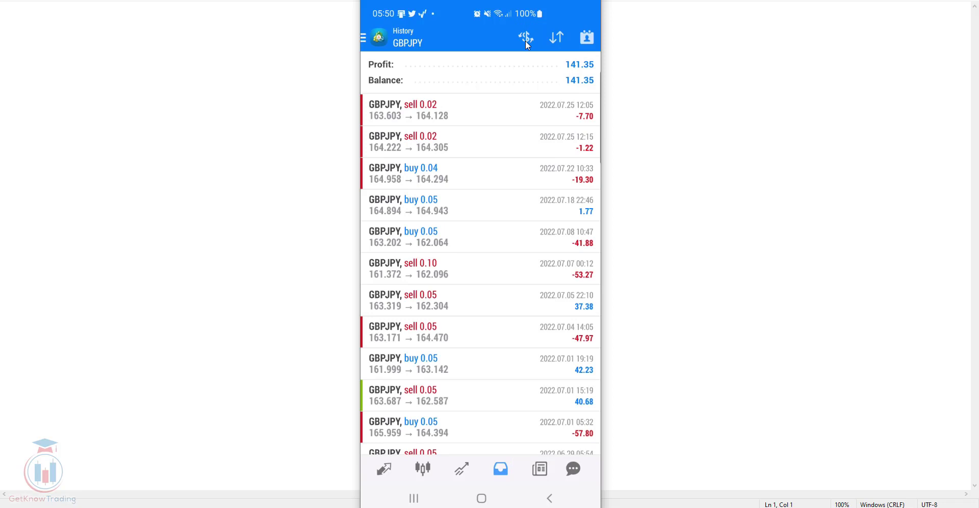
mouse_move(499, 157)
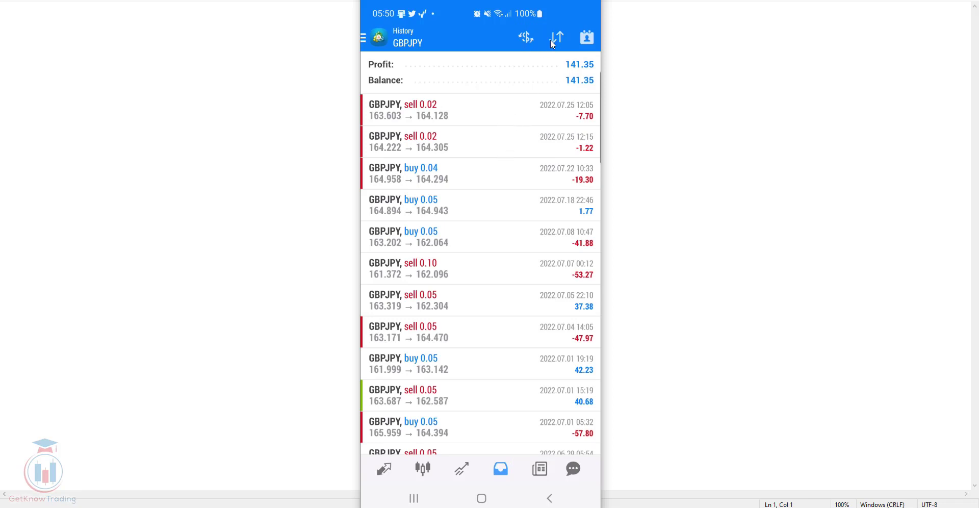
Sort positions by symbol and return the filter to all symbols, showing profit -53.05
click(559, 39)
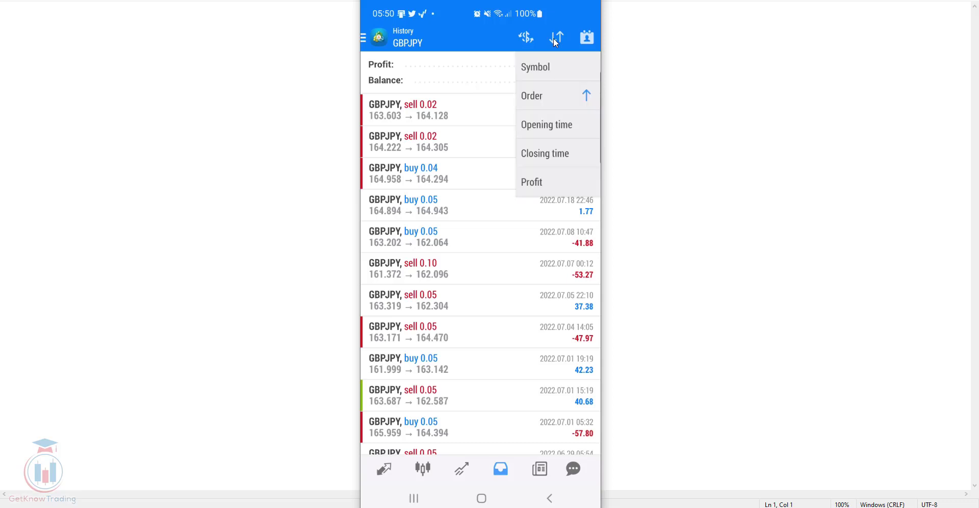
mouse_move(550, 68)
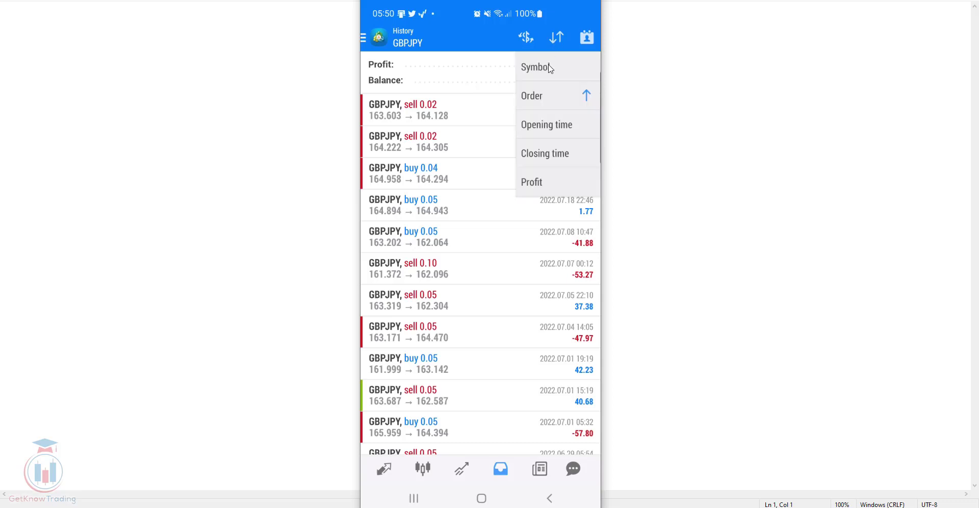
click(526, 38)
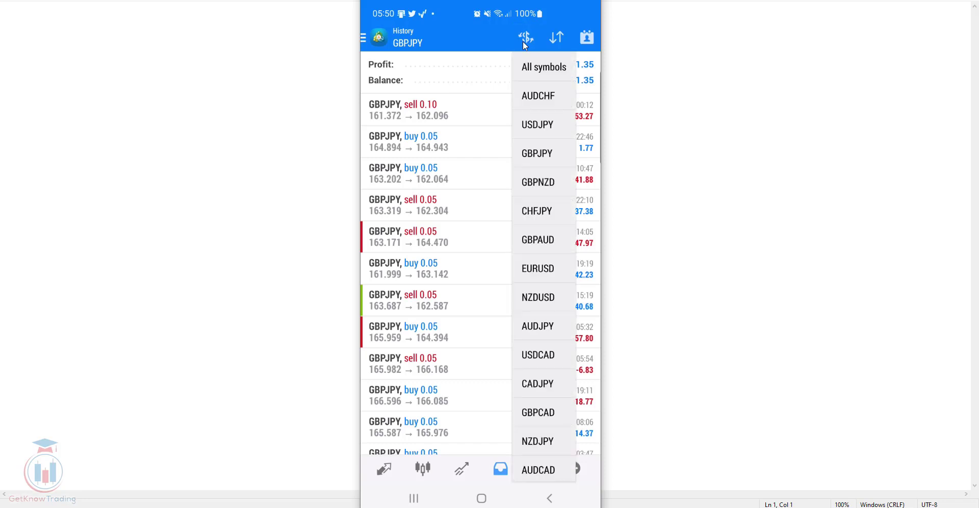
click(545, 68)
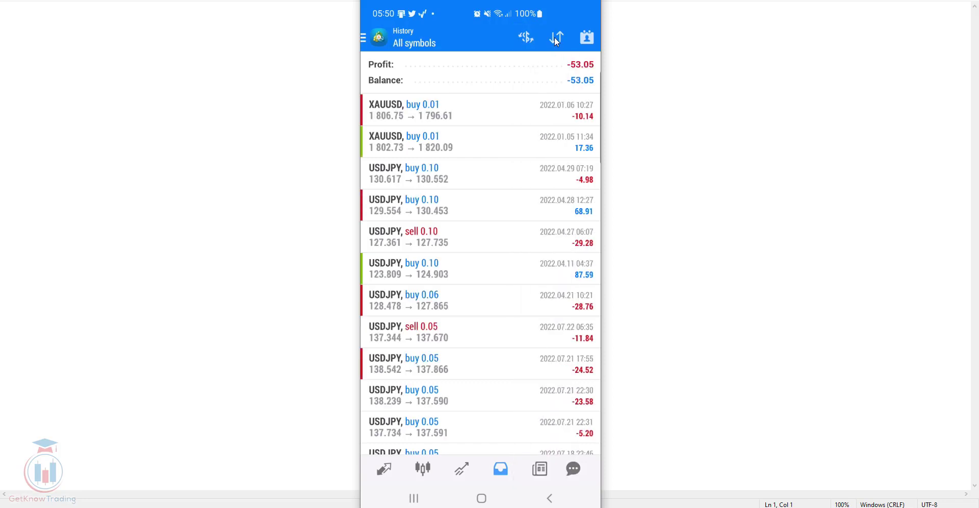
click(557, 37)
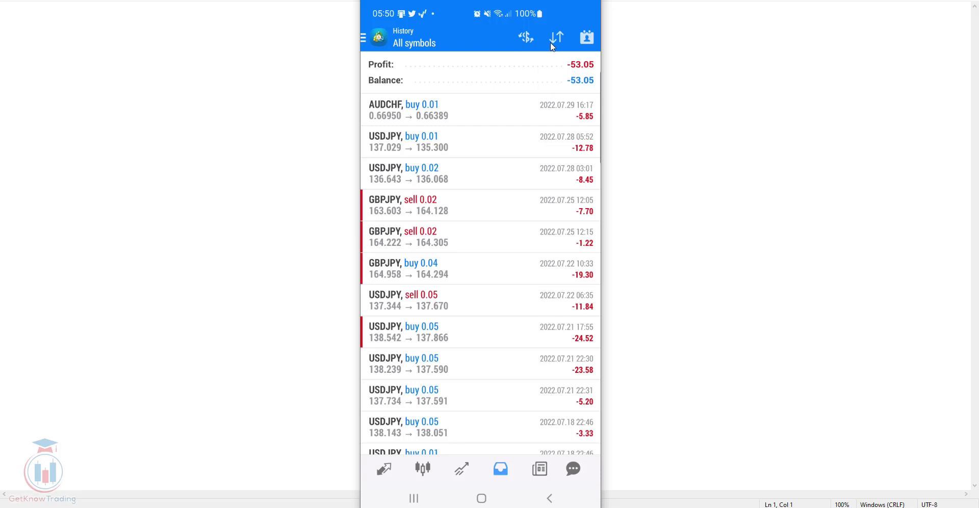
mouse_move(542, 45)
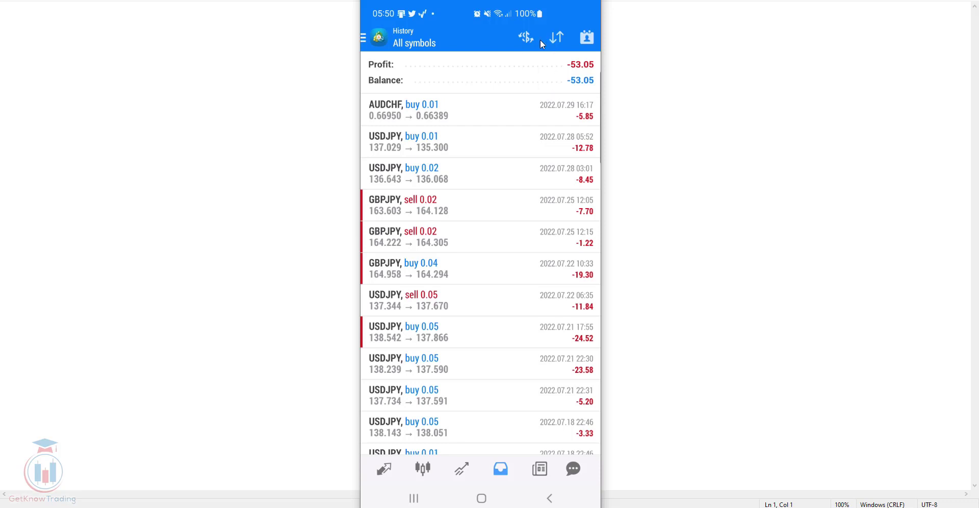
mouse_move(470, 153)
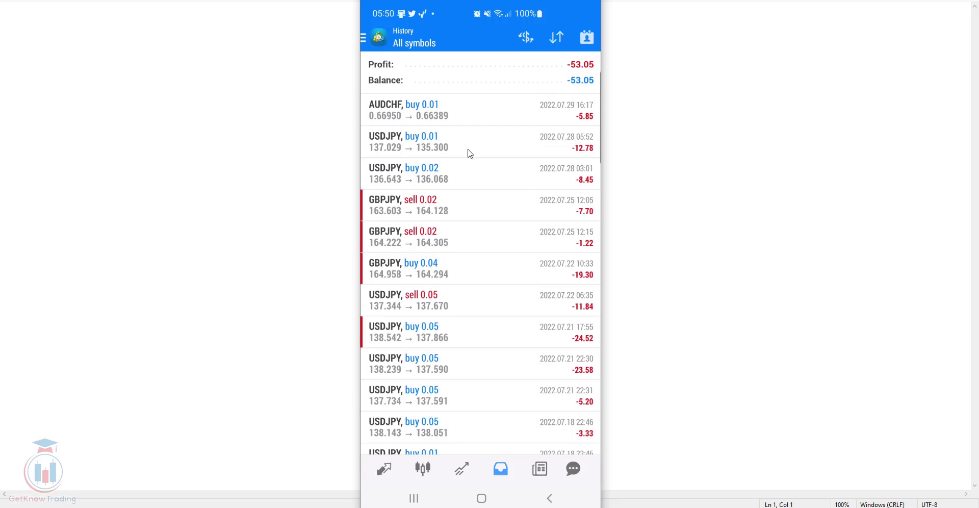
mouse_move(438, 114)
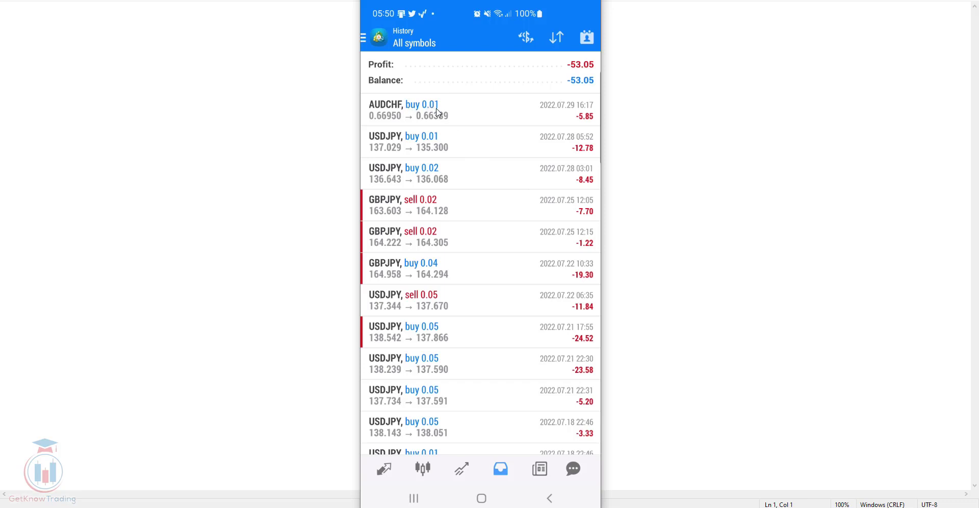
mouse_move(437, 433)
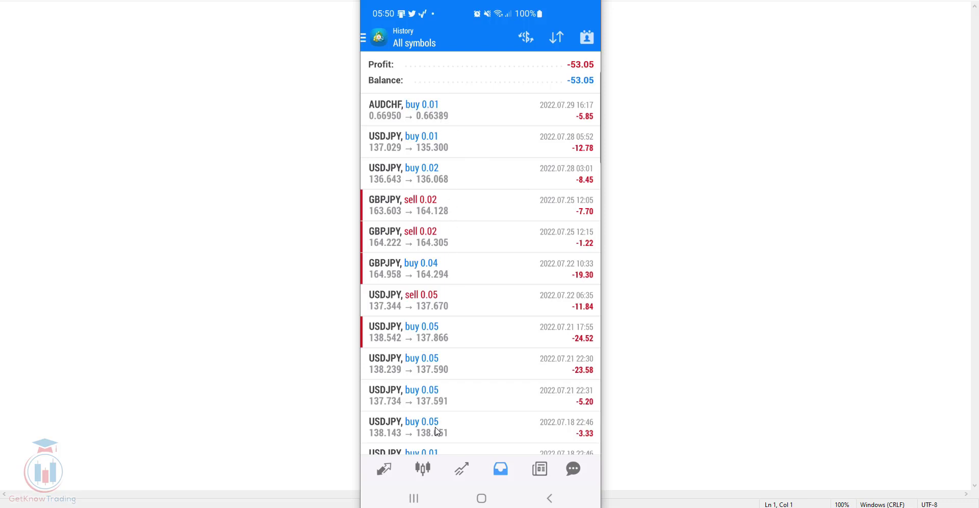
mouse_move(439, 114)
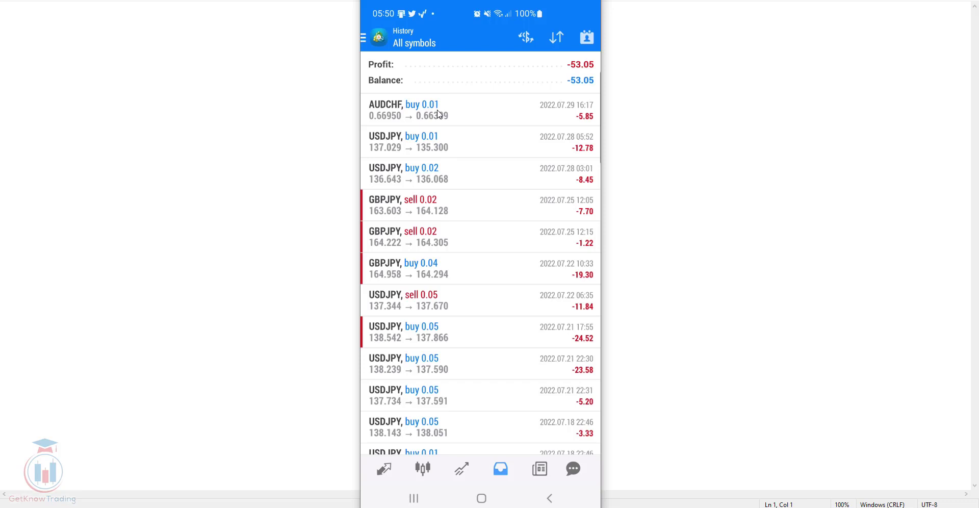
mouse_move(438, 433)
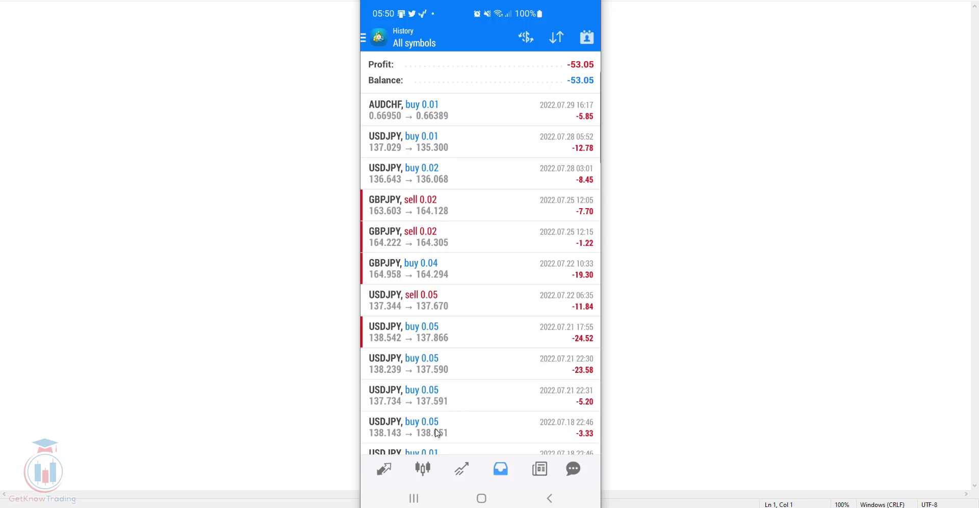
Sort the trade history by profit, putting the 119.90 EURUSD sell first
click(557, 38)
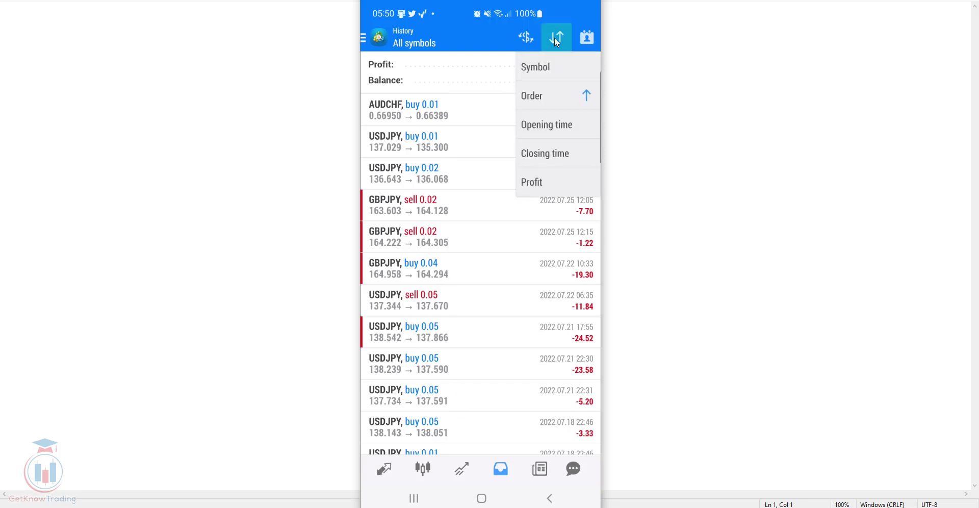
click(556, 39)
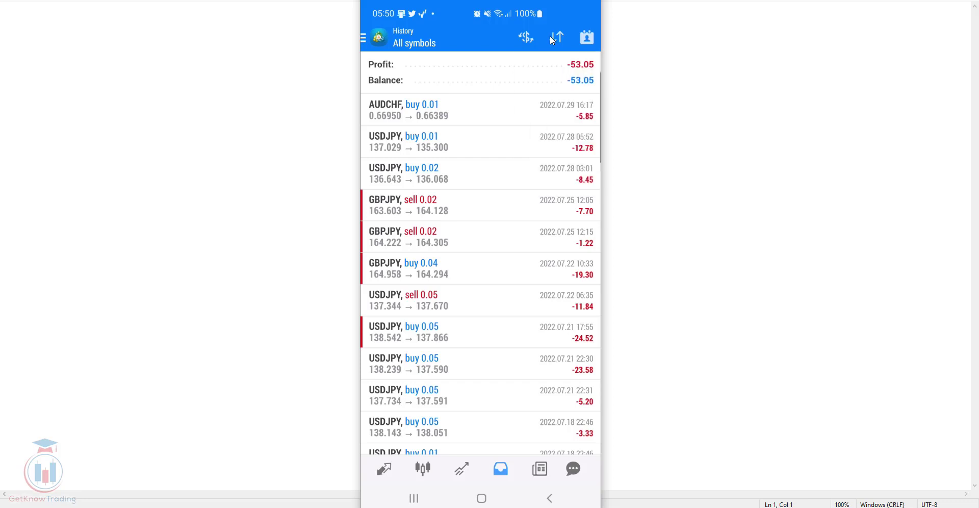
click(556, 39)
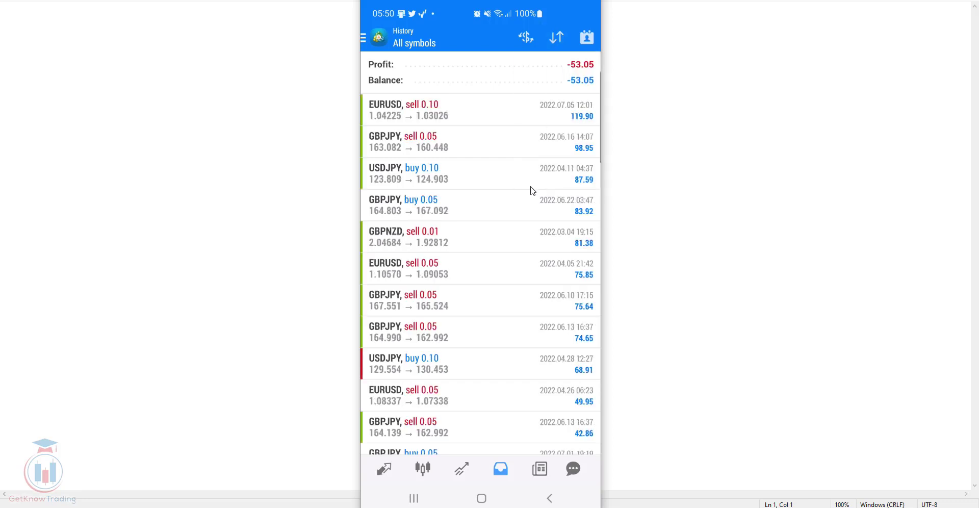
mouse_move(526, 193)
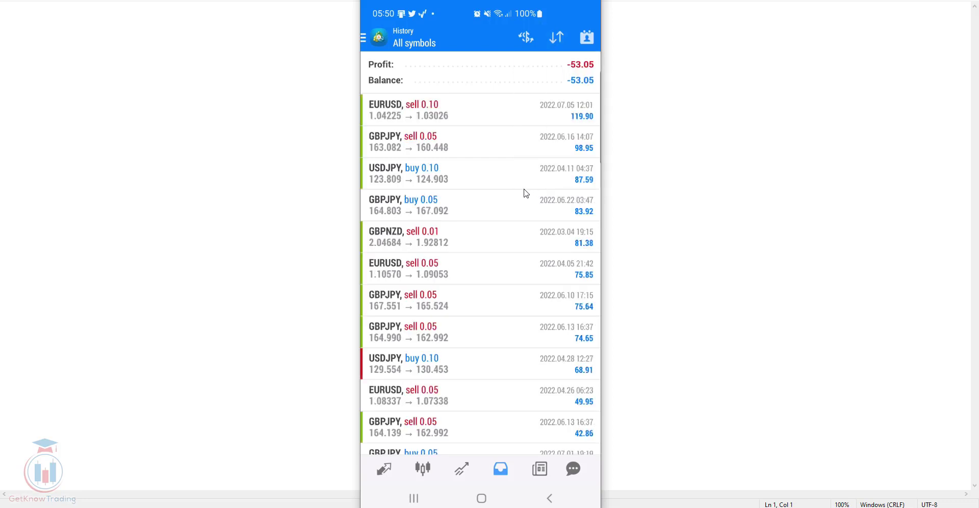
mouse_move(540, 43)
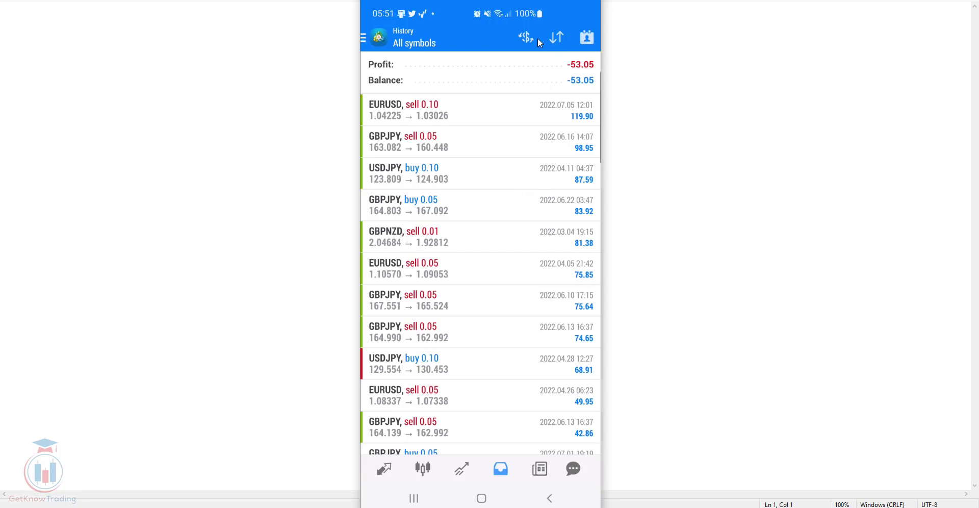
Review the symbol filter list and keep All symbols selected
click(528, 38)
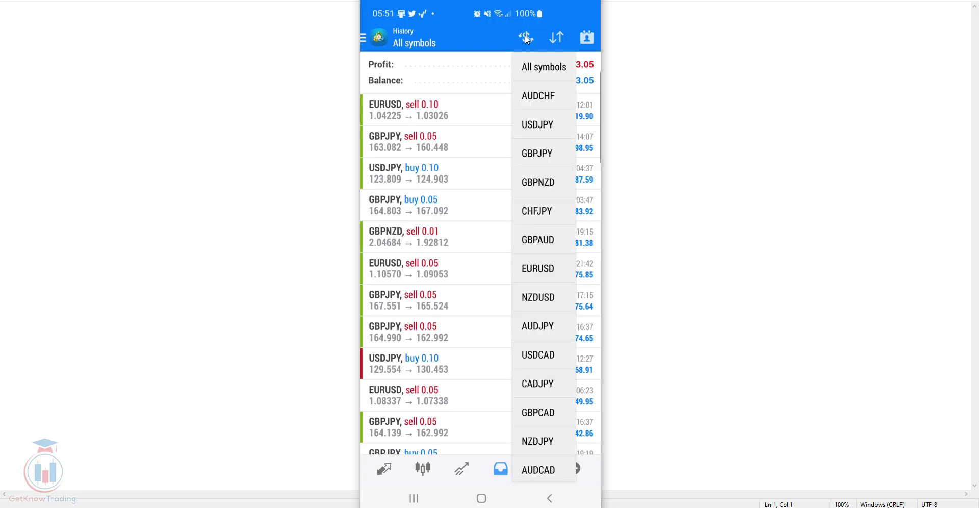
click(556, 38)
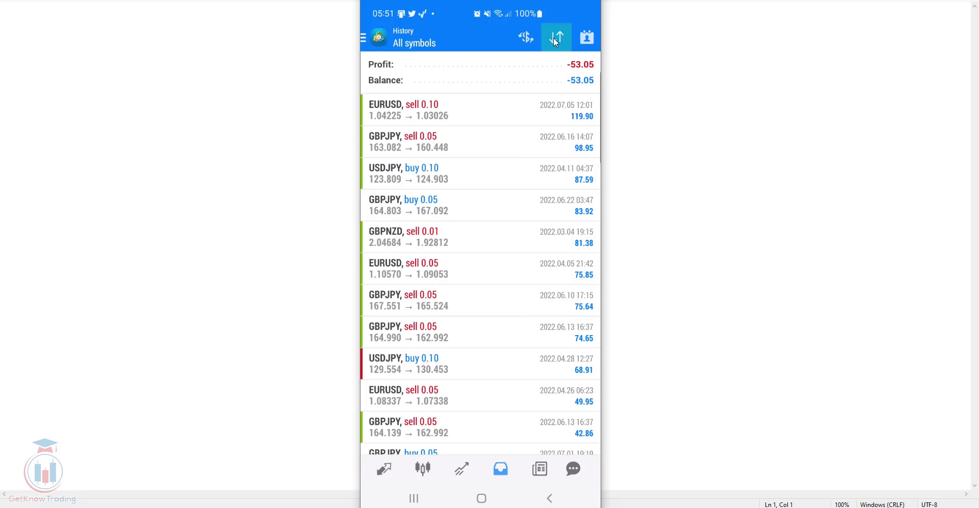
click(586, 38)
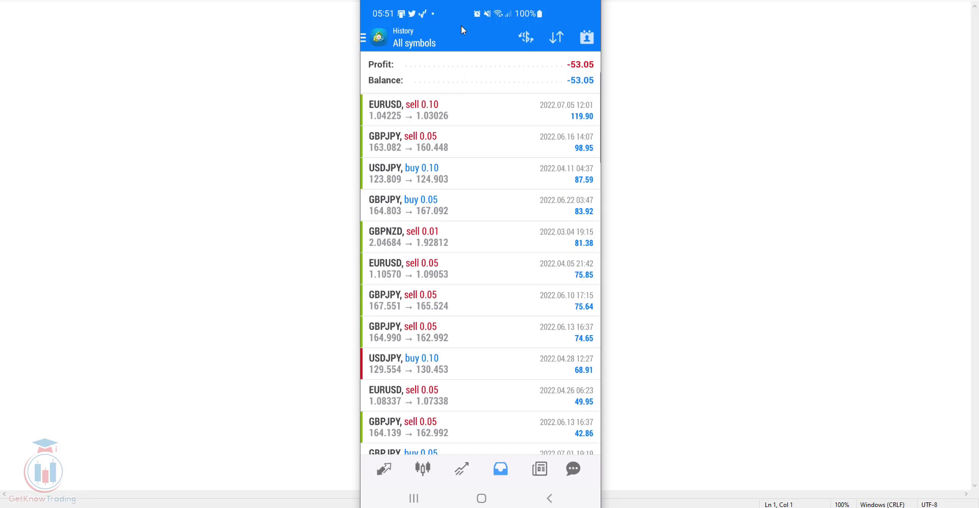
mouse_move(466, 39)
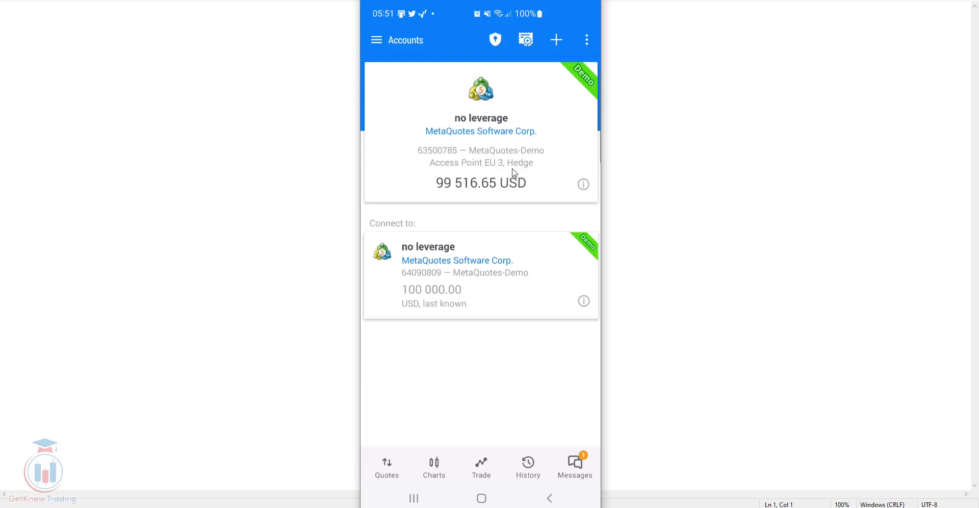
mouse_move(514, 162)
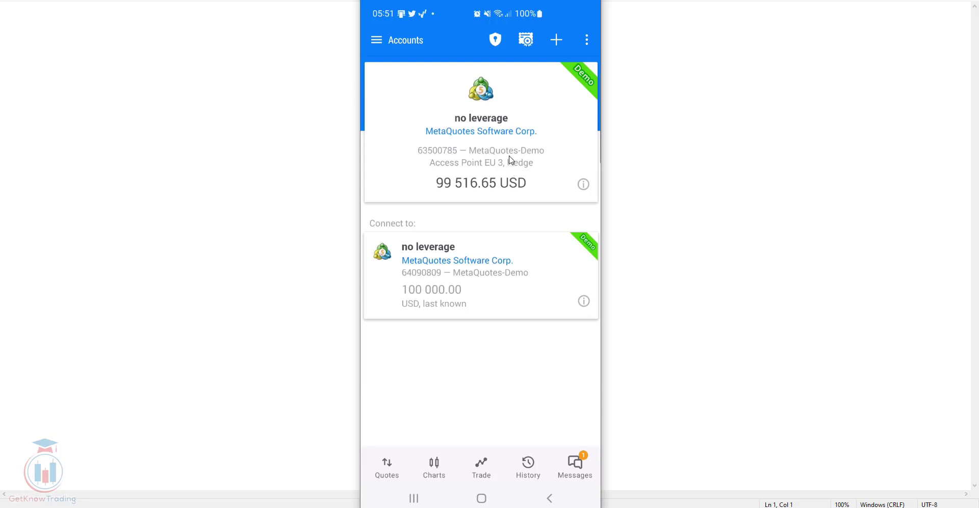
mouse_move(414, 227)
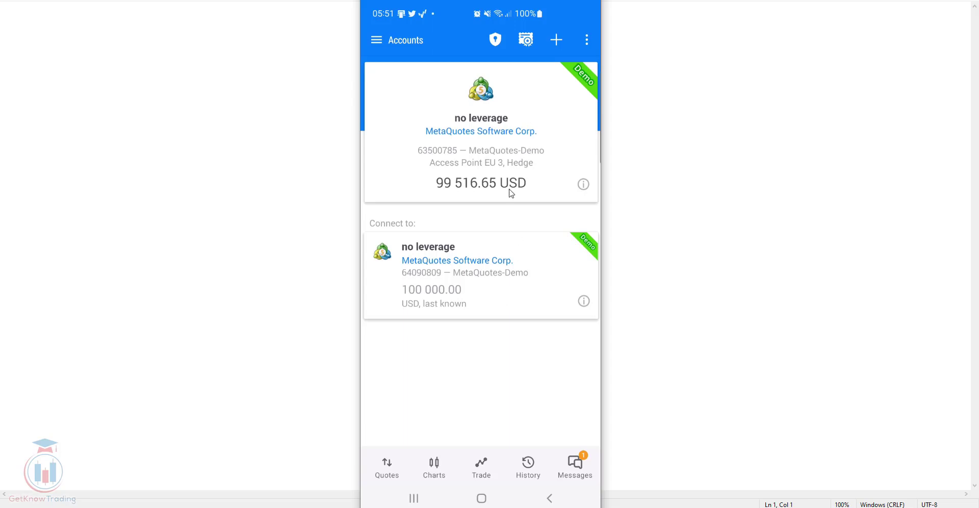
mouse_move(408, 191)
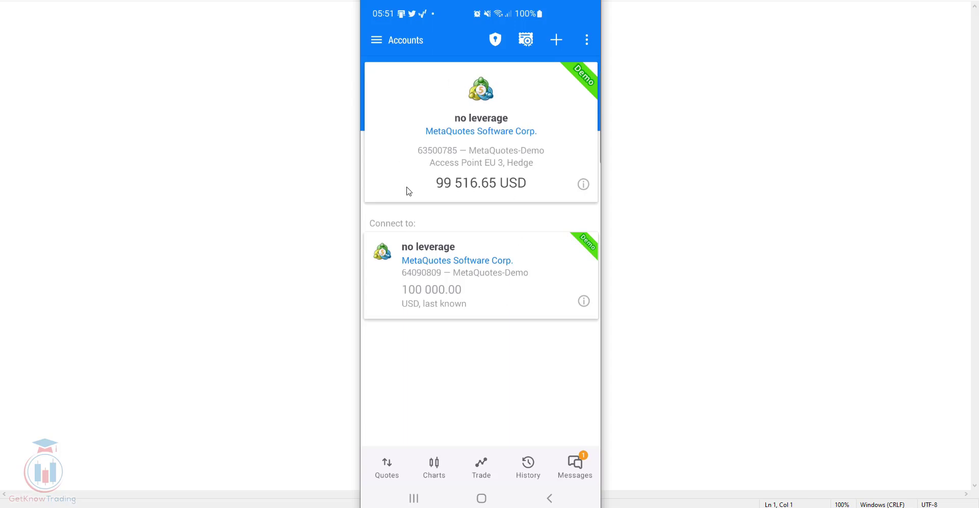
mouse_move(540, 198)
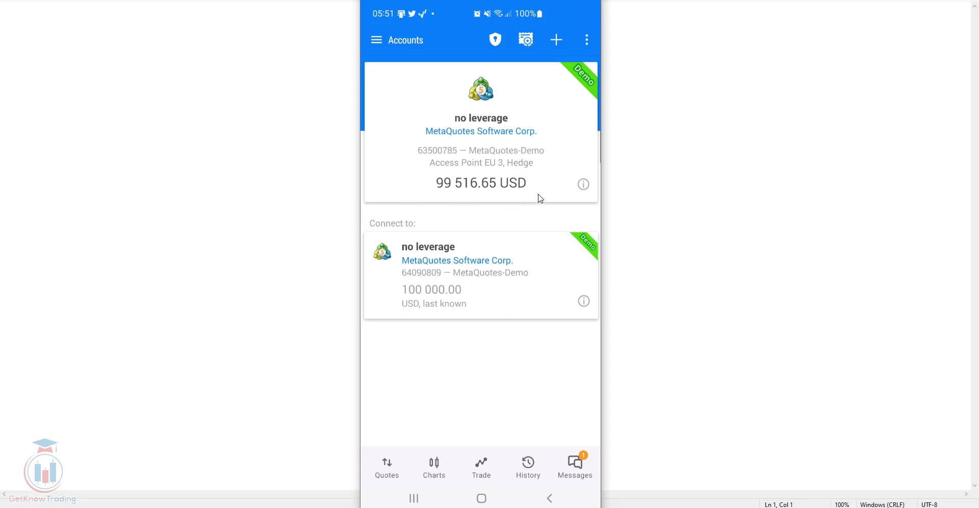
mouse_move(543, 145)
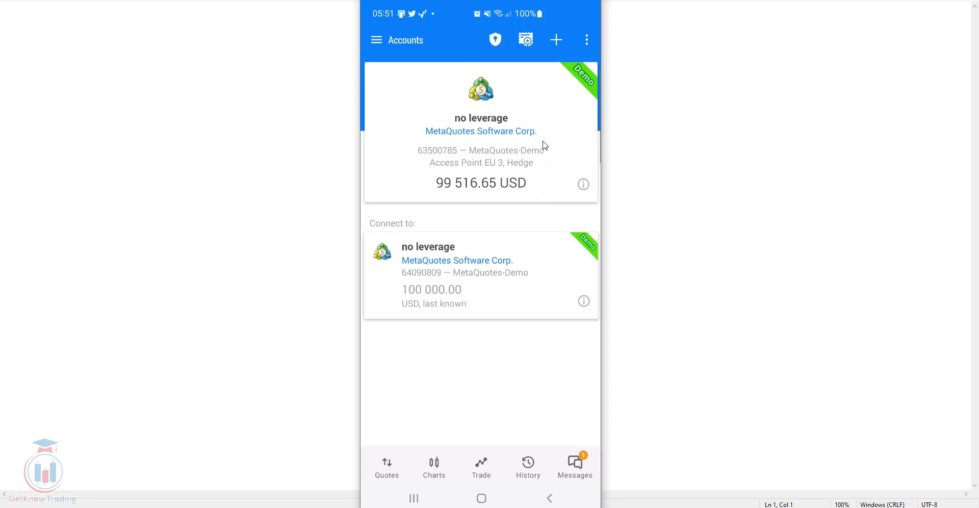
mouse_move(478, 332)
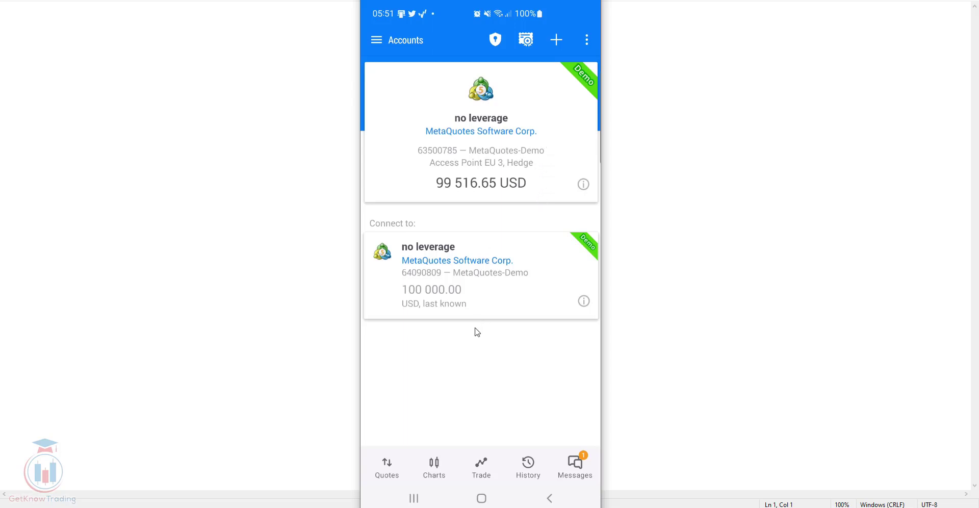
mouse_move(532, 475)
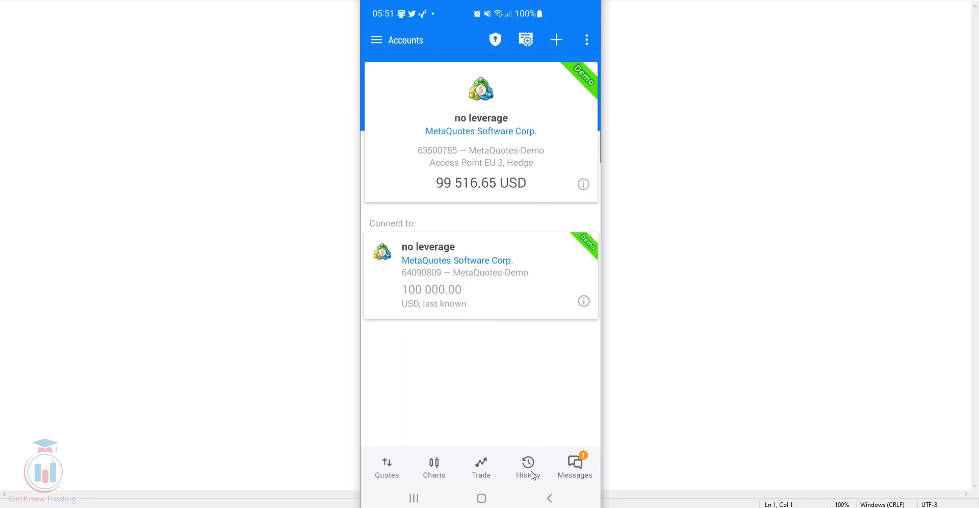
mouse_move(523, 471)
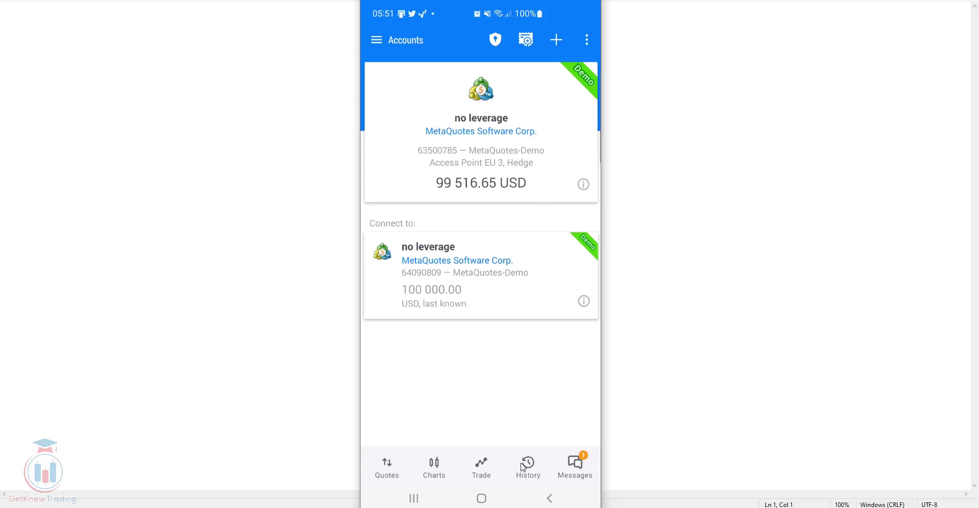
mouse_move(534, 482)
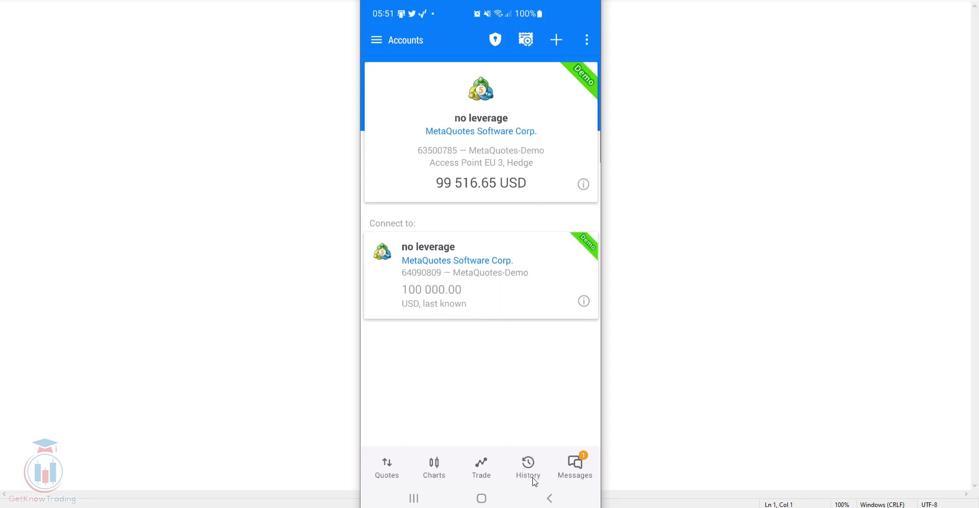
Show the MetaTrader 5 History Positions for all symbols, all totals at 0.00
click(528, 463)
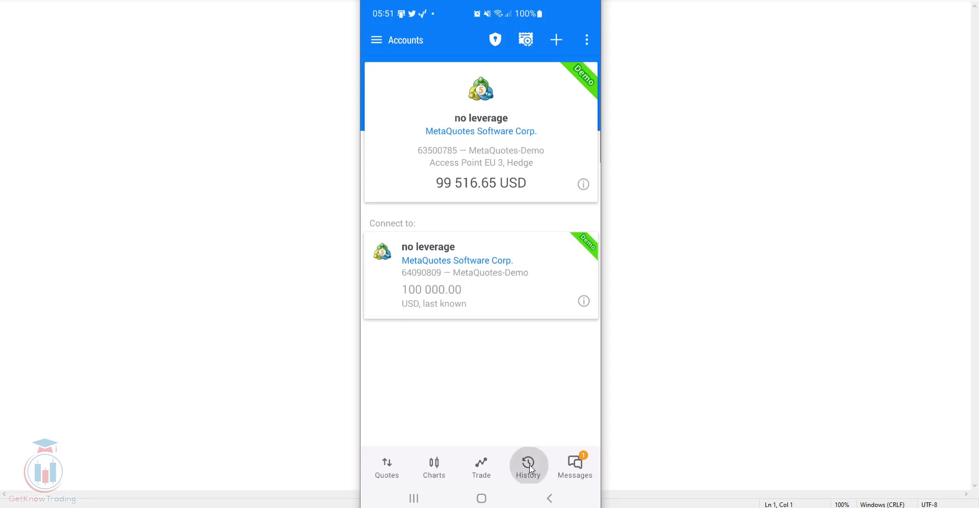
click(528, 463)
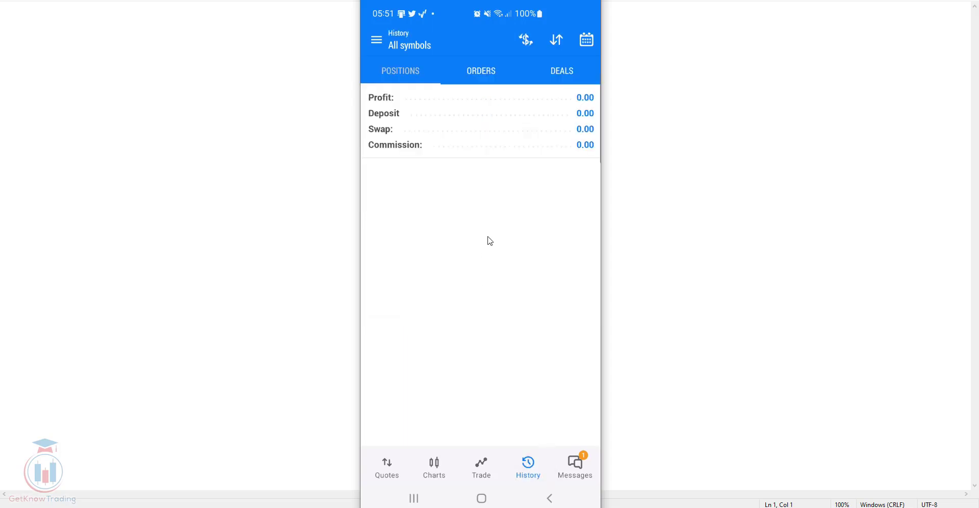
mouse_move(490, 222)
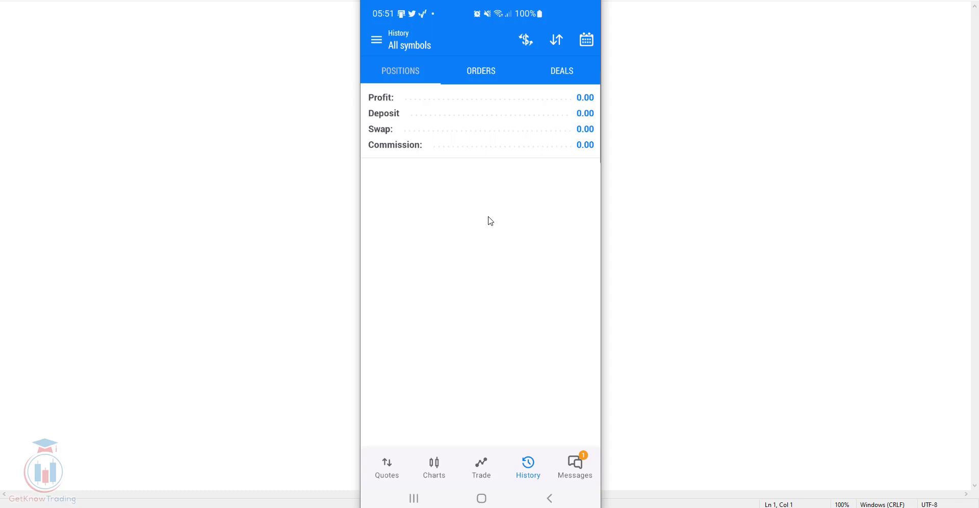
mouse_move(474, 233)
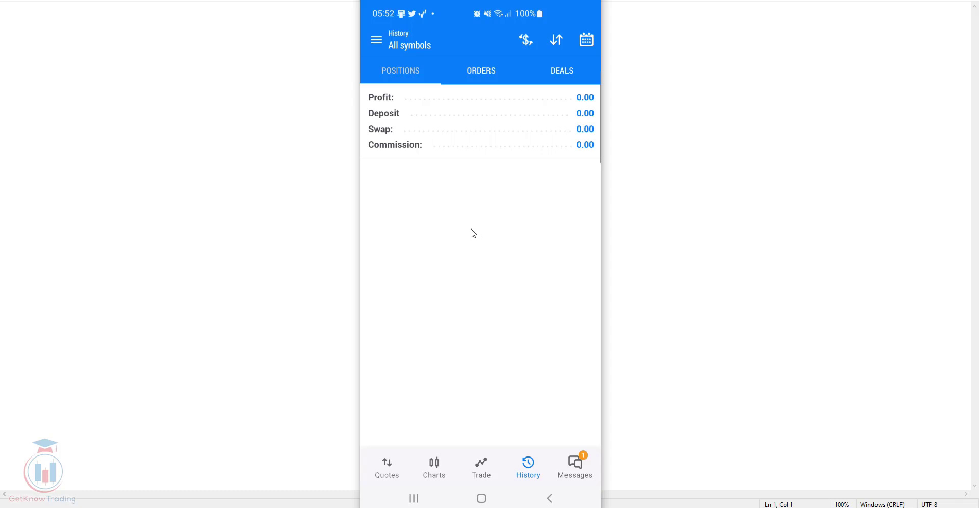
mouse_move(565, 103)
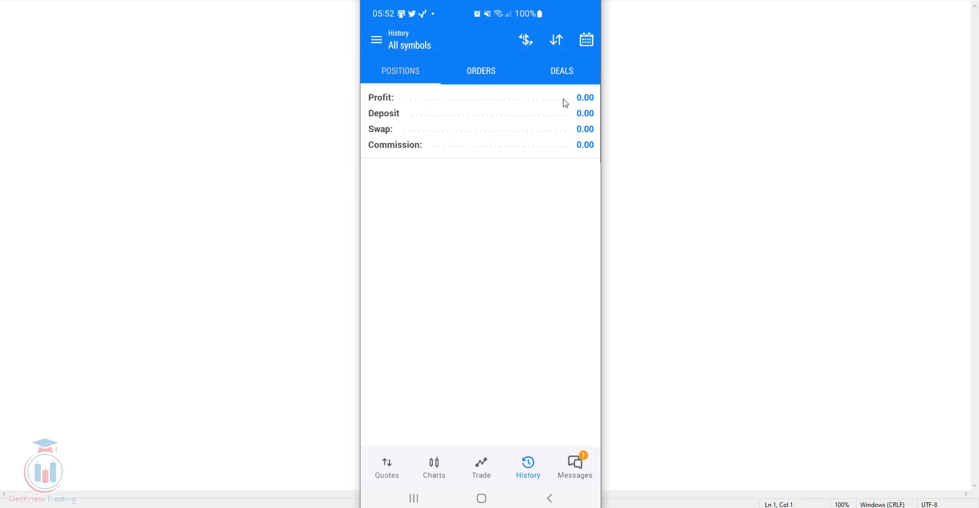
Choose a history period and scroll the positions list showing profit -476.15 and balance 99 516.65
click(586, 40)
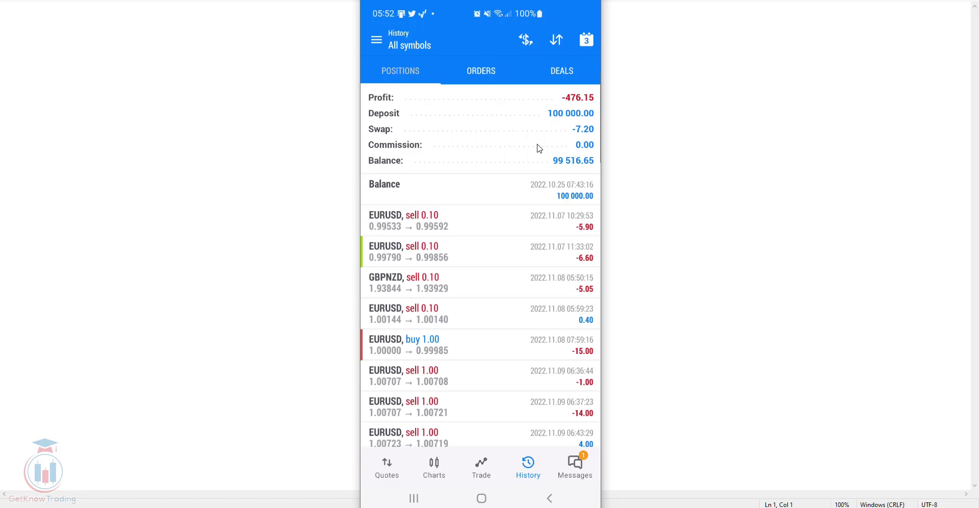
mouse_move(418, 116)
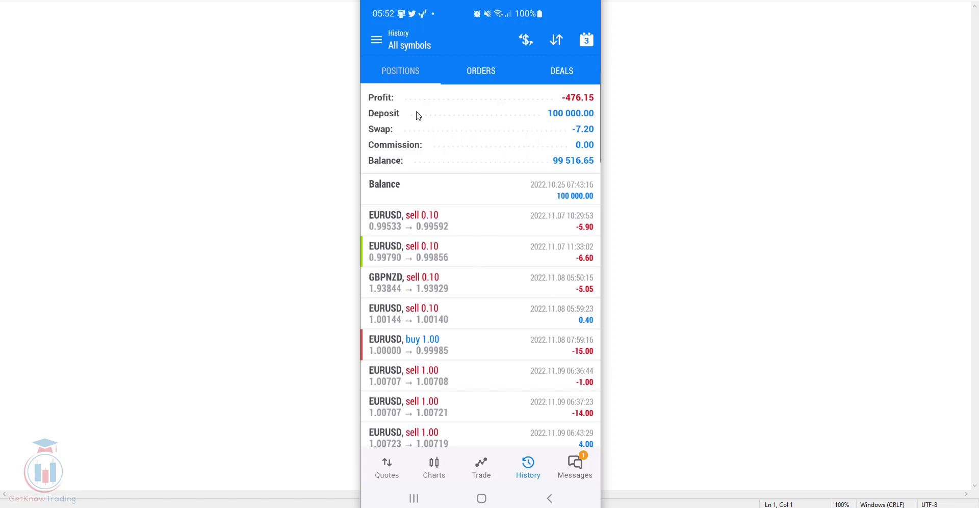
mouse_move(395, 106)
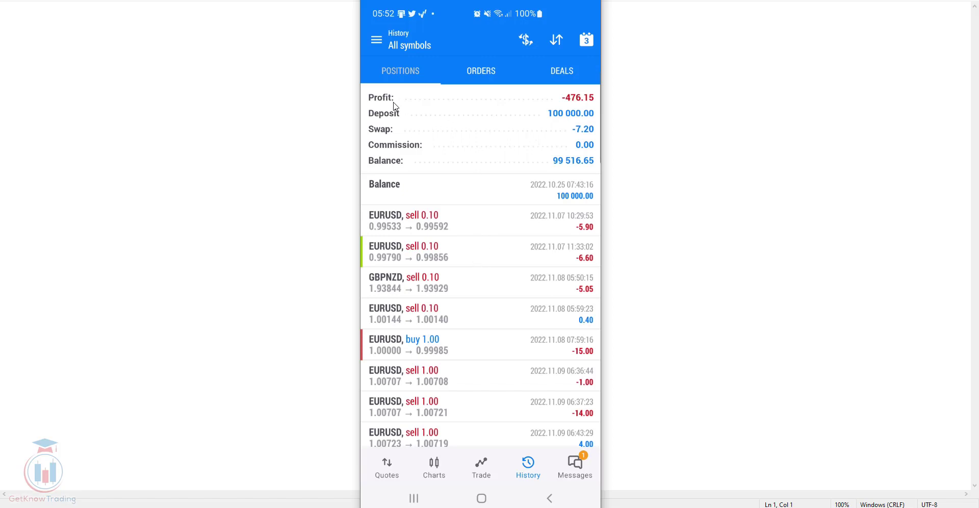
mouse_move(588, 107)
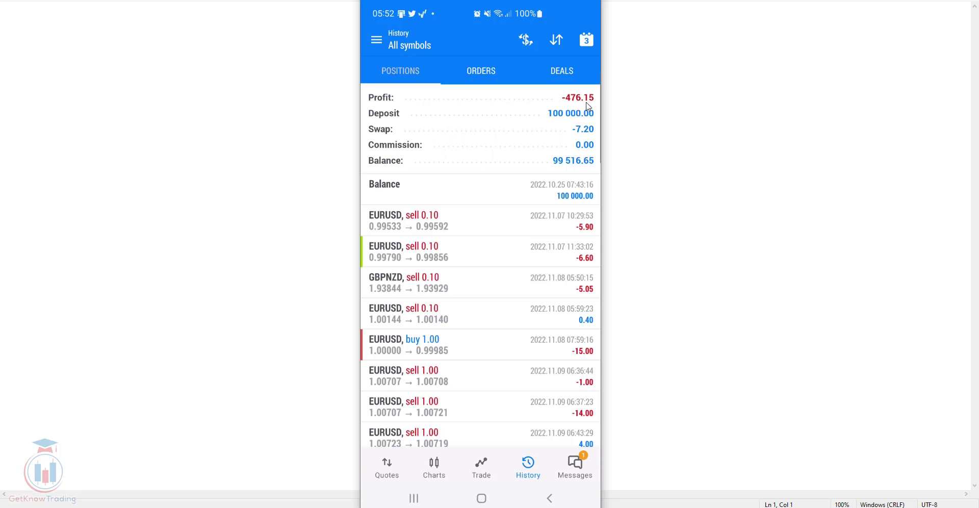
mouse_move(541, 222)
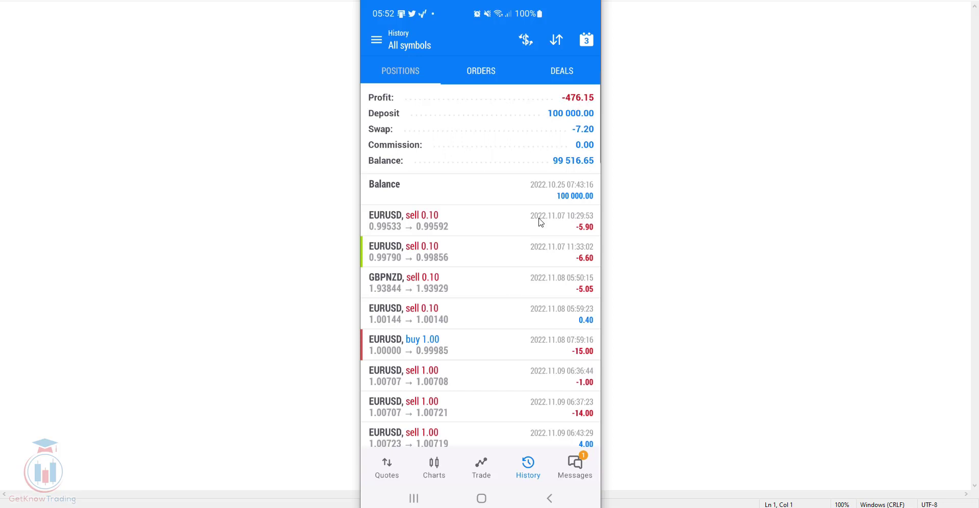
scroll(down, 3)
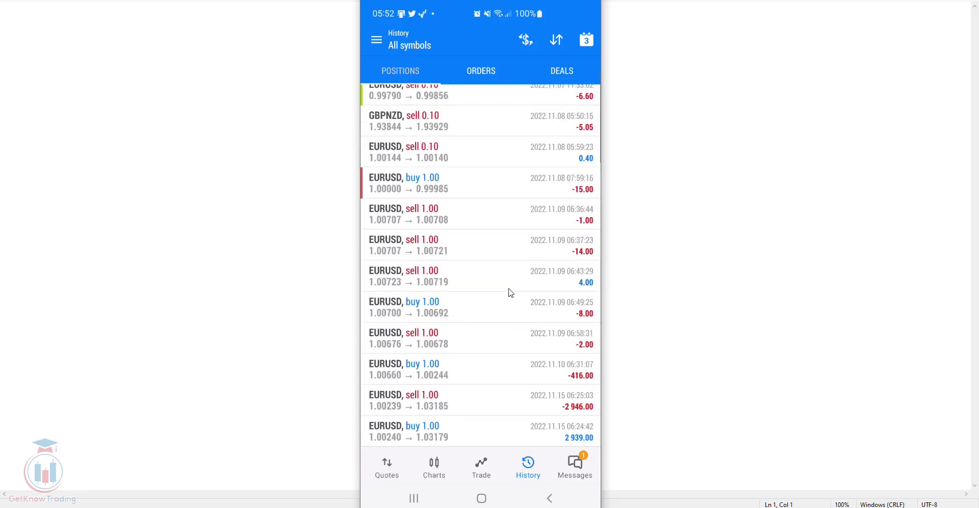
scroll(down, 3)
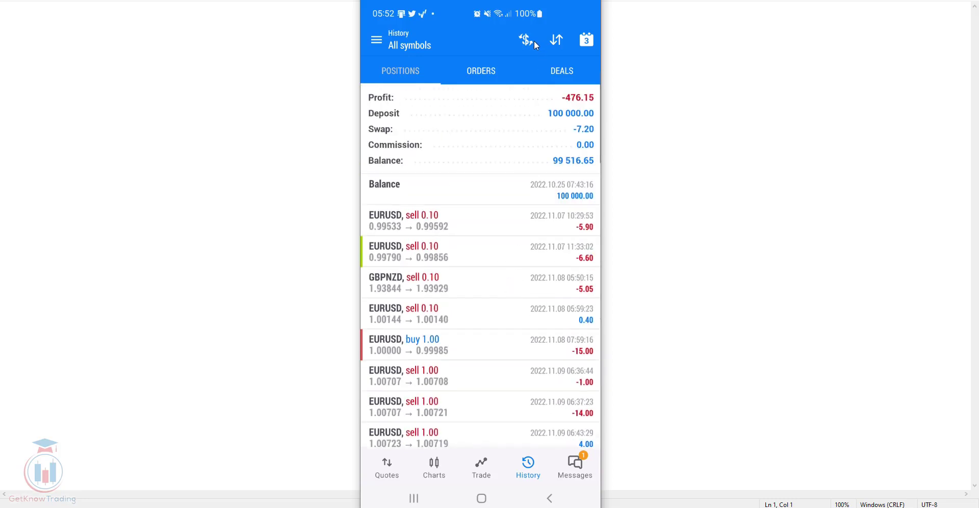
Filter positions to EURUSD and sort by profit so the 2 939.00 gain is first
click(526, 40)
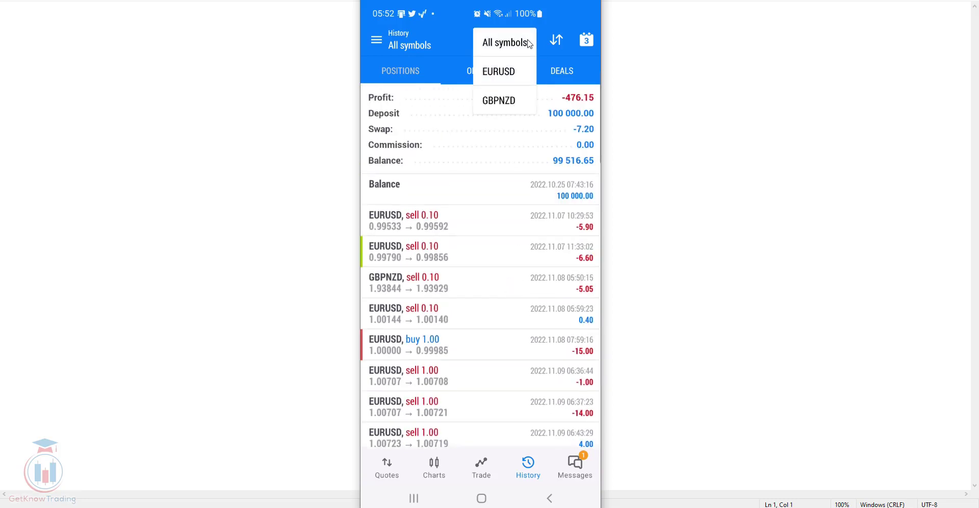
mouse_move(506, 53)
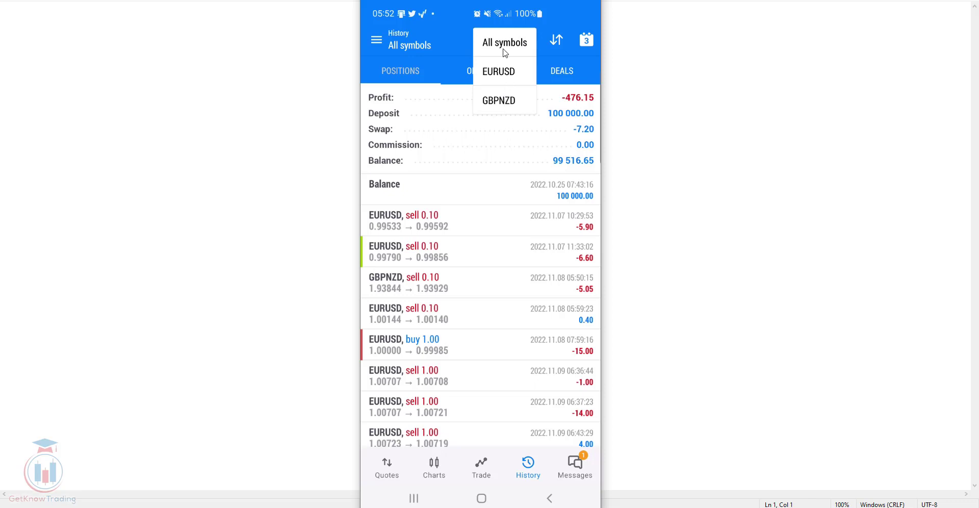
click(498, 100)
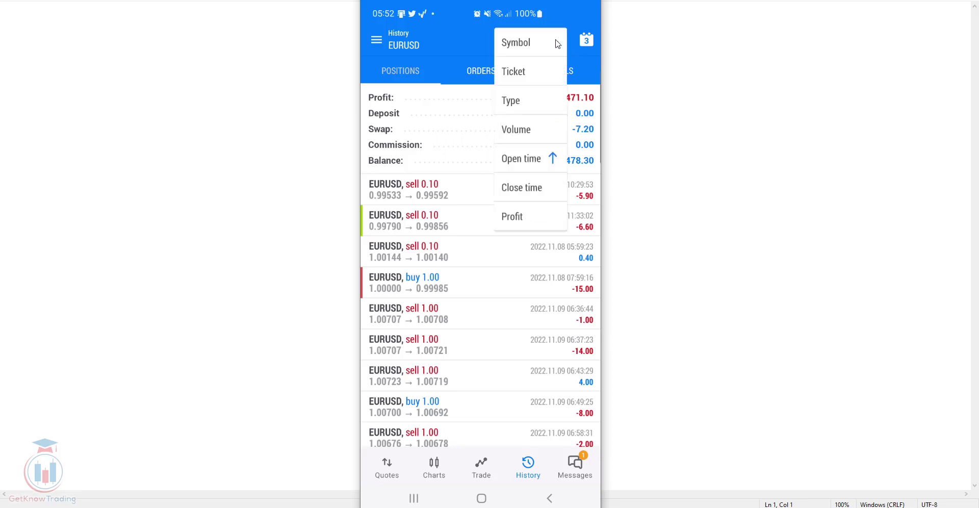
mouse_move(550, 46)
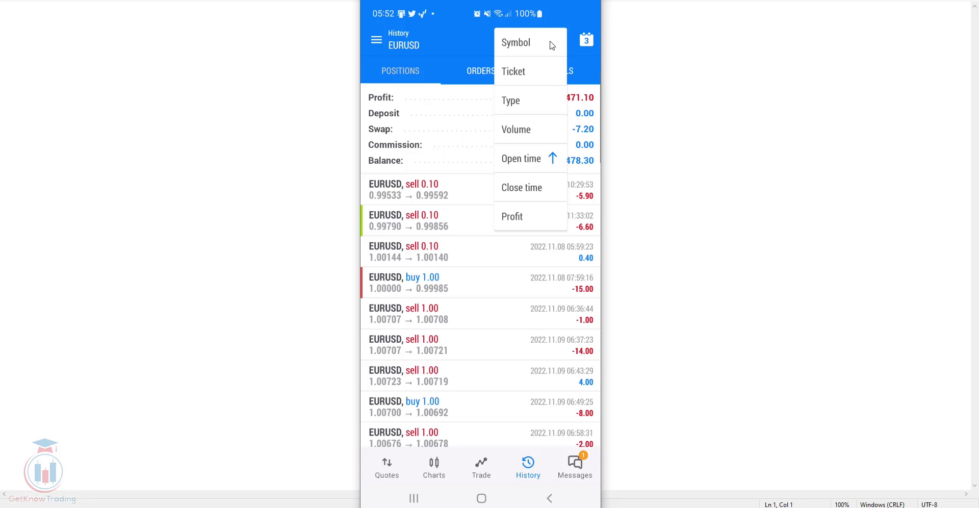
mouse_move(535, 220)
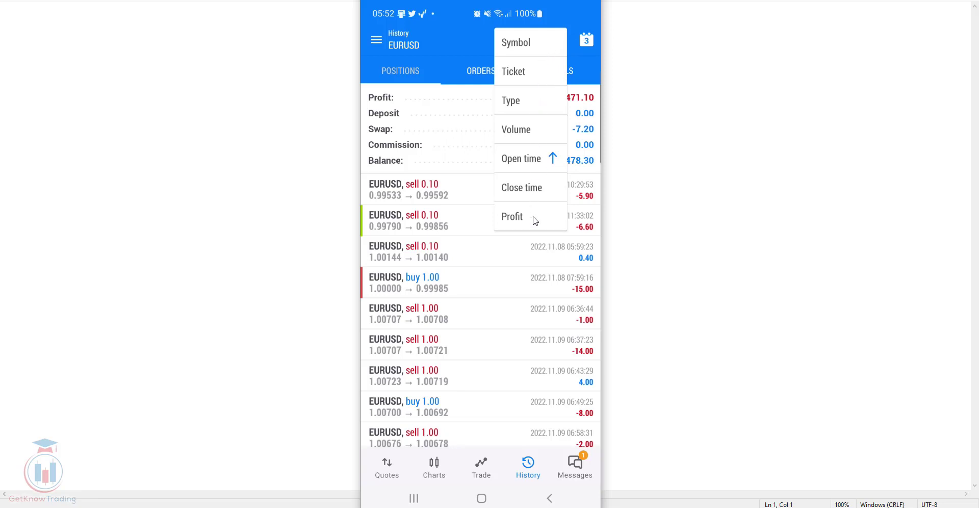
mouse_move(524, 42)
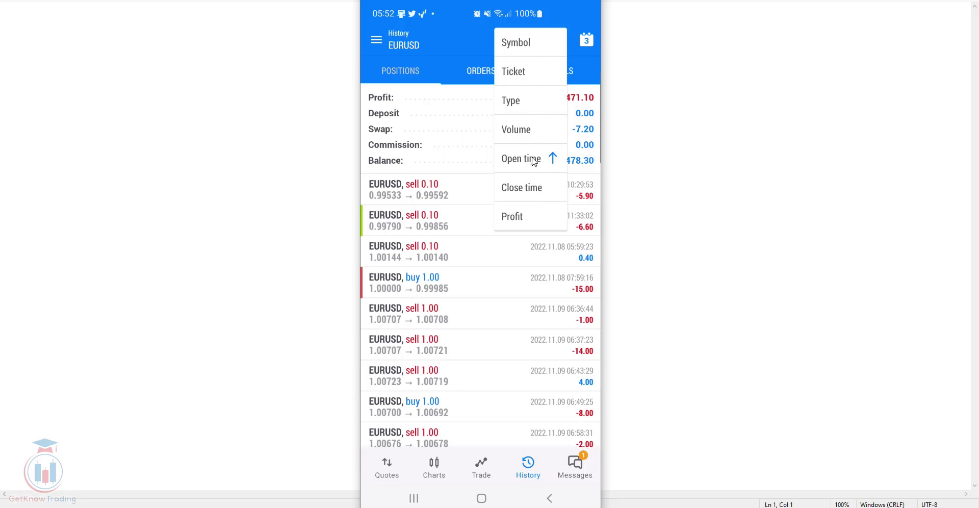
mouse_move(530, 220)
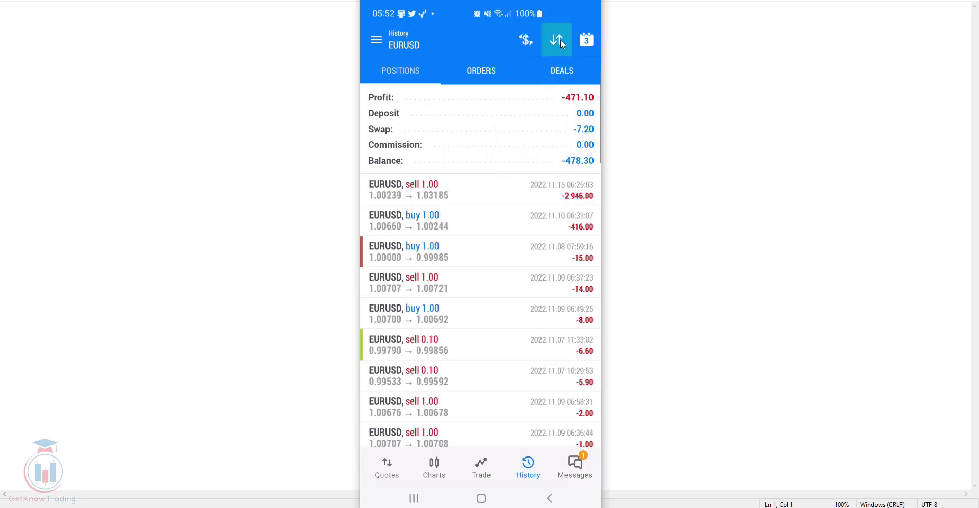
click(557, 40)
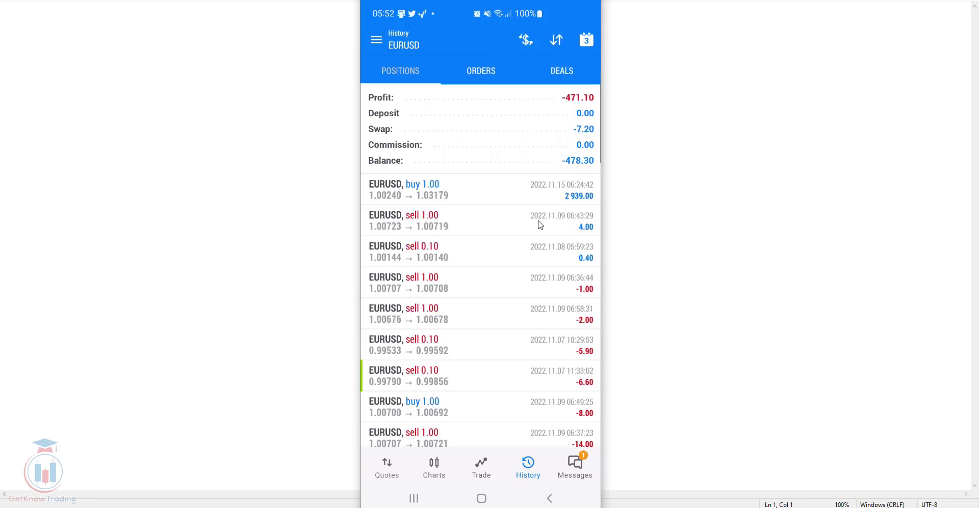
mouse_move(594, 196)
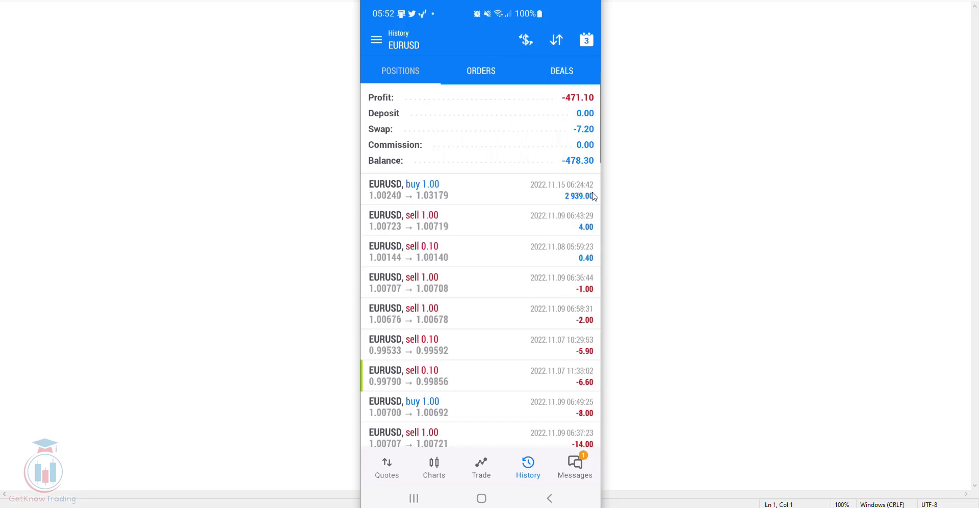
mouse_move(584, 388)
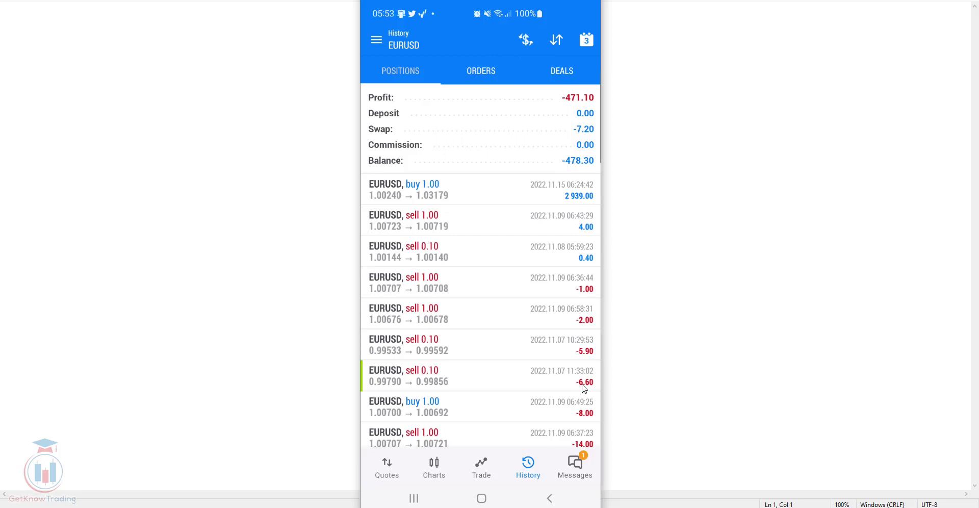
mouse_move(557, 217)
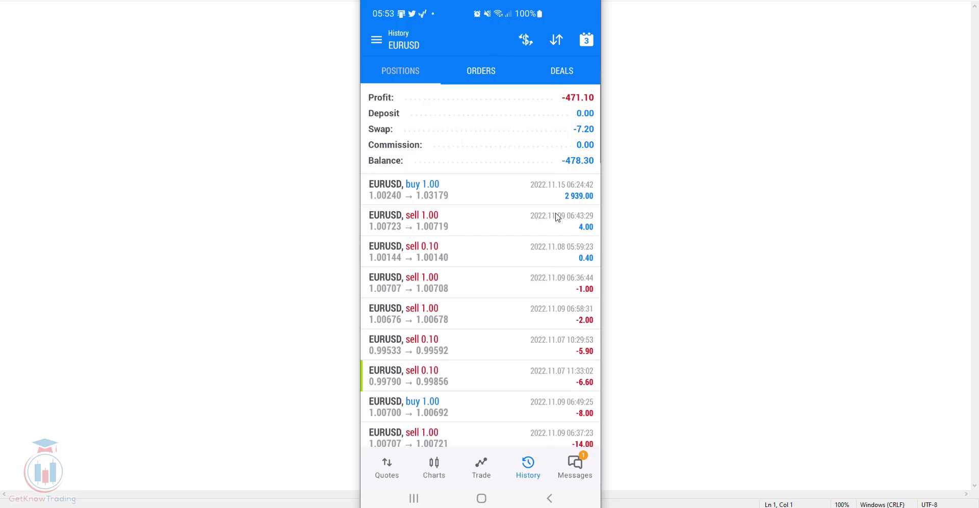
mouse_move(482, 77)
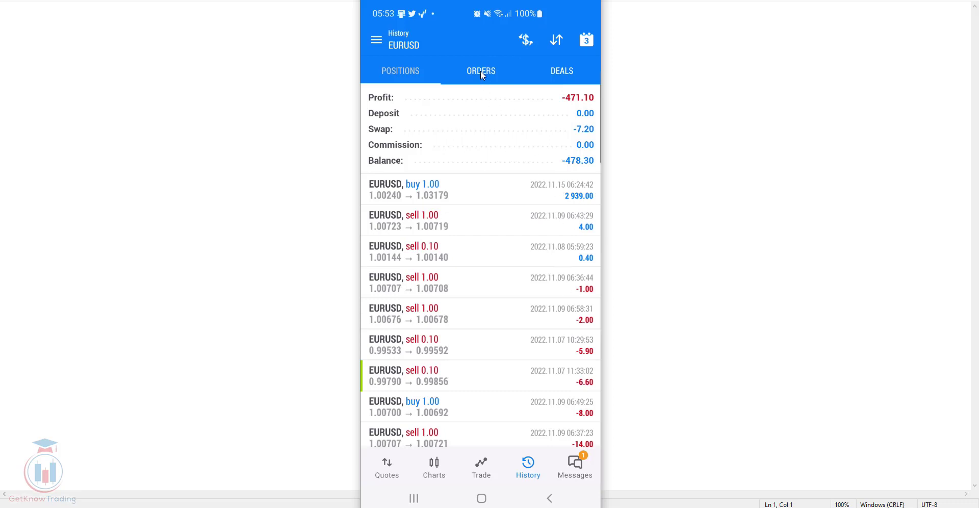
mouse_move(484, 79)
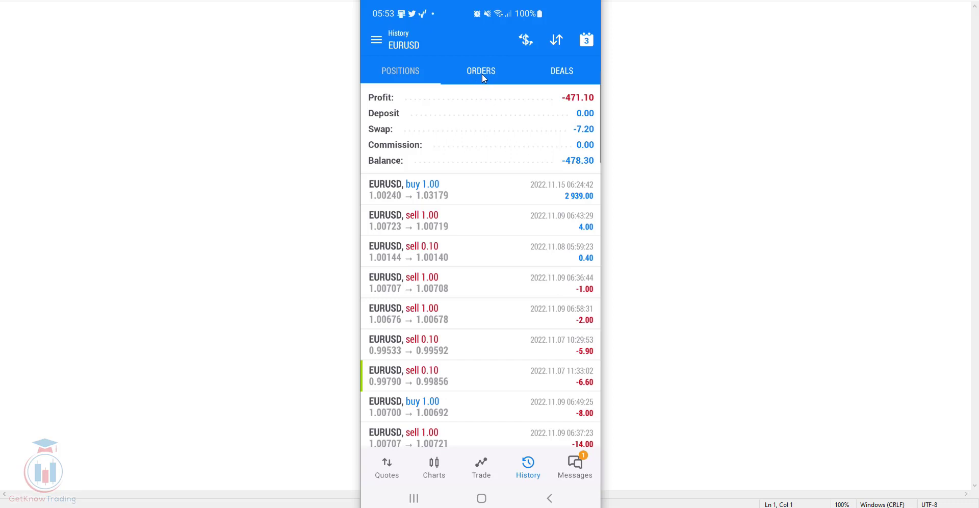
Show the Orders history (26 filled, 2 canceled, 28 total) and scroll through it
click(481, 71)
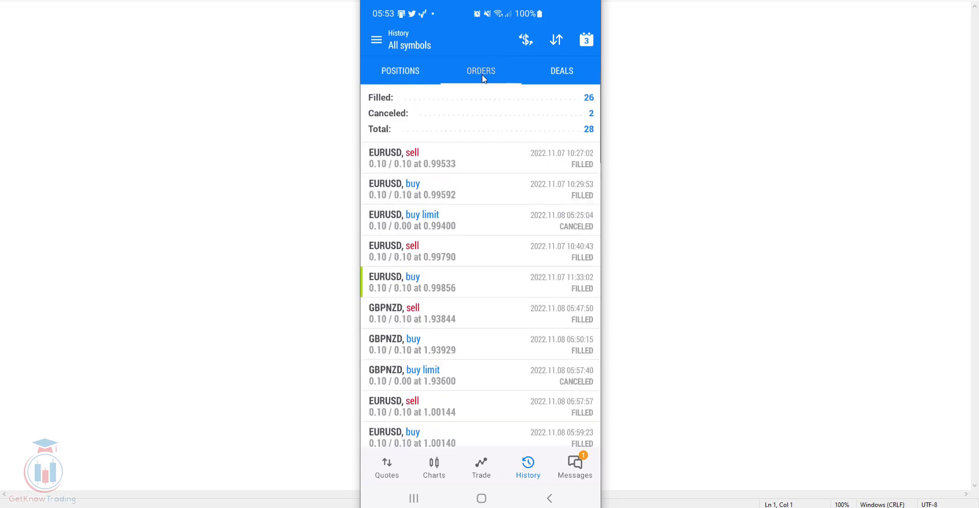
mouse_move(477, 216)
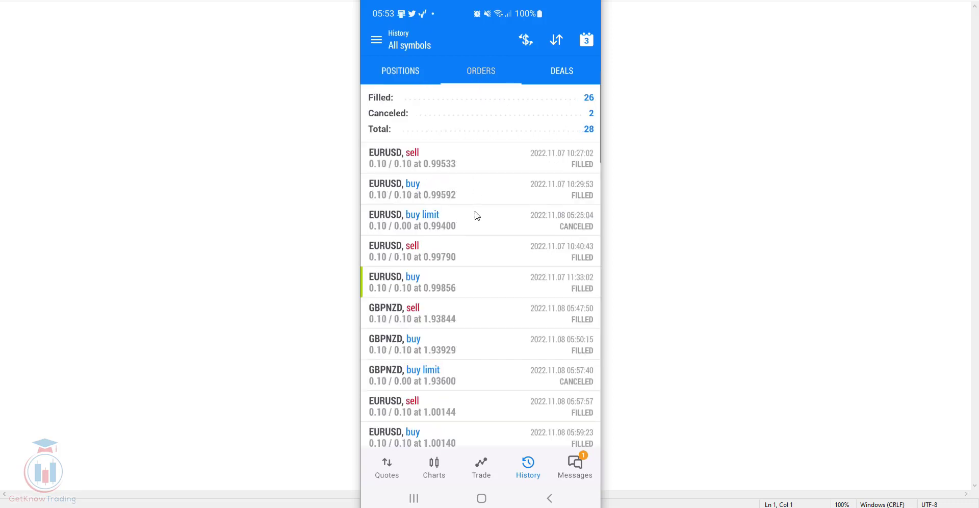
scroll(down, 3)
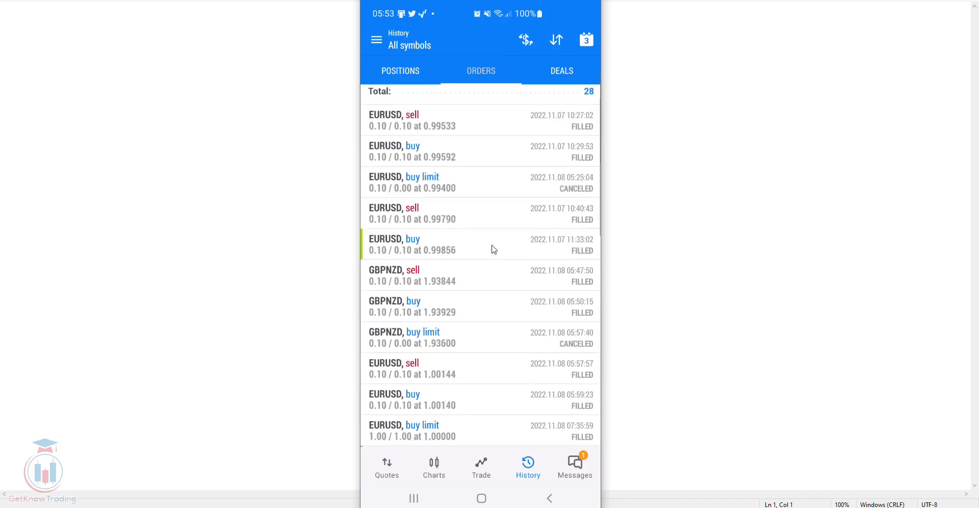
scroll(down, 3)
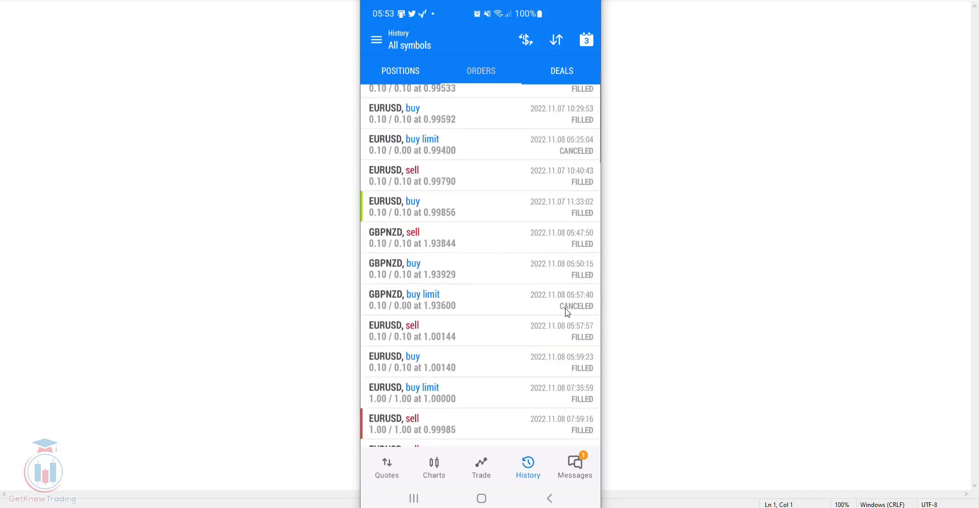
mouse_move(584, 308)
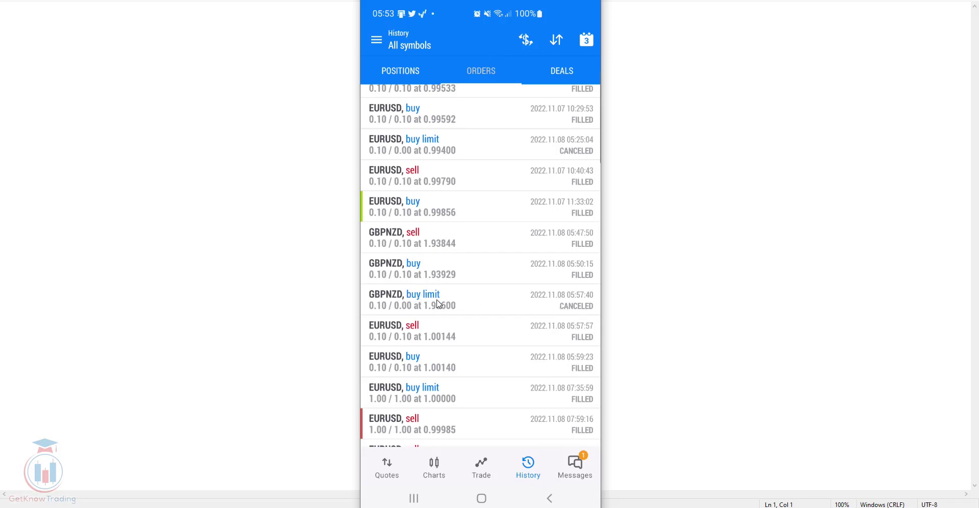
scroll(down, 3)
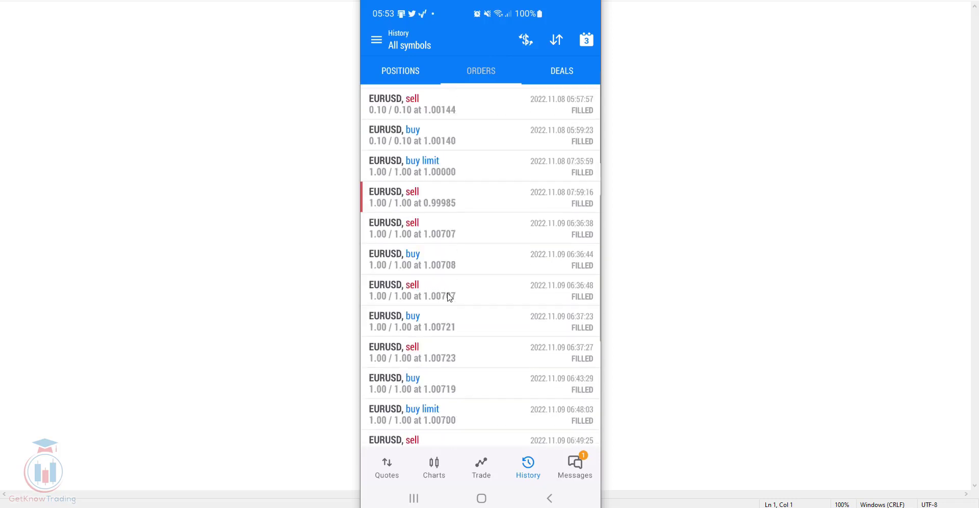
scroll(down, 3)
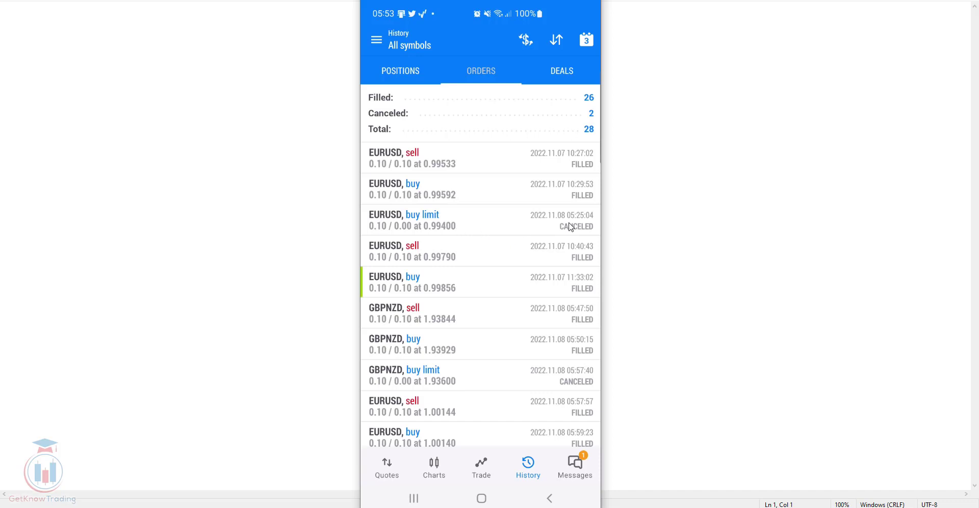
mouse_move(553, 223)
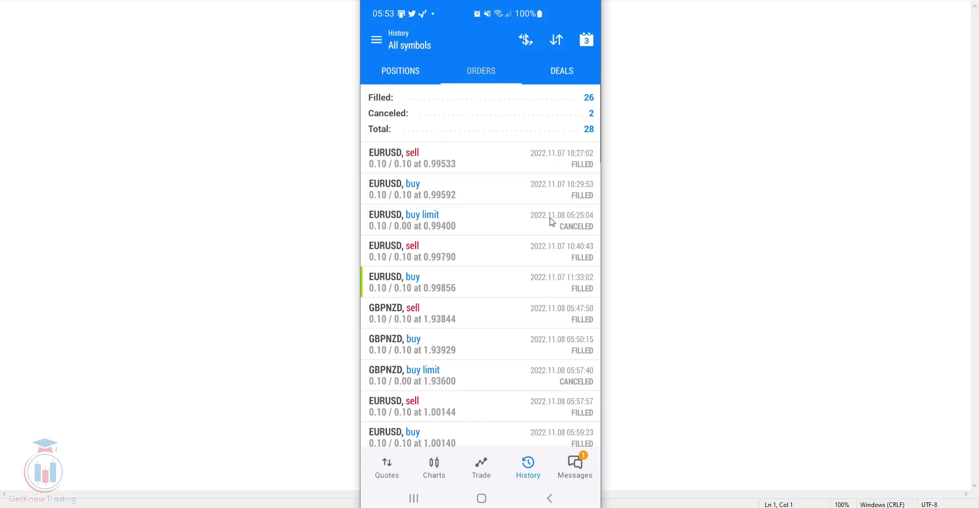
Show the Deals history with the 100,000.00 deposit and each in/out deal
click(561, 71)
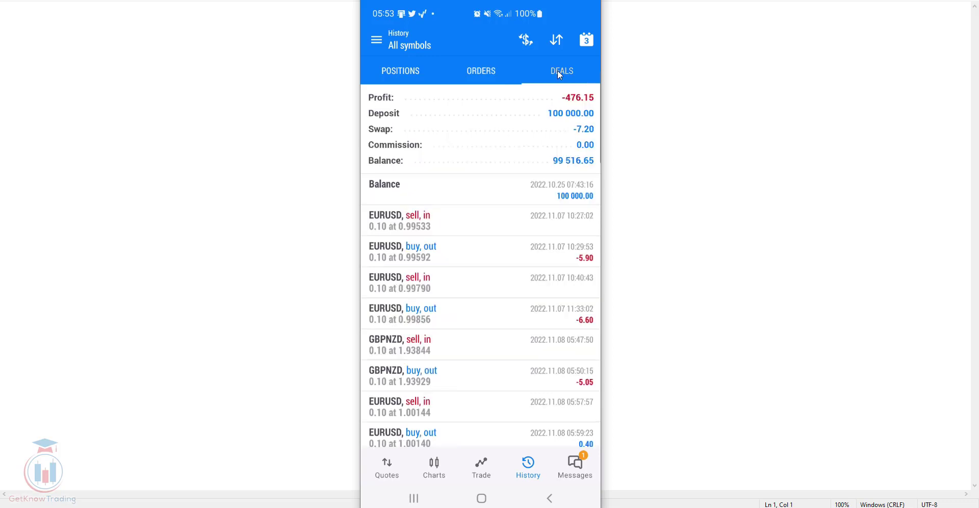
mouse_move(504, 284)
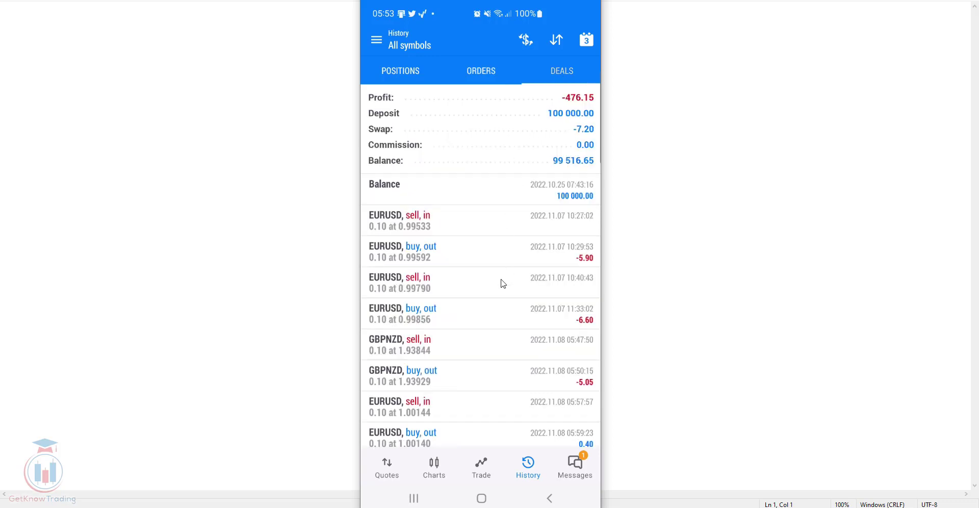
mouse_move(508, 249)
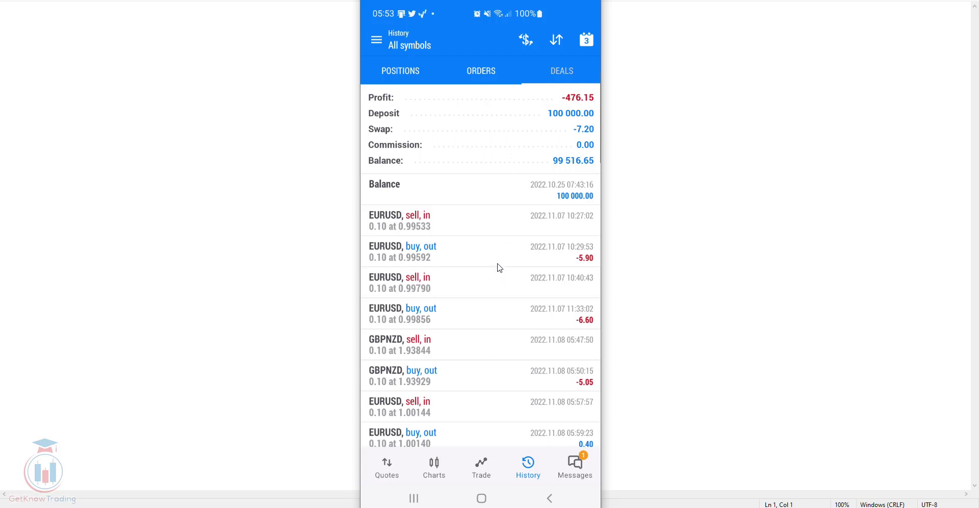
mouse_move(497, 266)
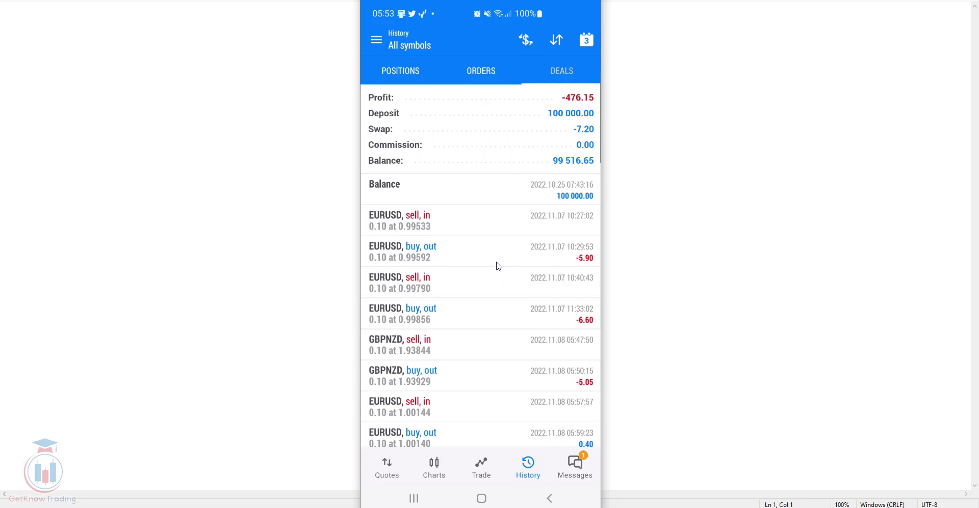
mouse_move(582, 394)
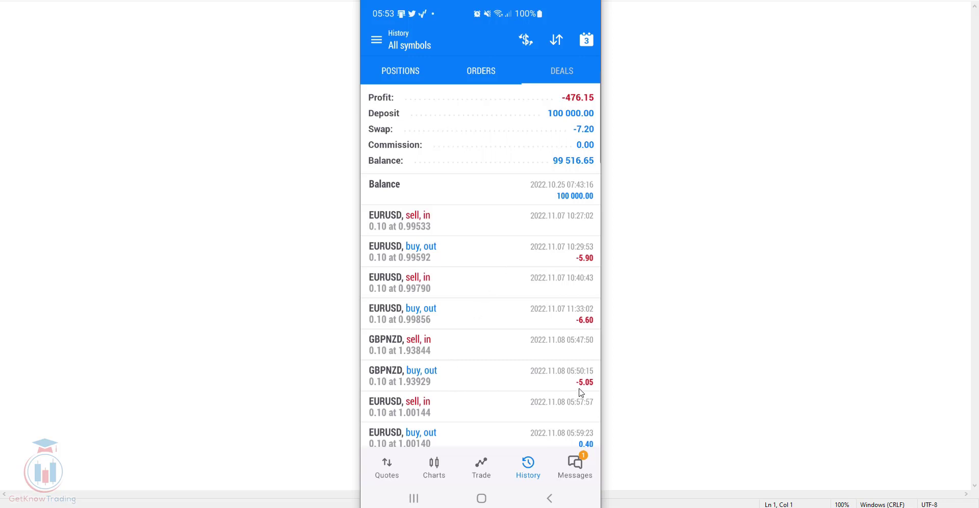
mouse_move(569, 389)
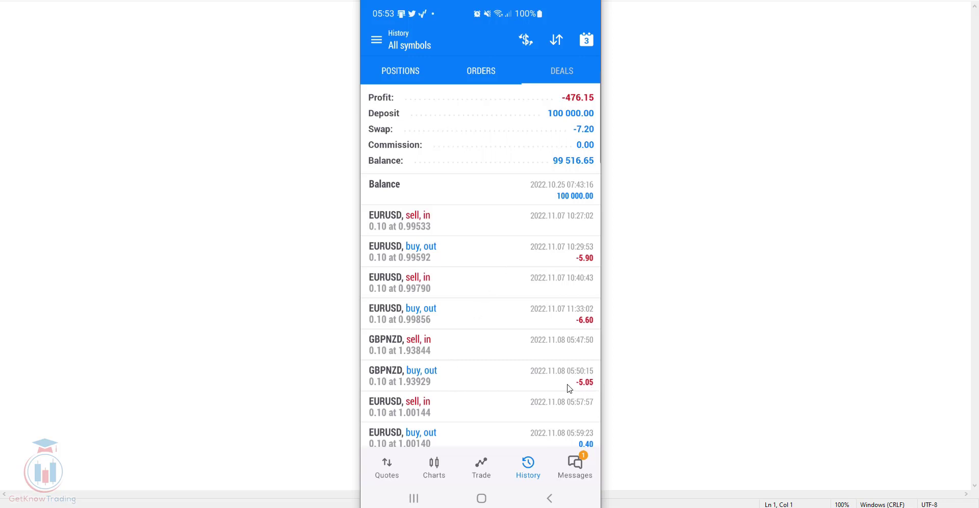